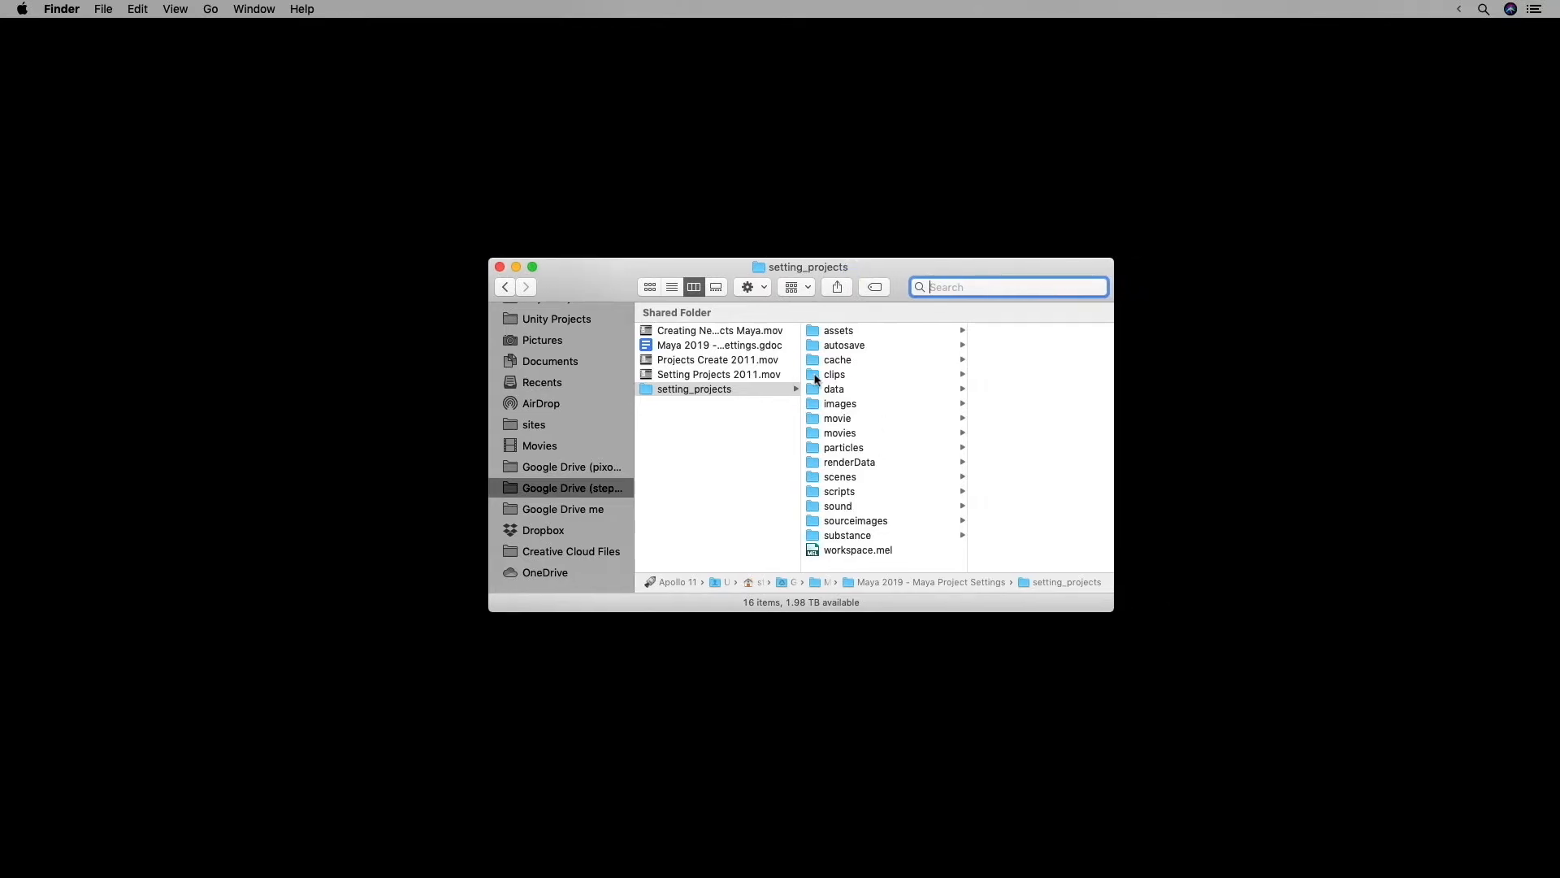
mouse_move(886, 338)
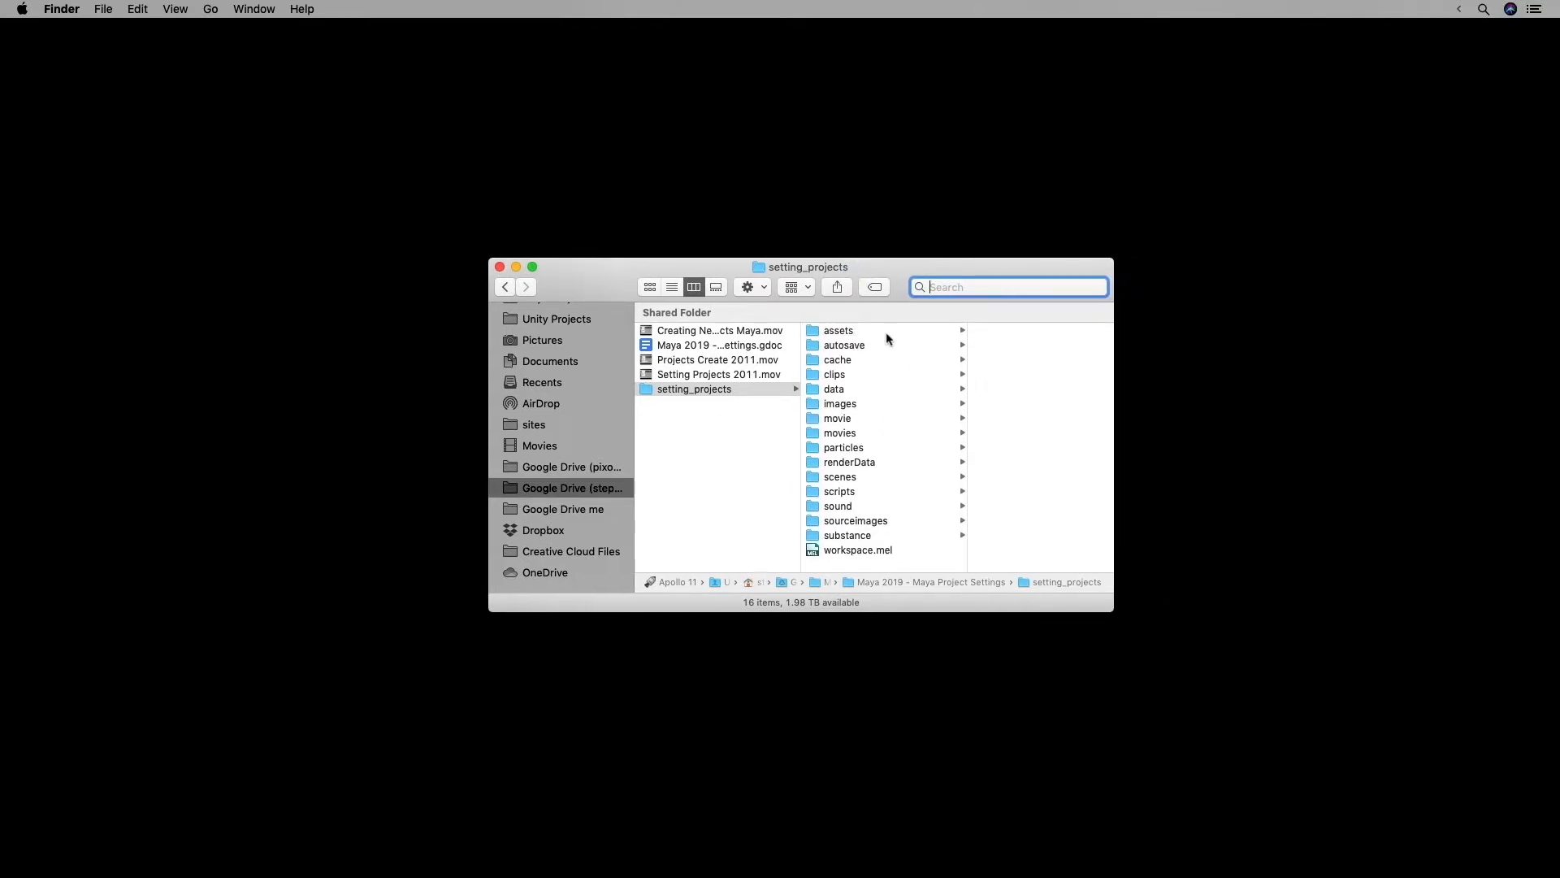
- Browse setting_projects' sourceimages, images, assets and autosave folders, then open scenes/incrementalSave
click(839, 476)
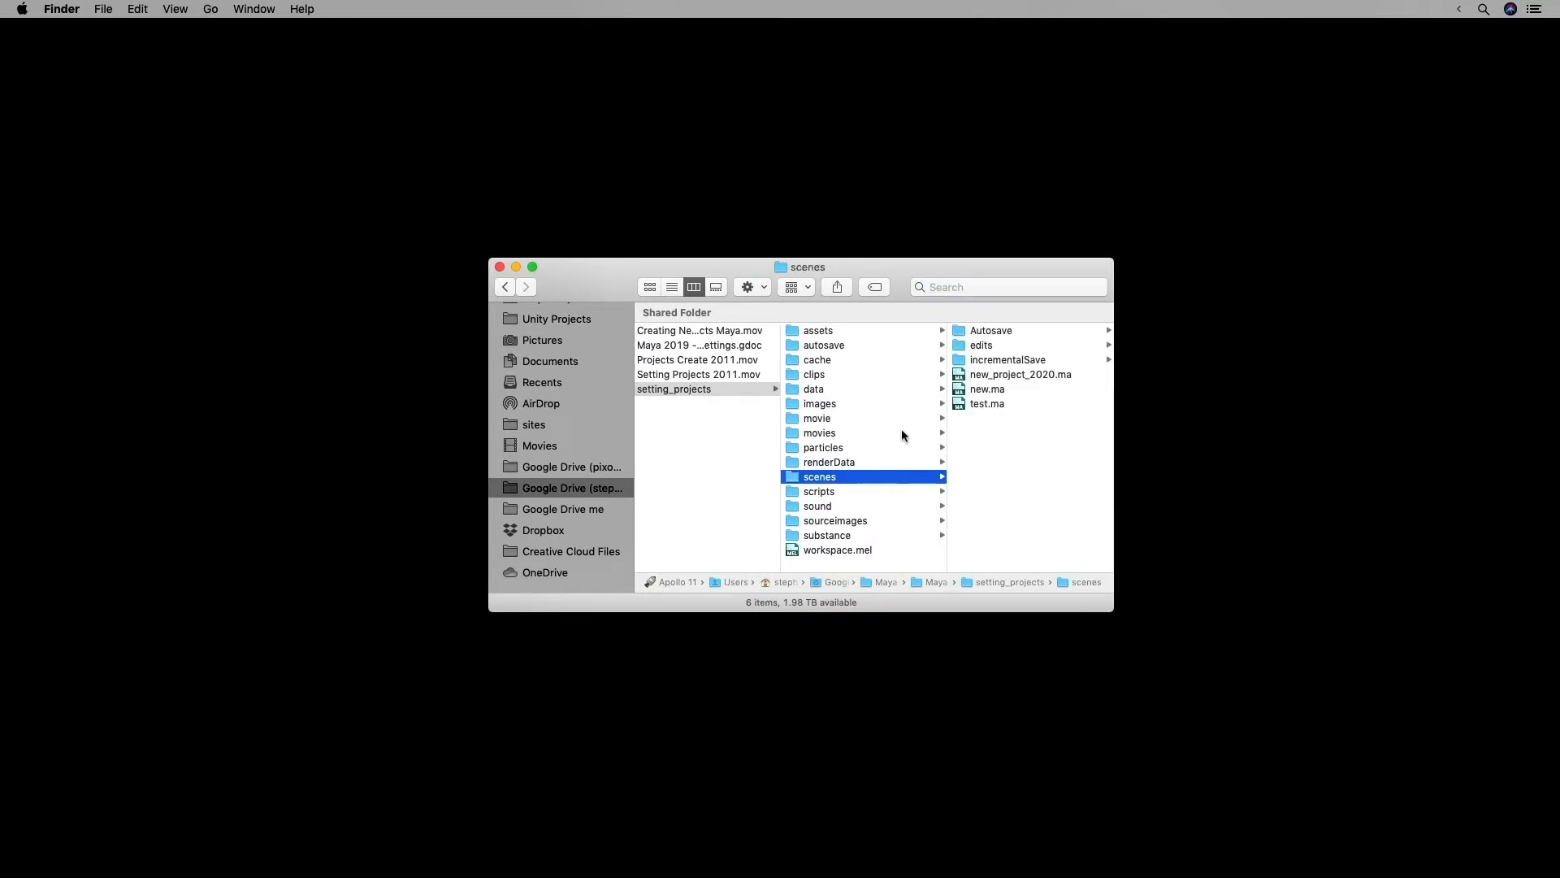
mouse_move(878, 525)
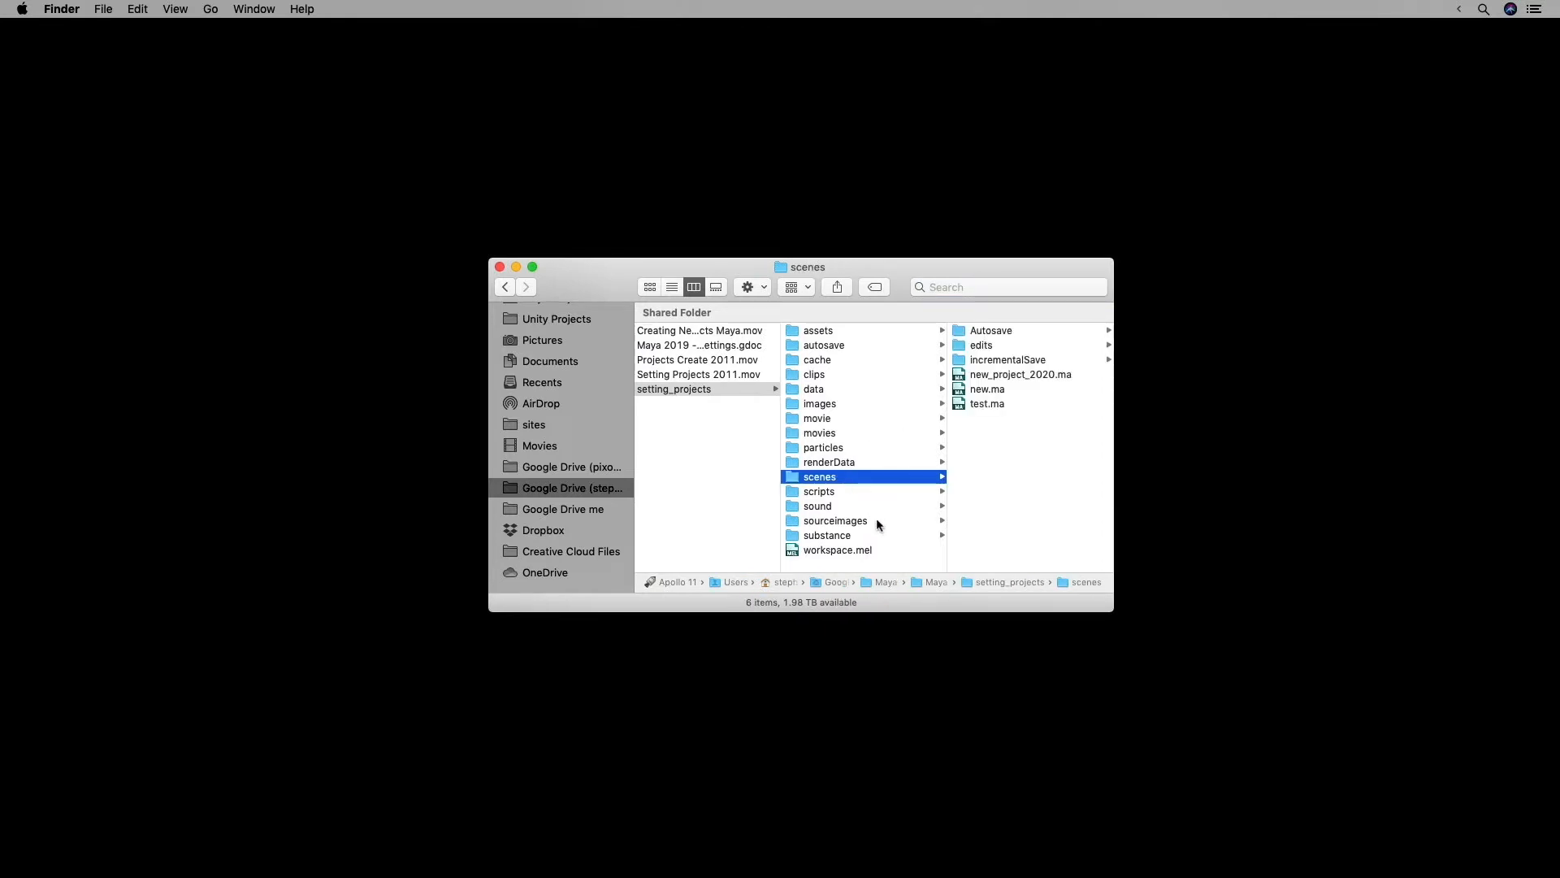
click(835, 521)
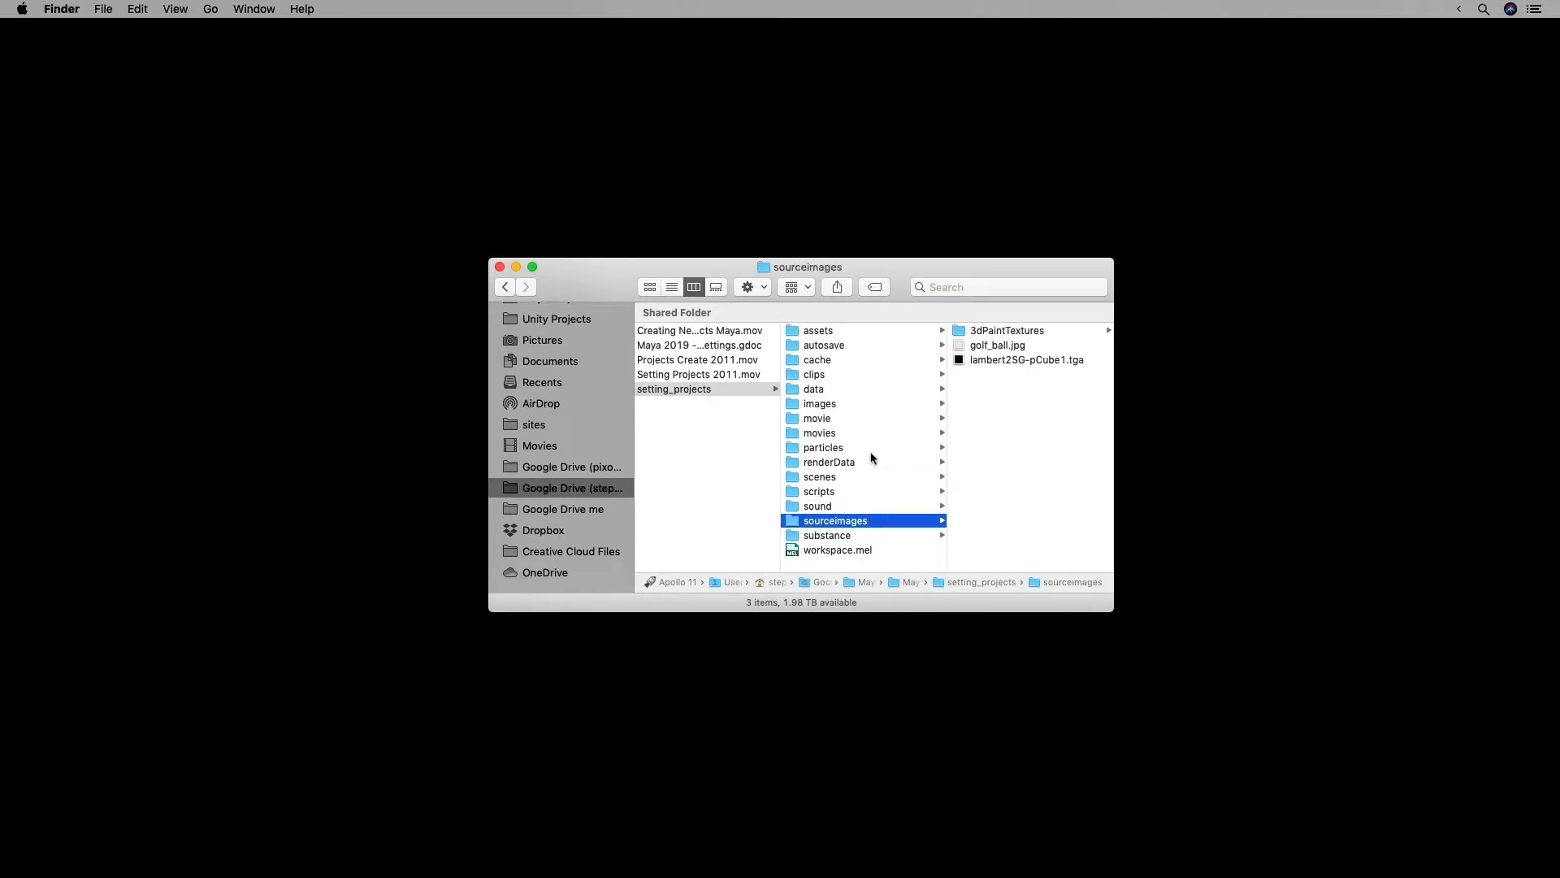
click(820, 403)
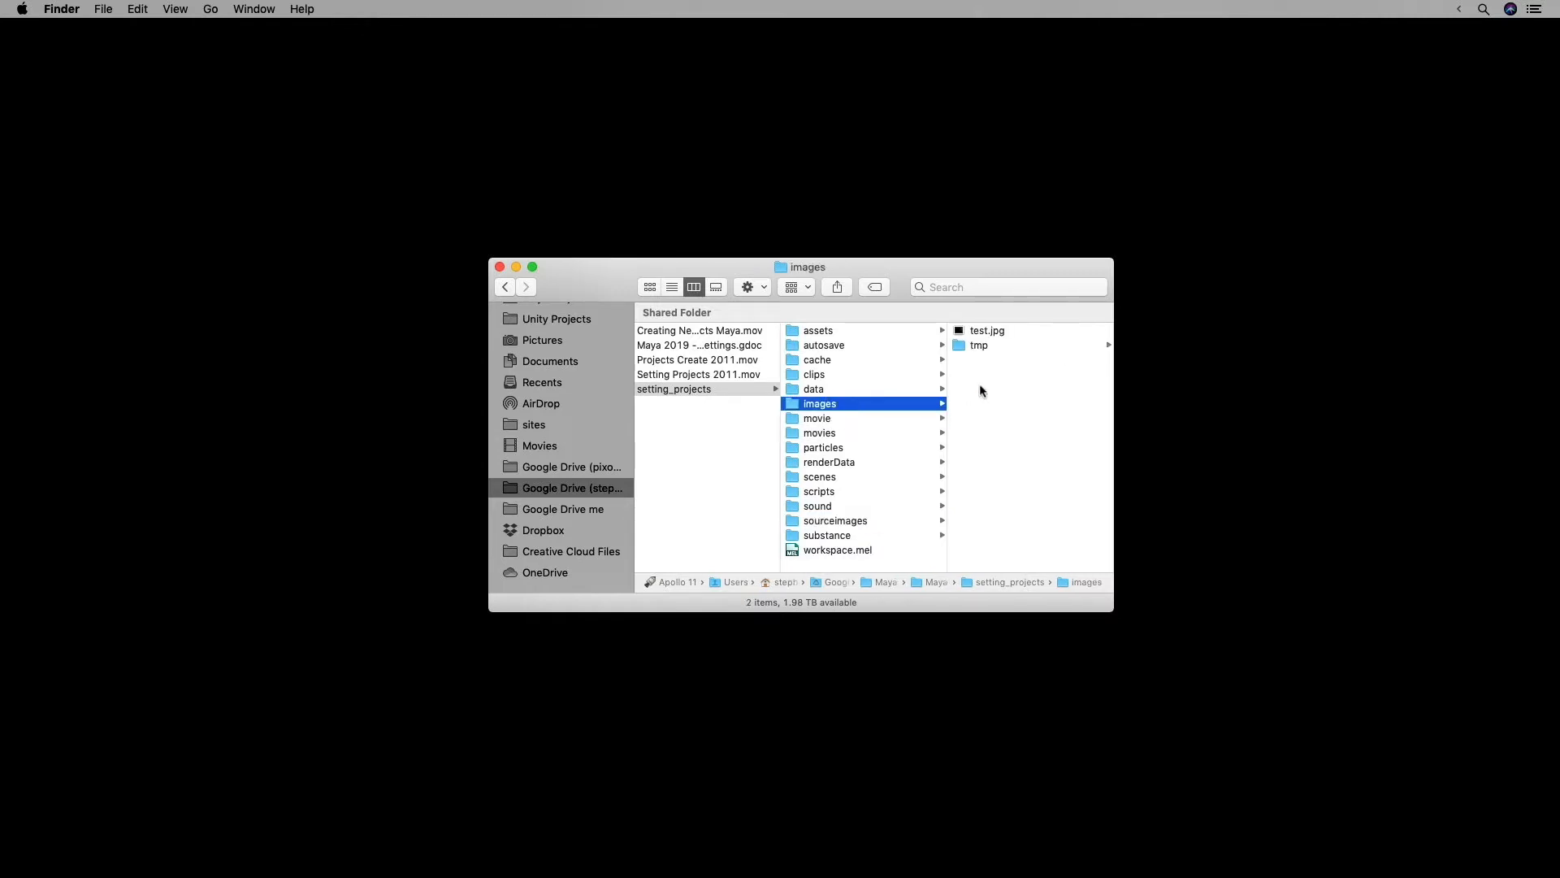
mouse_move(998, 351)
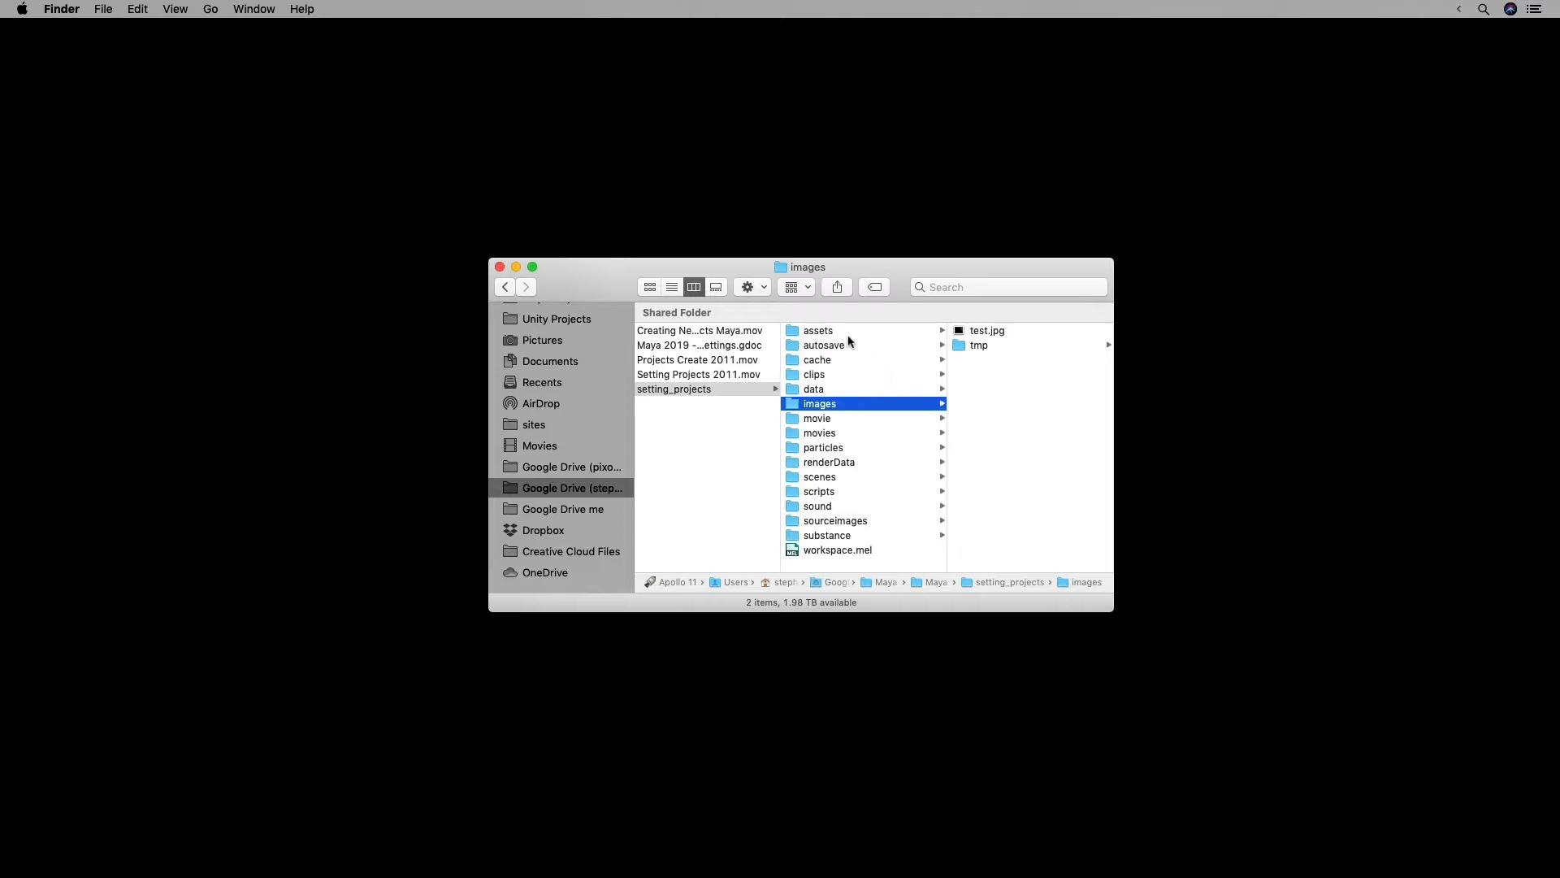
click(818, 331)
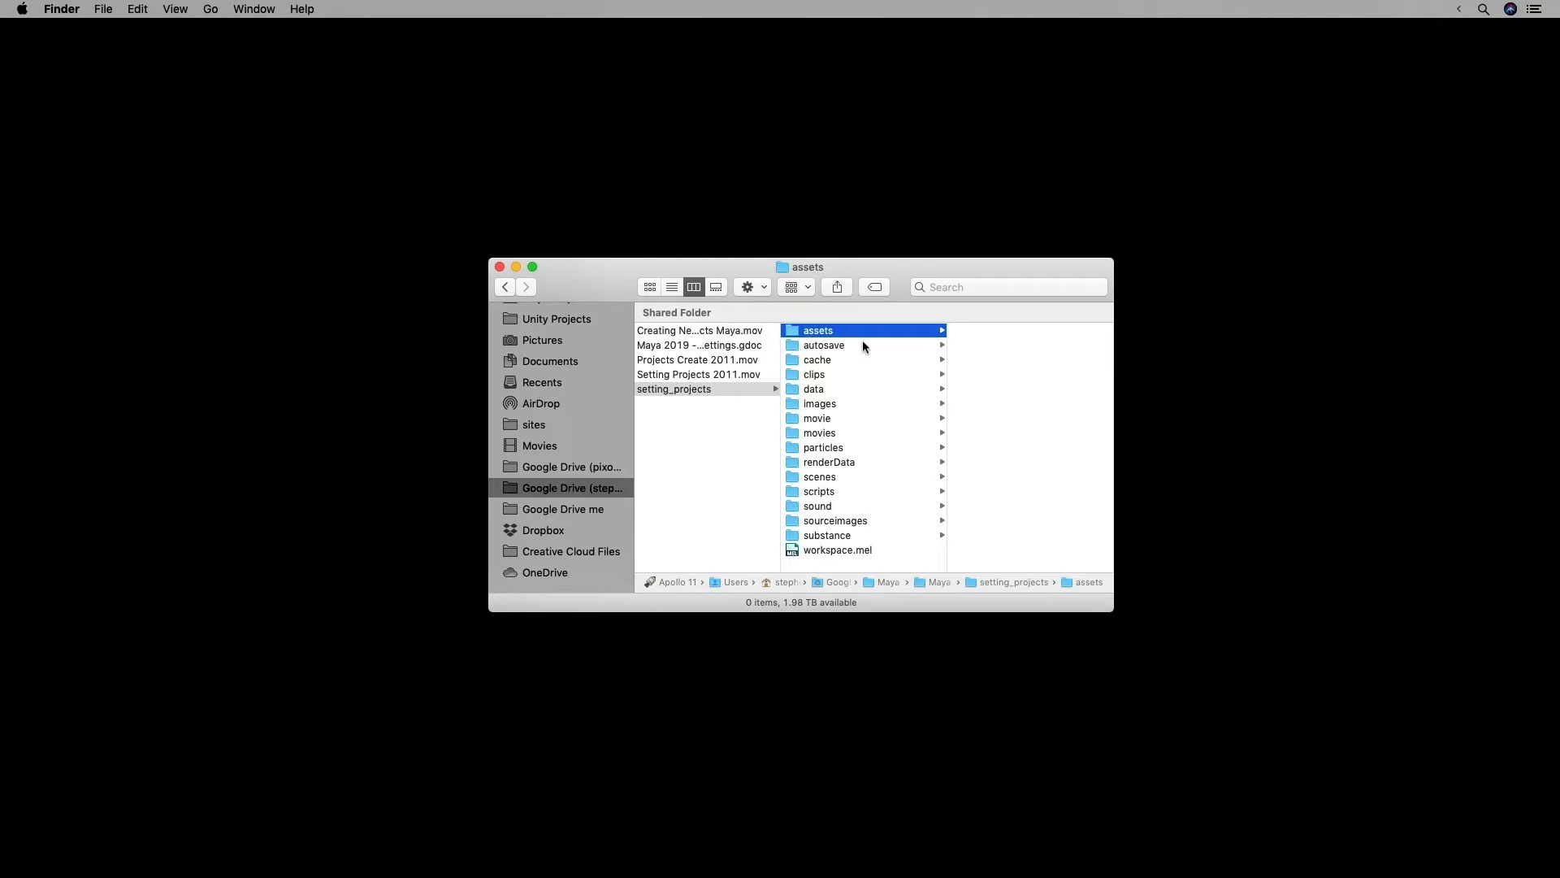
click(824, 344)
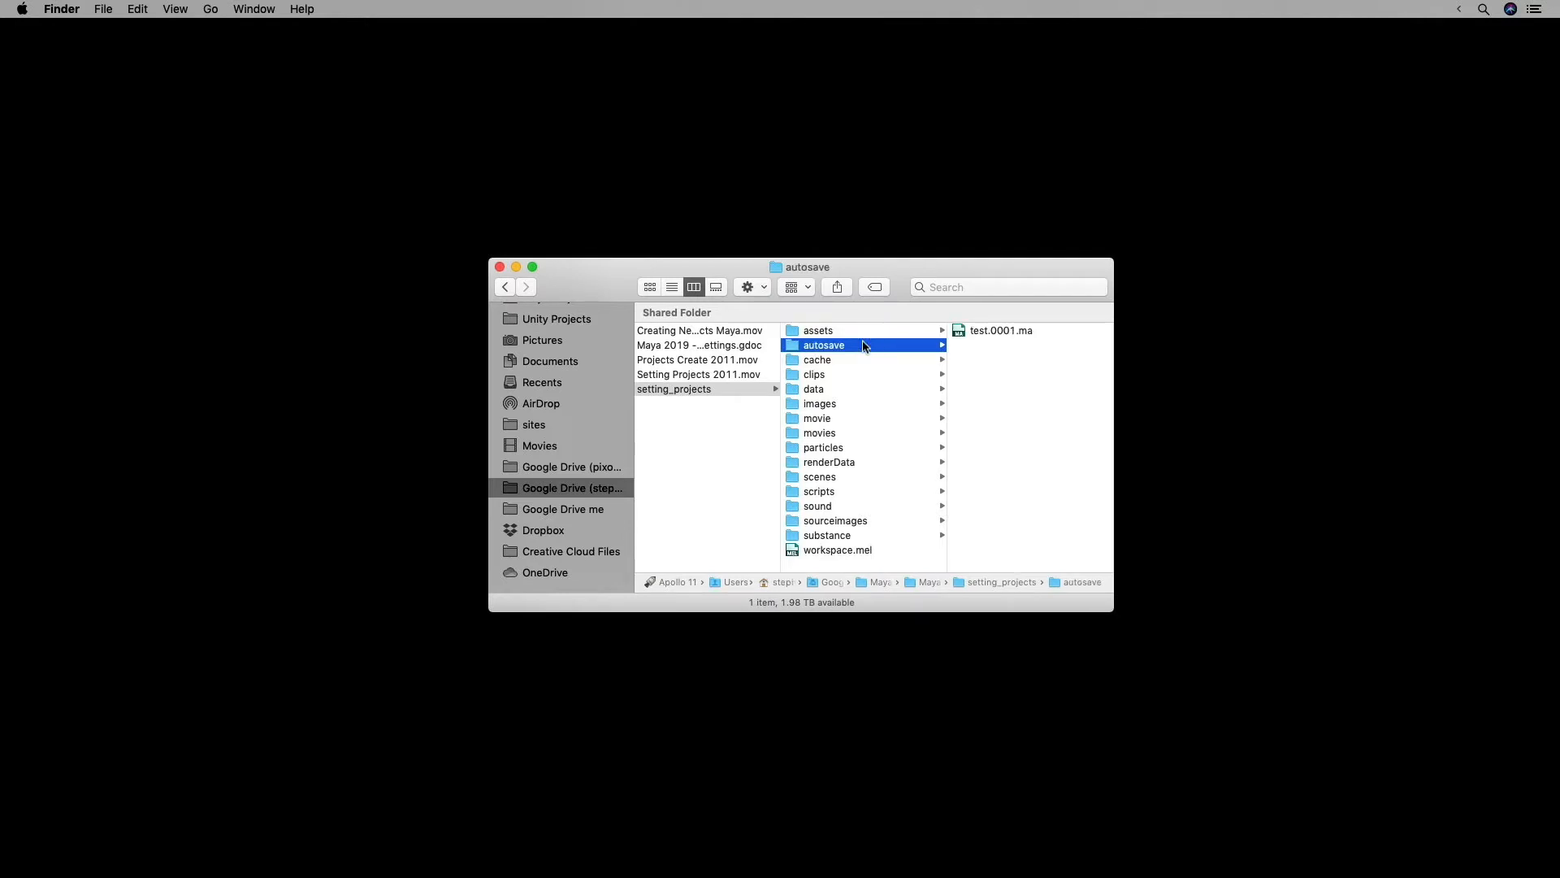
mouse_move(859, 389)
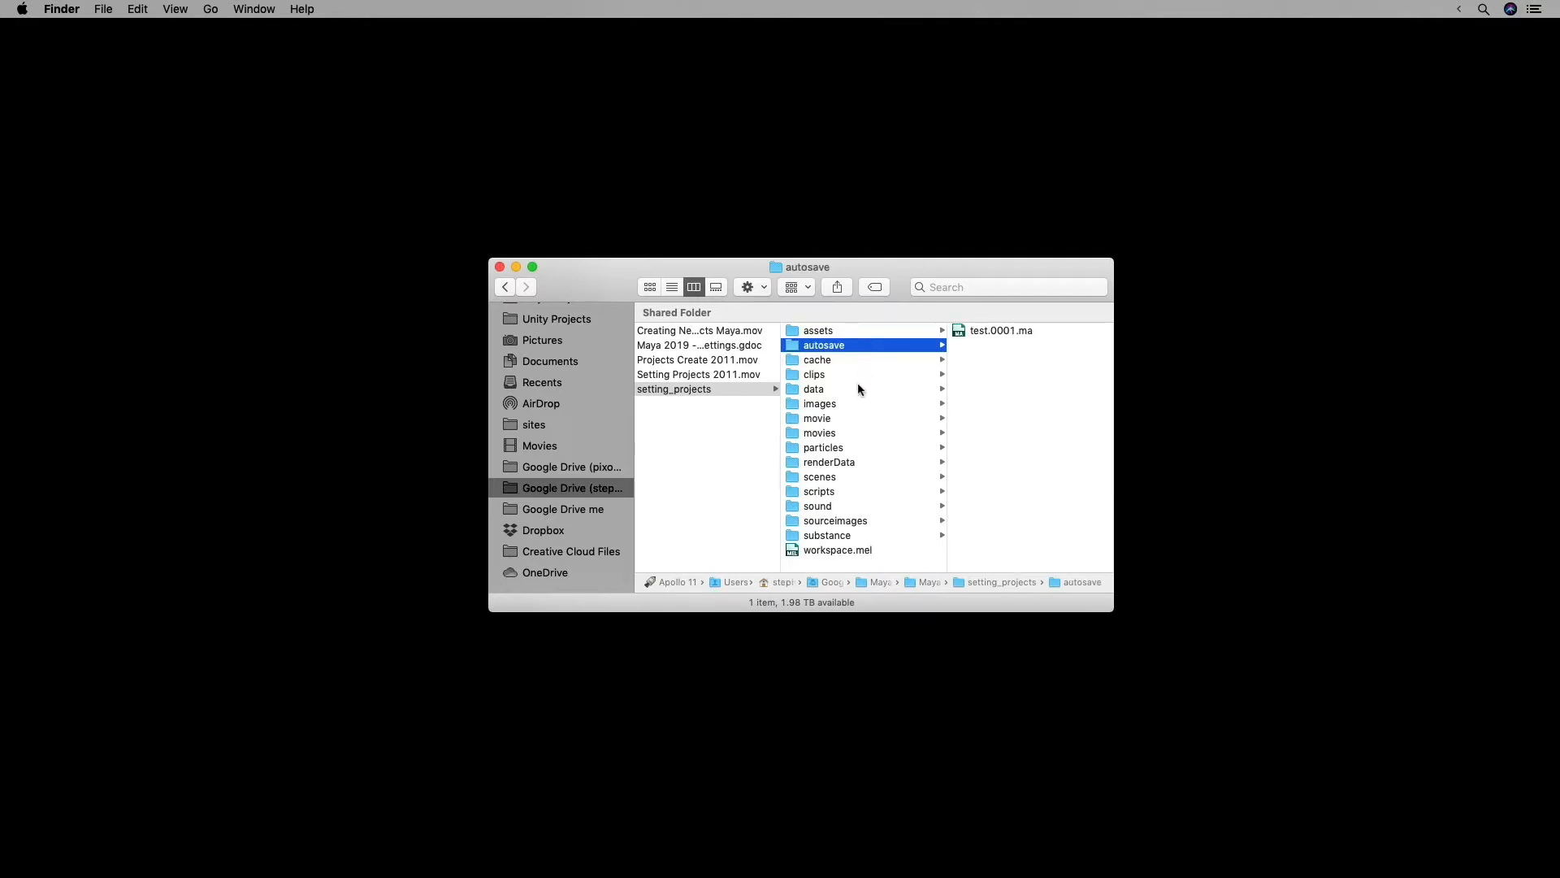
mouse_move(854, 481)
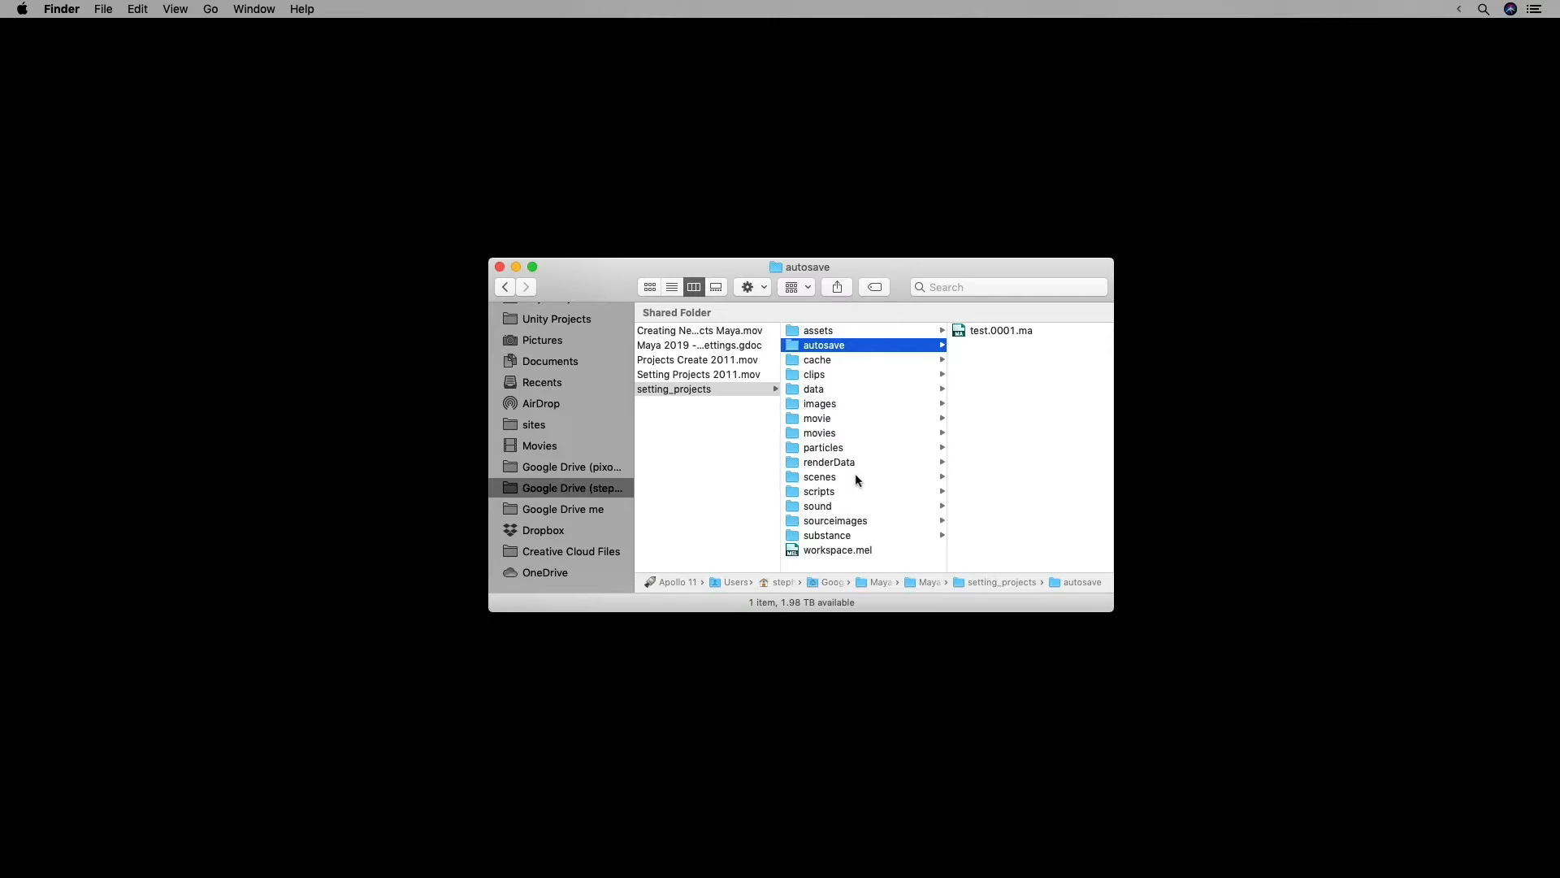
click(820, 477)
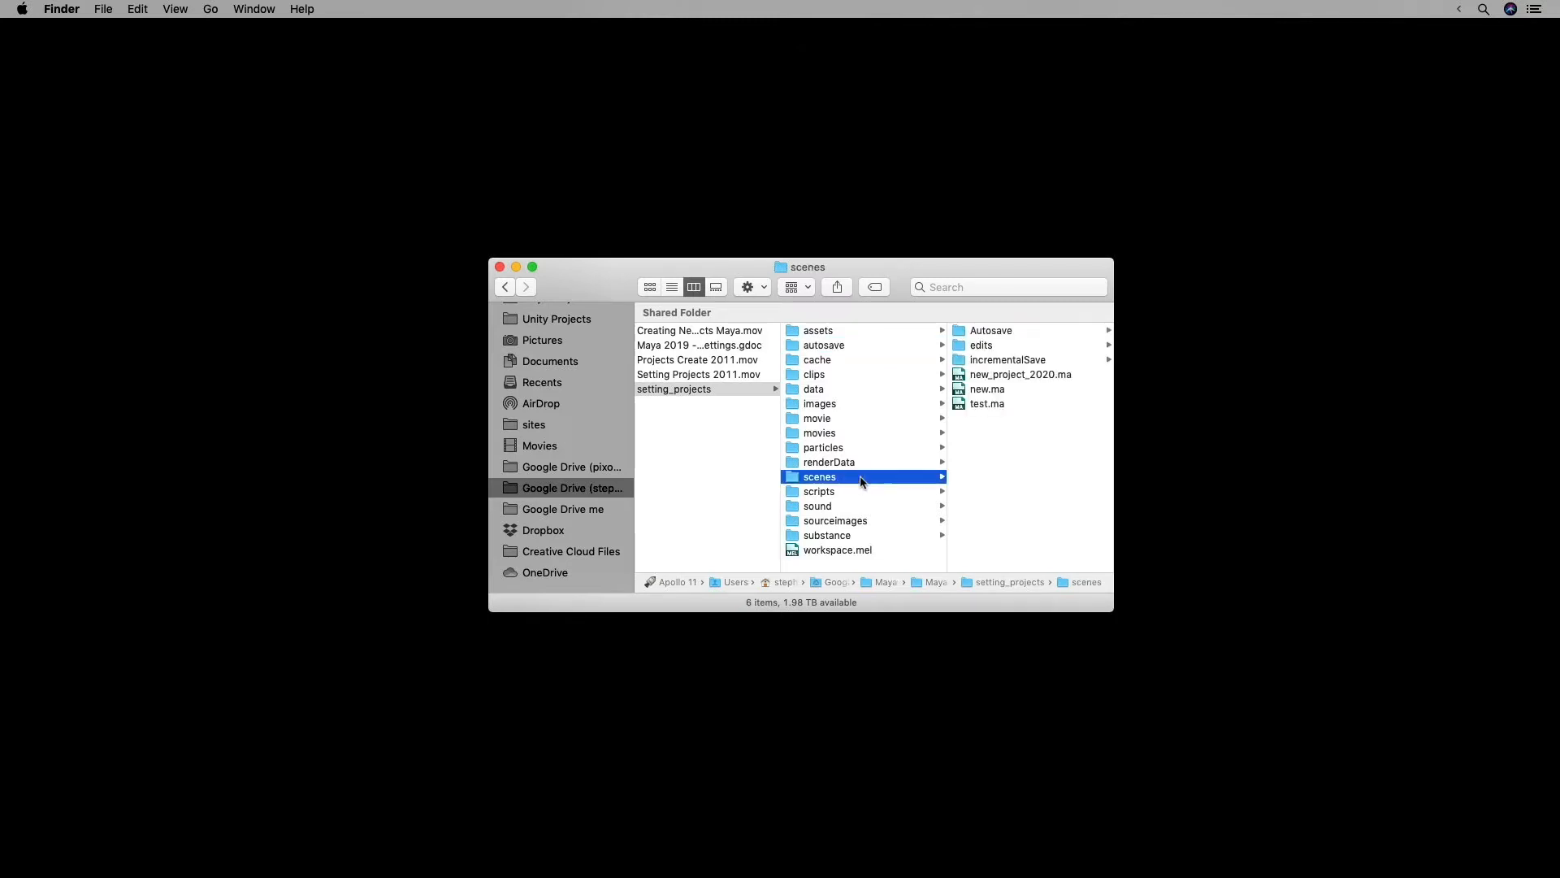
mouse_move(1001, 343)
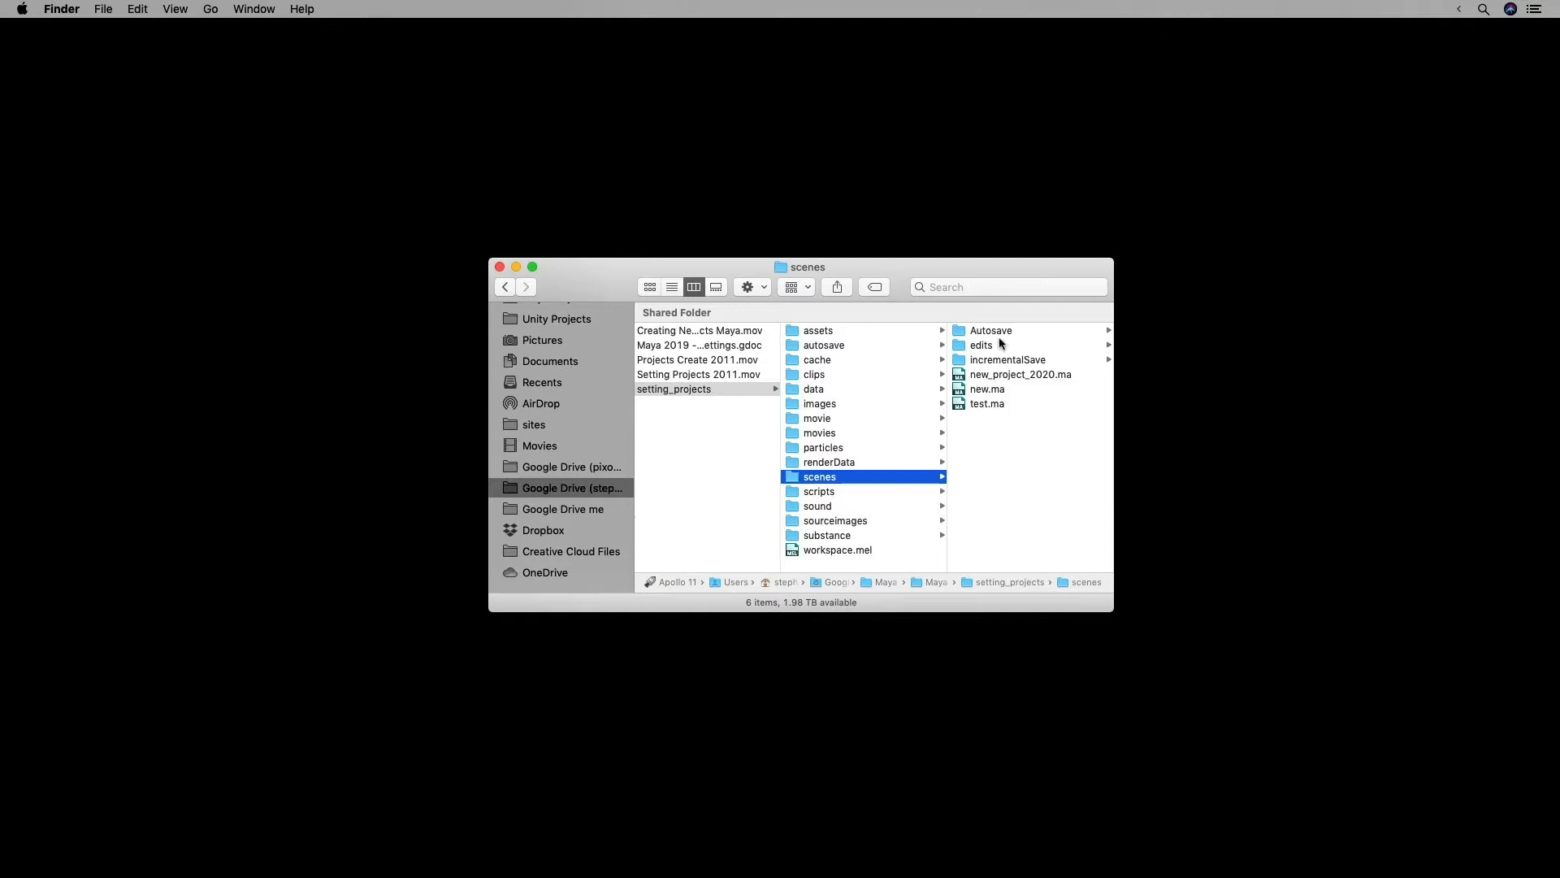
click(1007, 359)
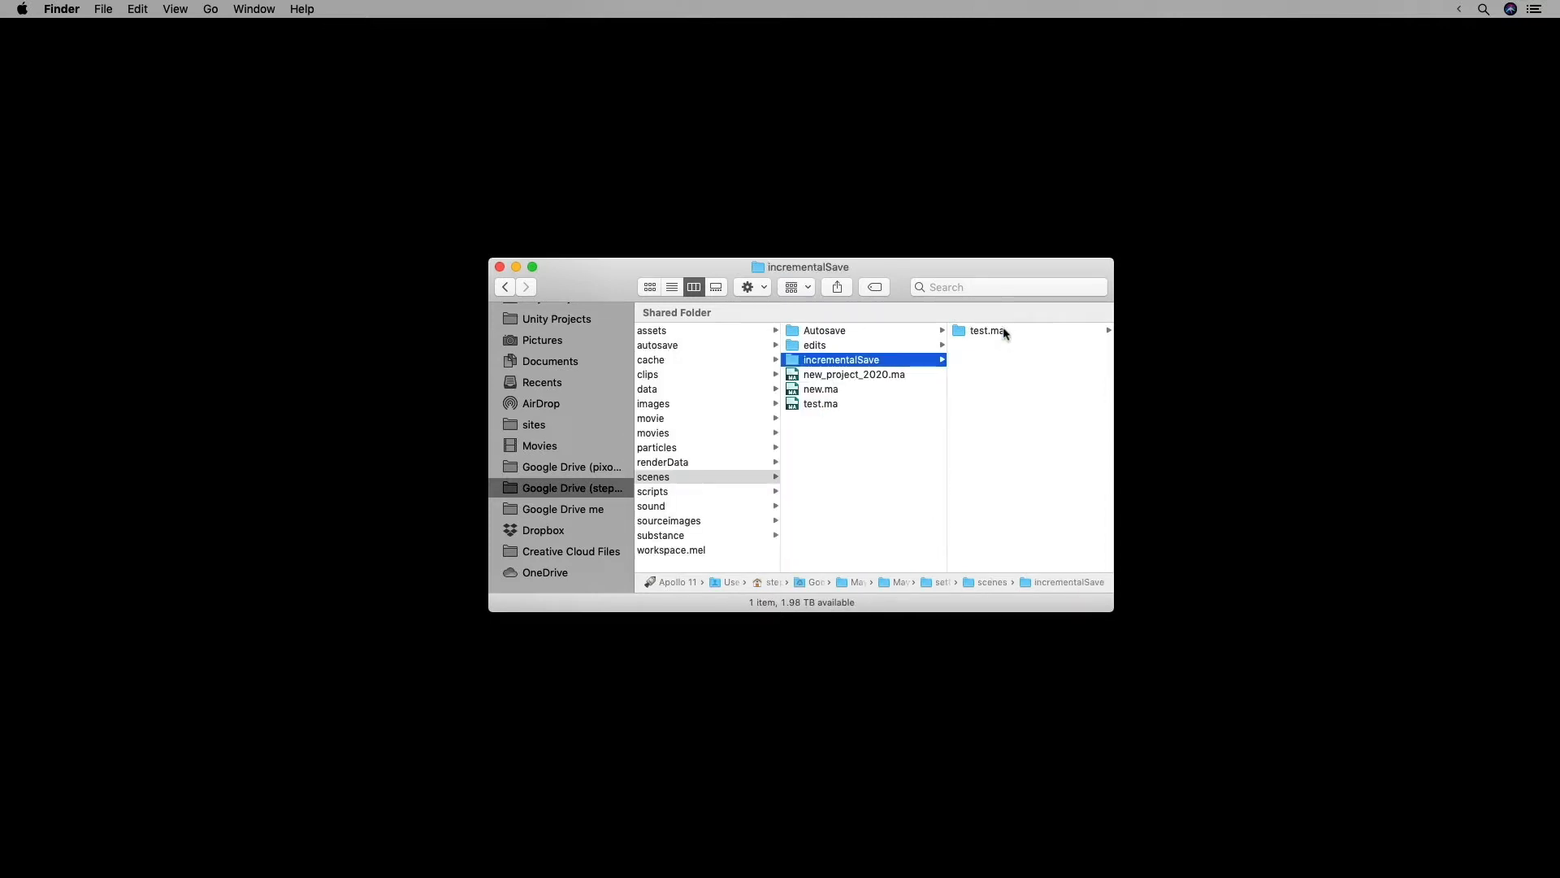
mouse_move(1020, 334)
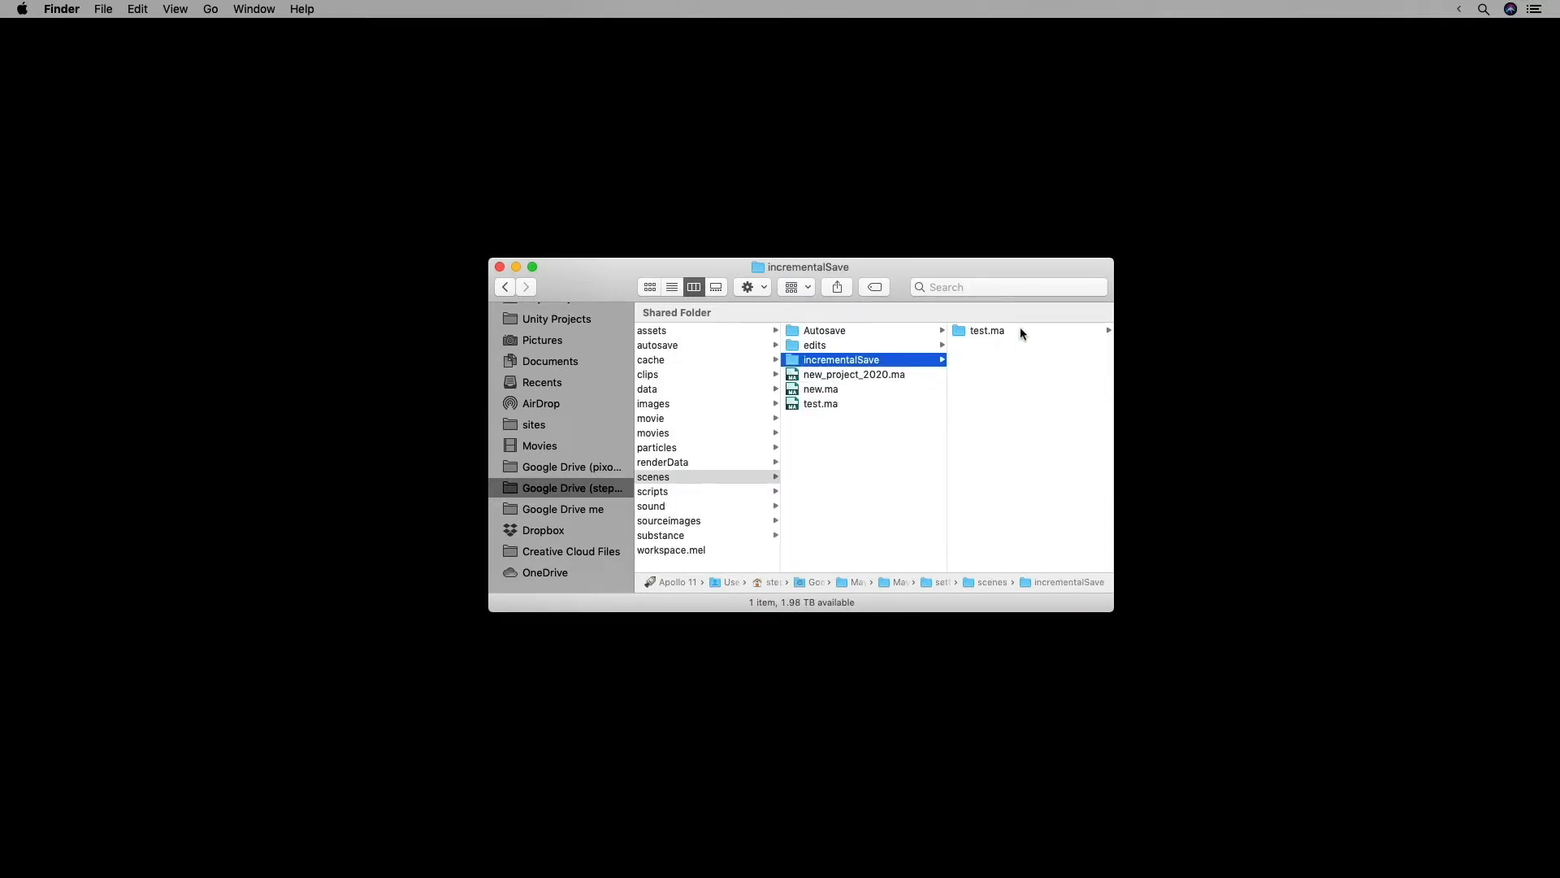
scroll(left, 3)
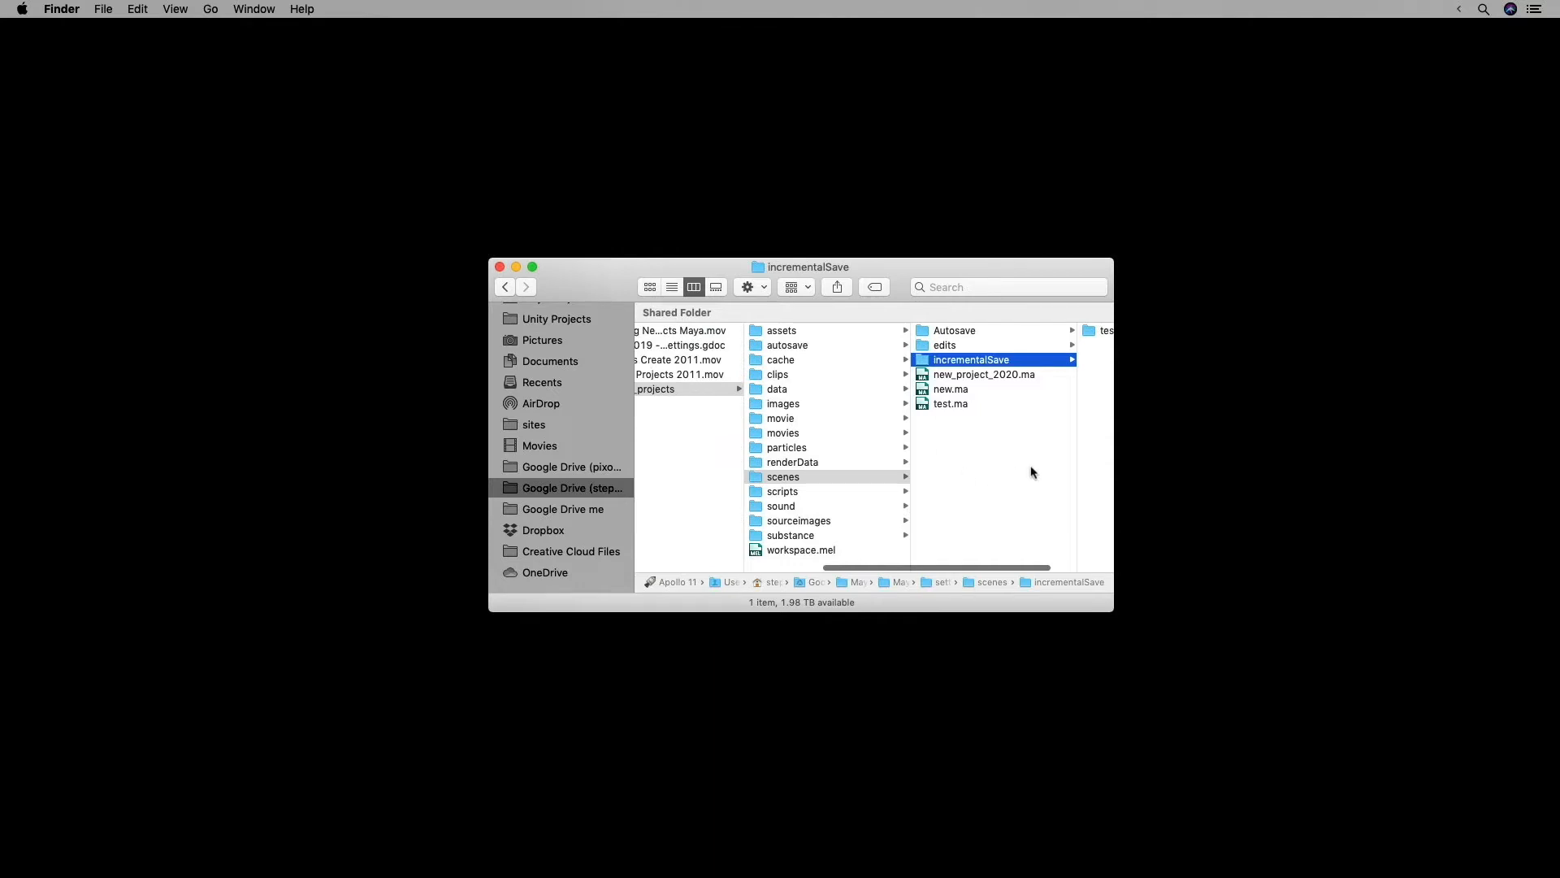
- Show the empty sound folder from the setting_projects column
click(781, 505)
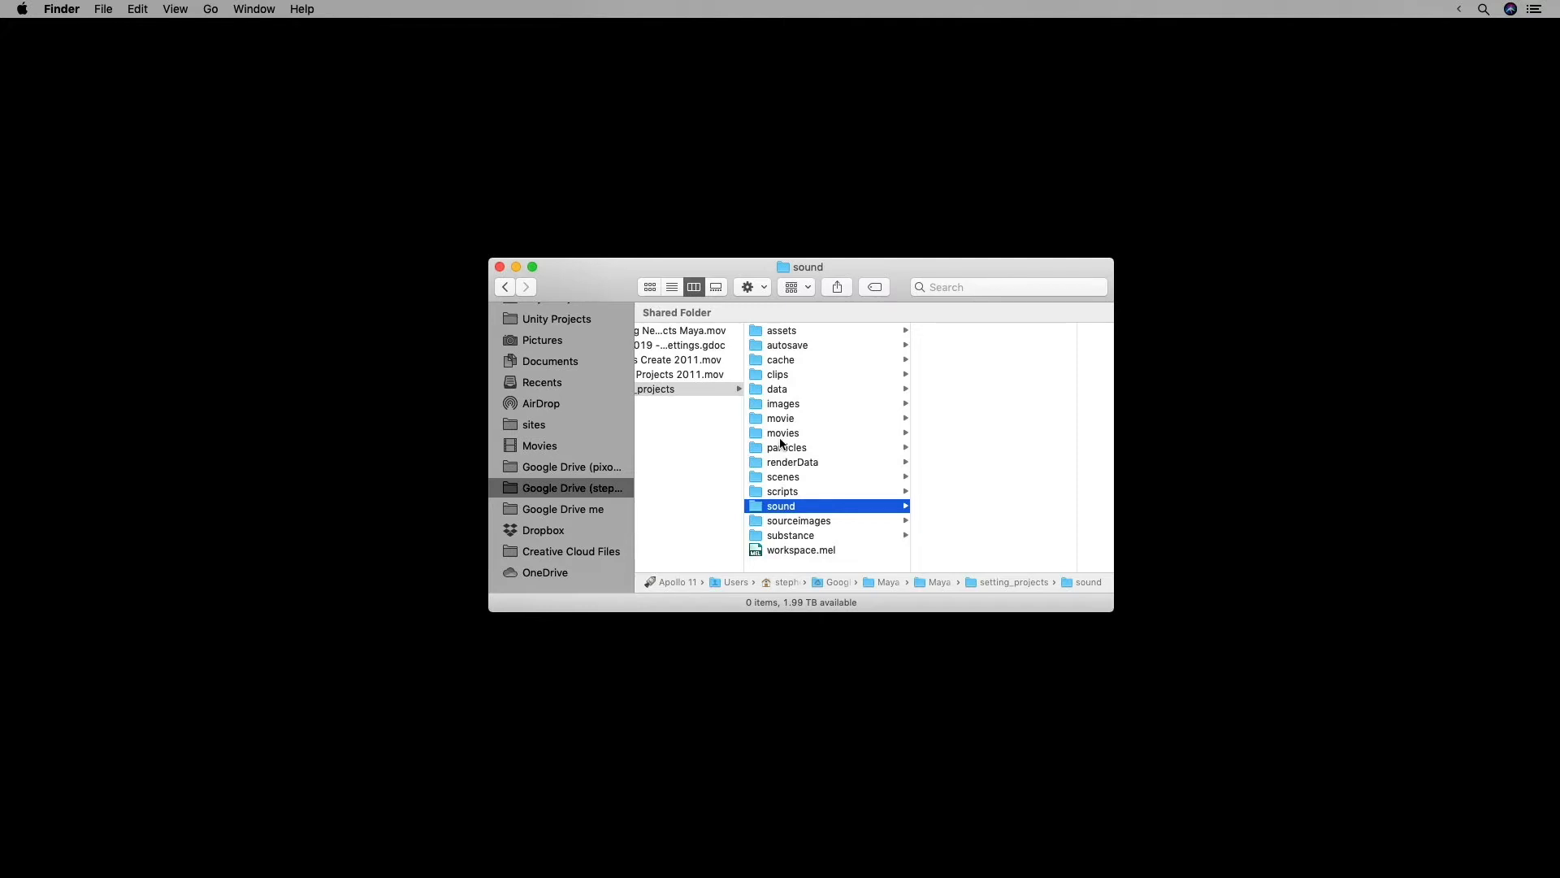
- Preview new_project_2020.ma, then return to the scenes folder listing
click(783, 475)
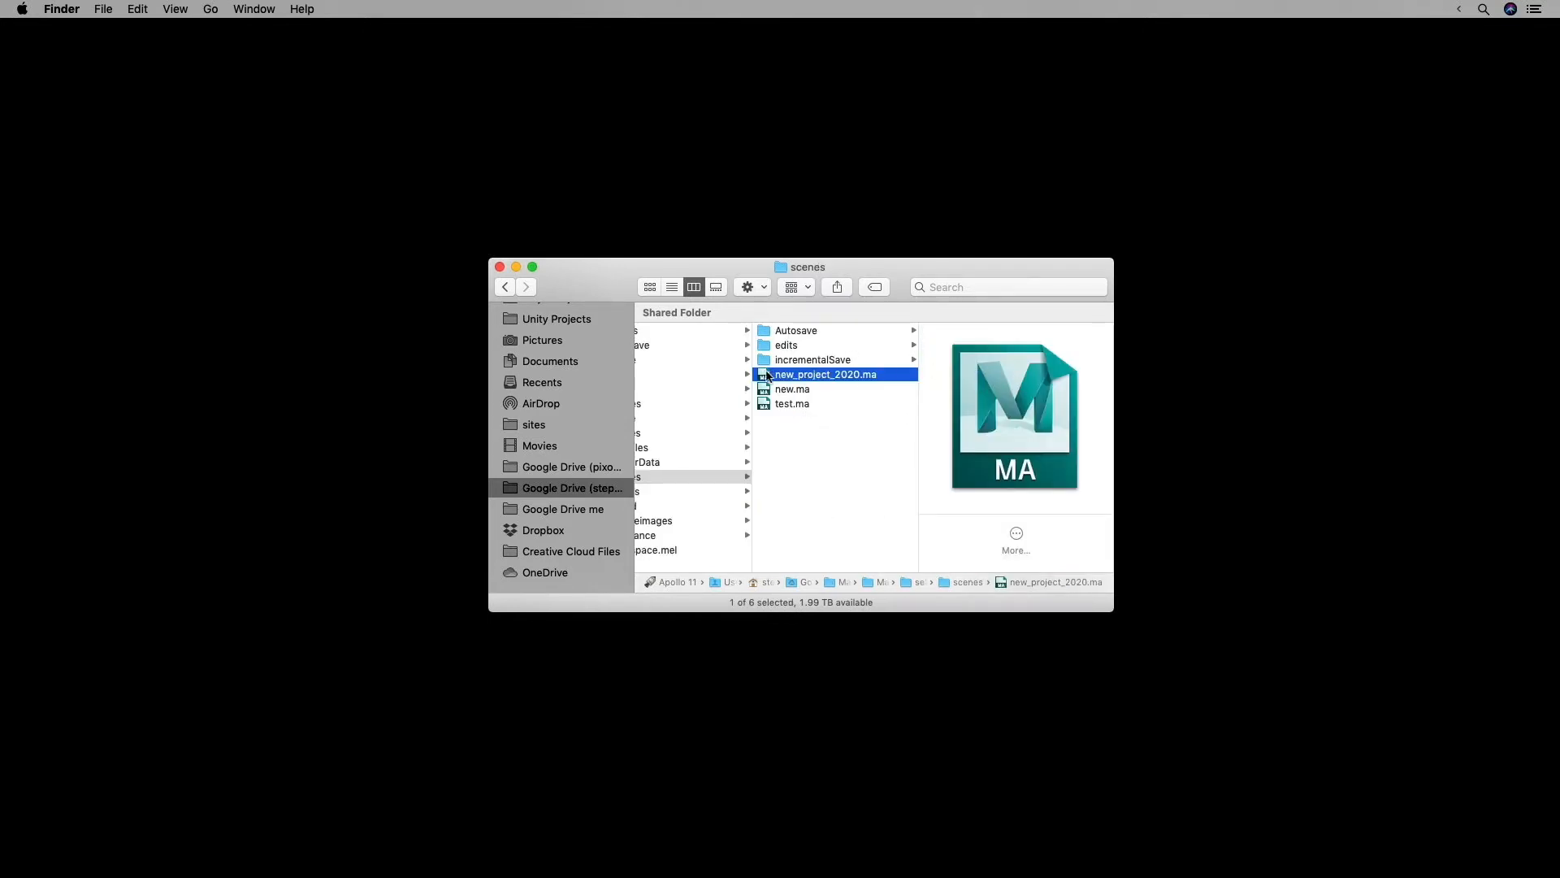
click(673, 477)
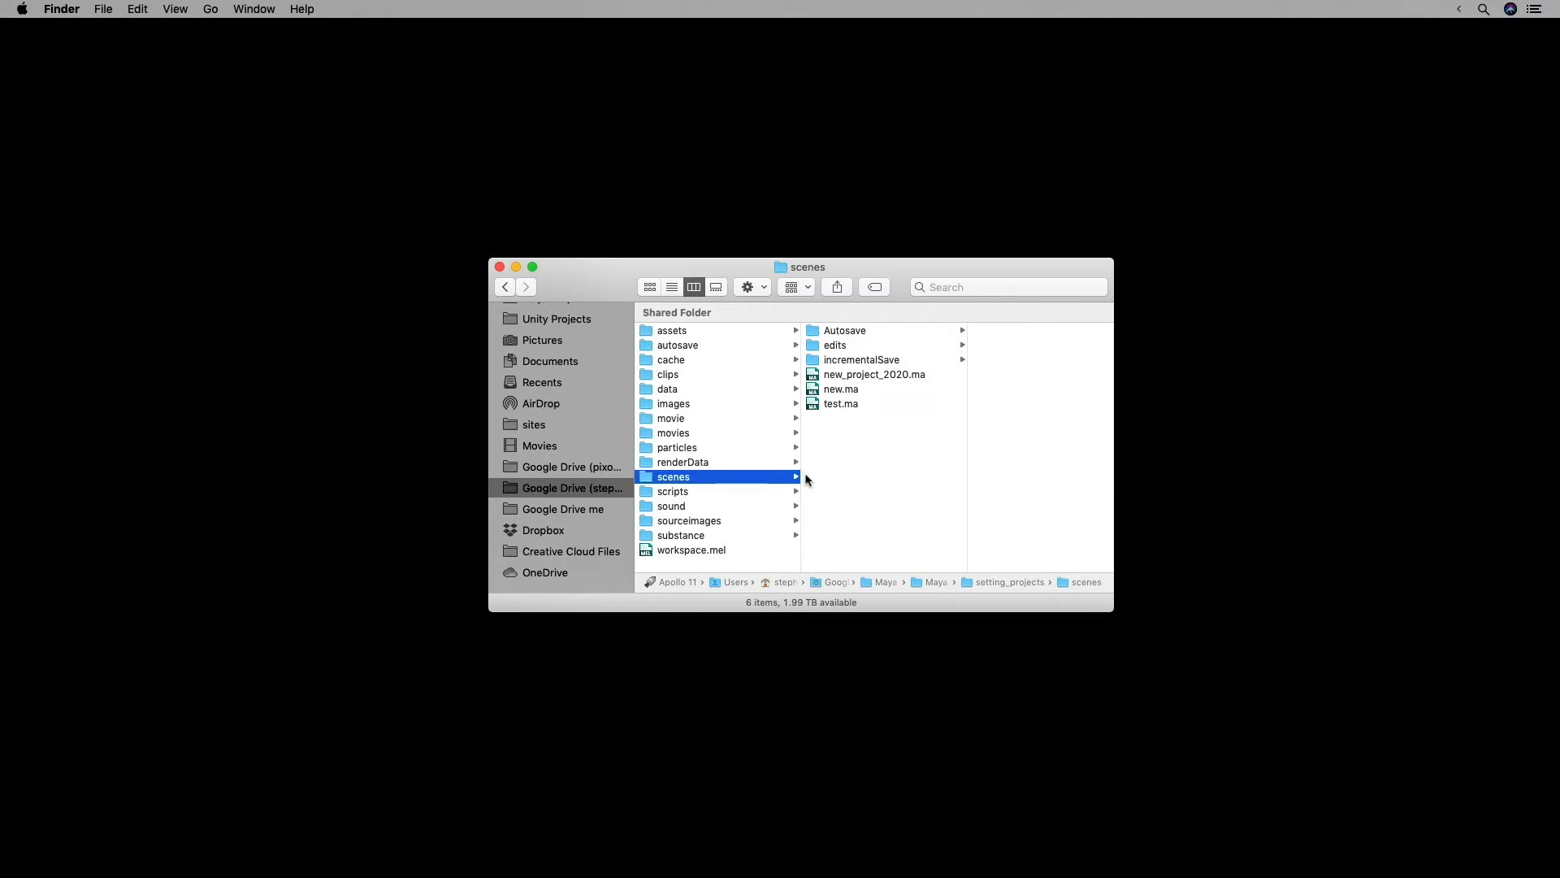
mouse_move(821, 470)
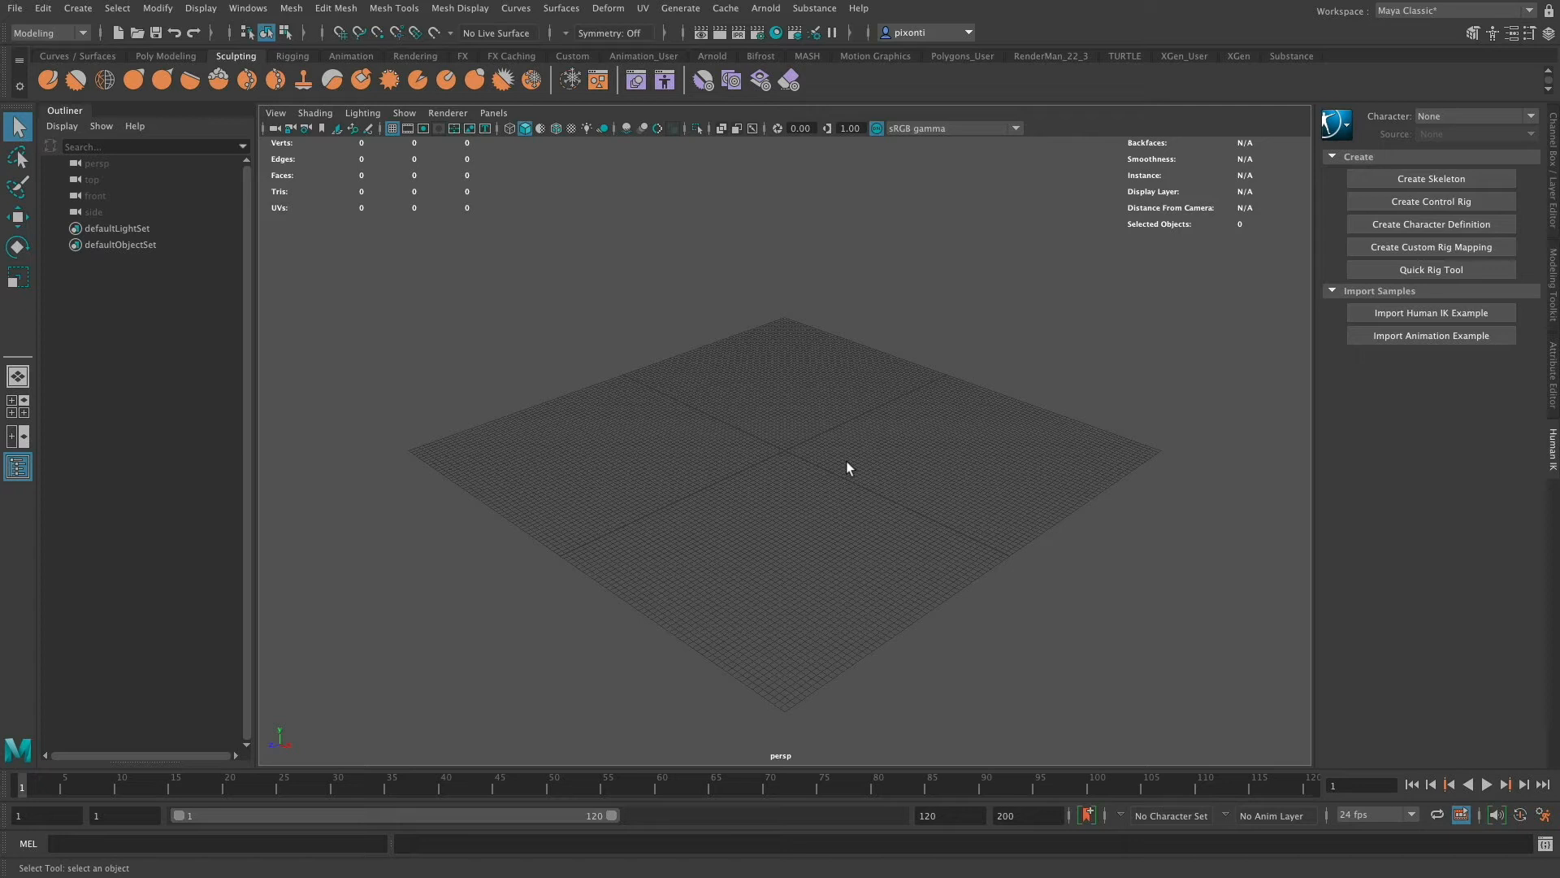
mouse_move(464, 280)
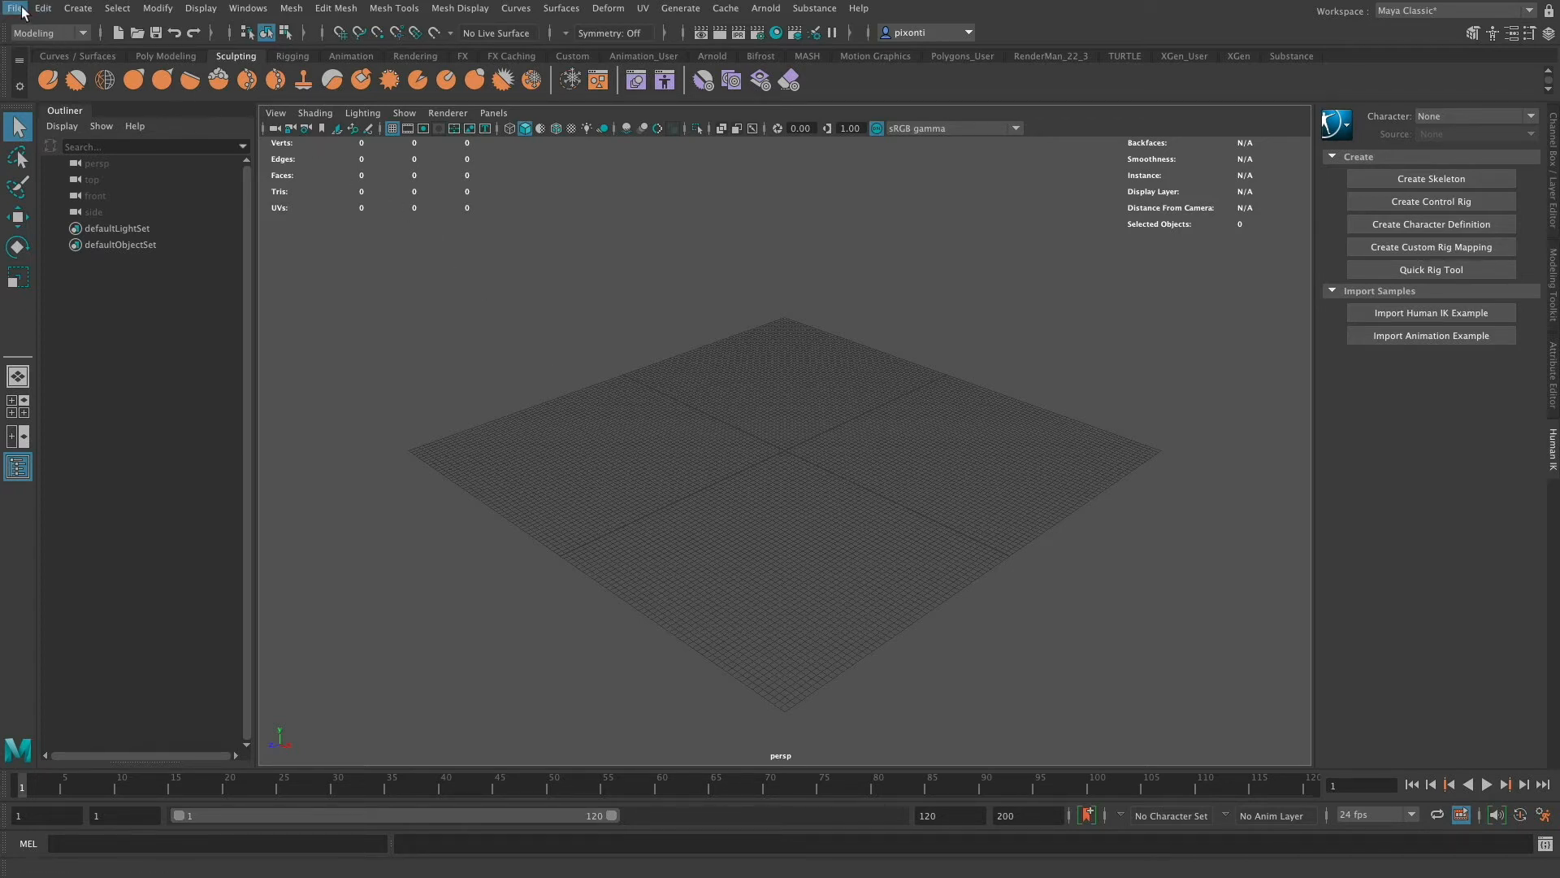
- Open the Project Window, select the default project name, and begin a New project
click(15, 9)
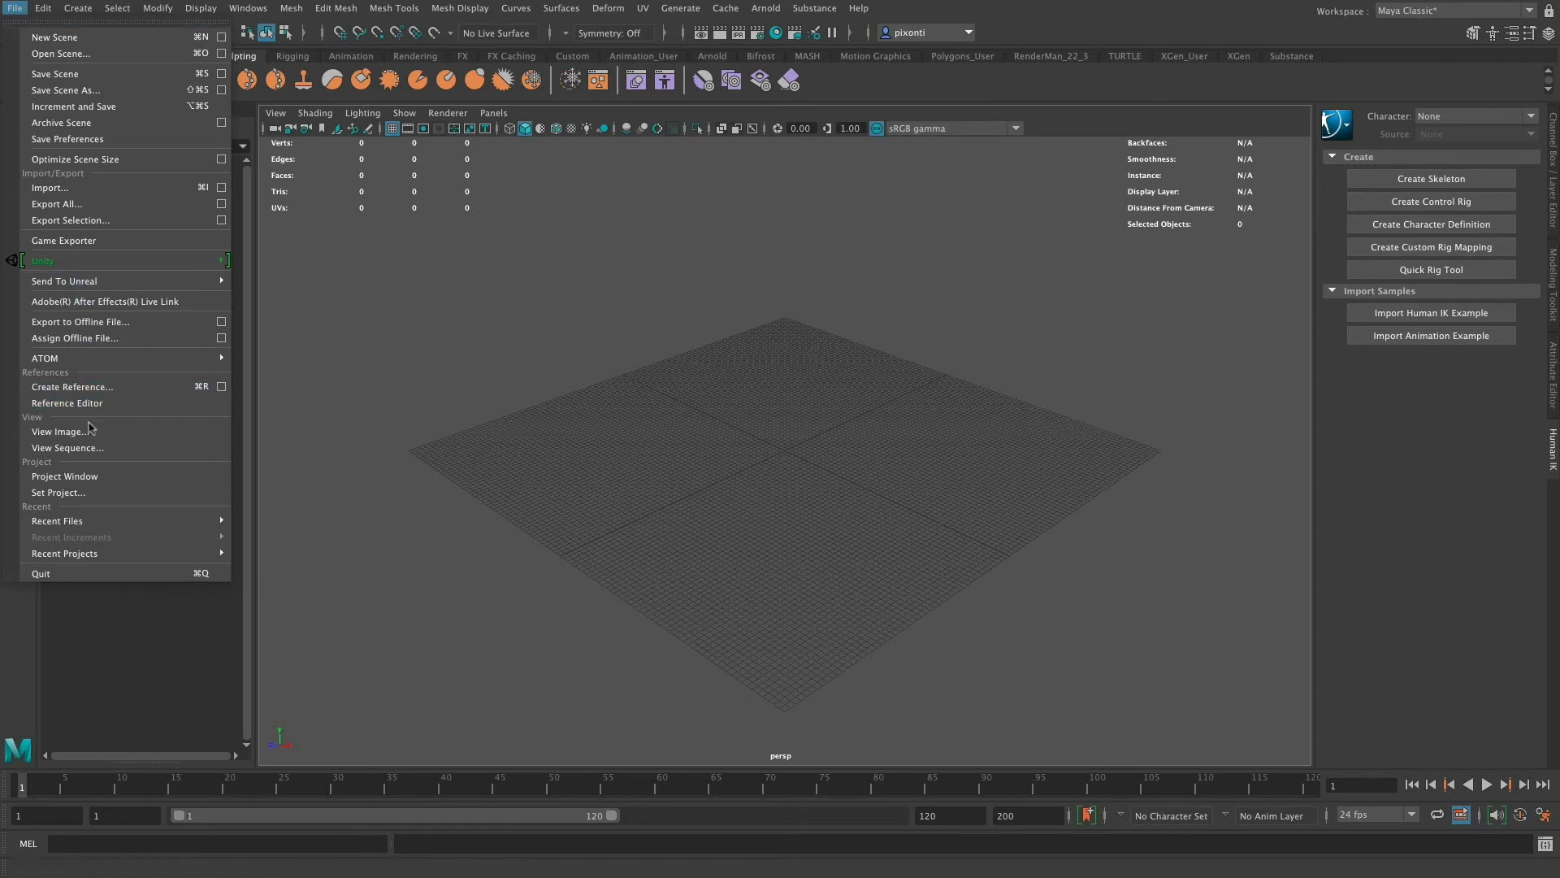
click(65, 476)
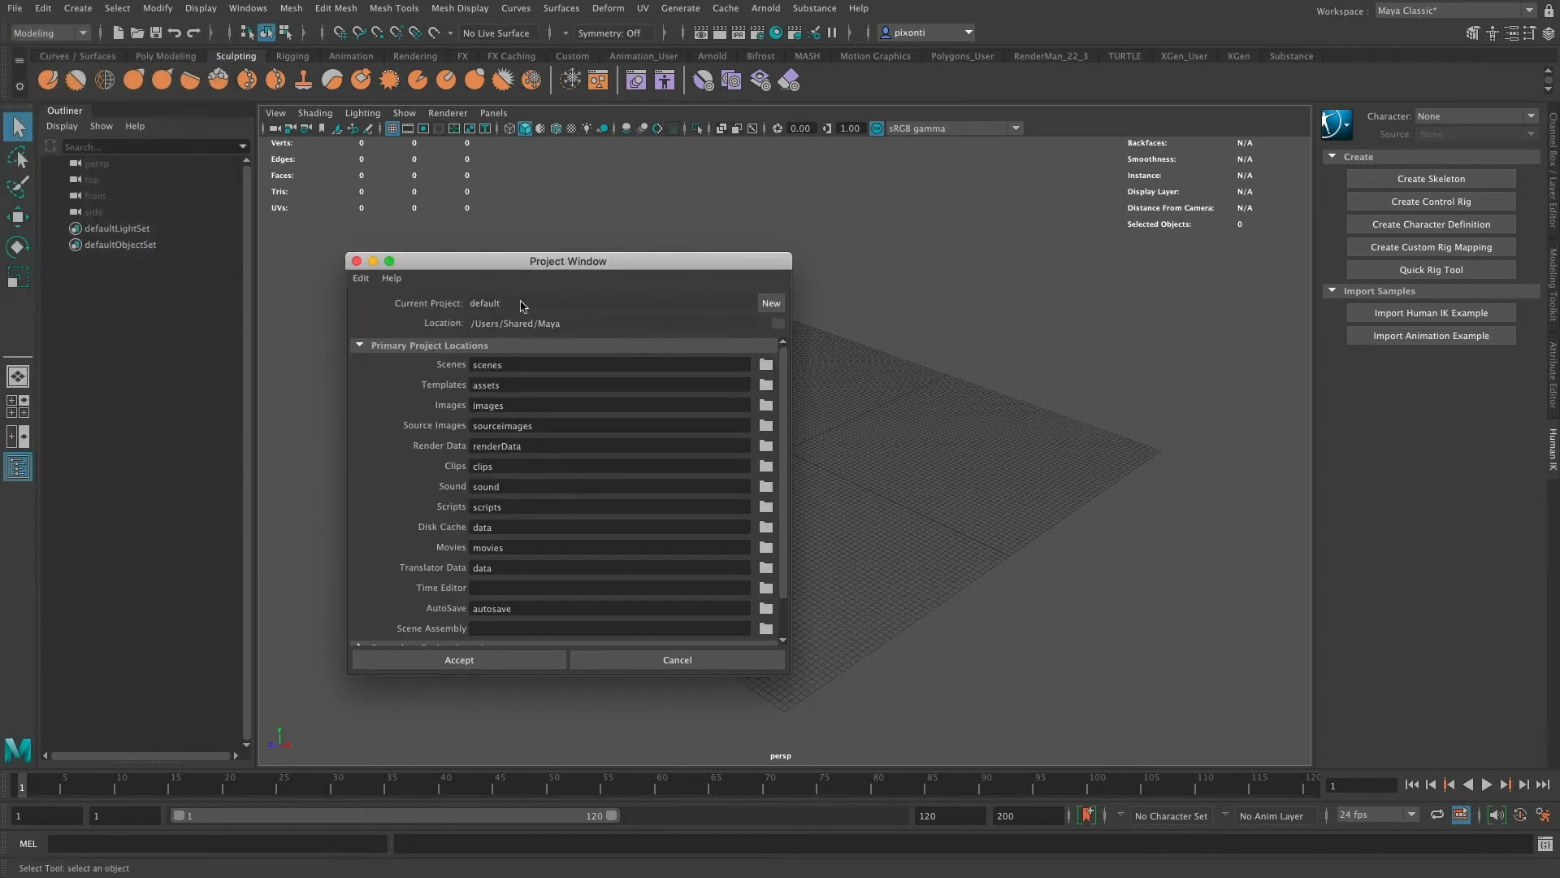
double_click(485, 303)
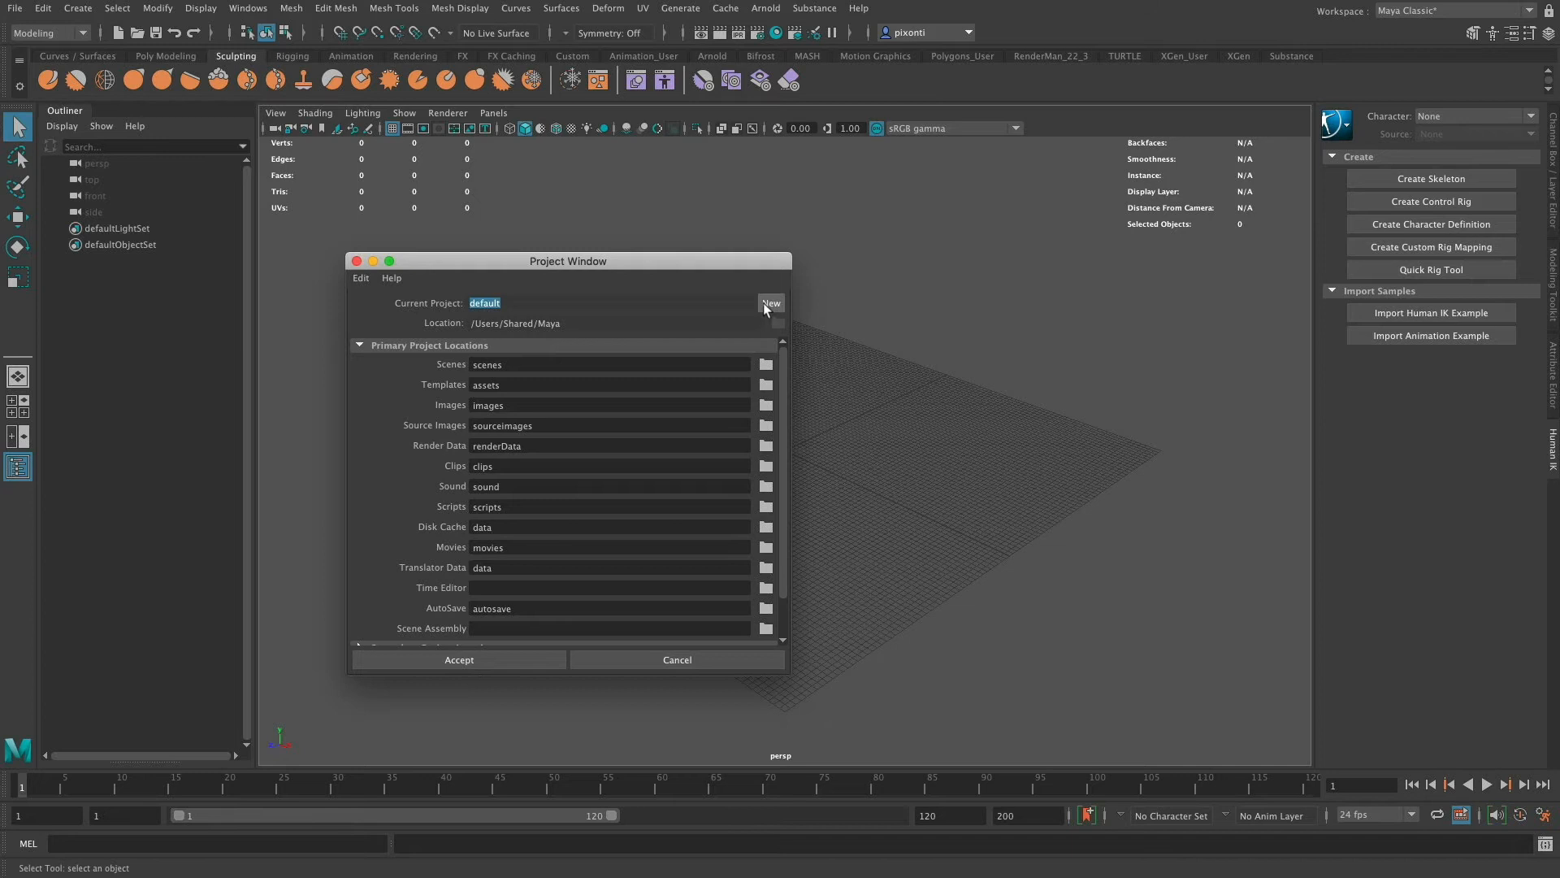
click(771, 302)
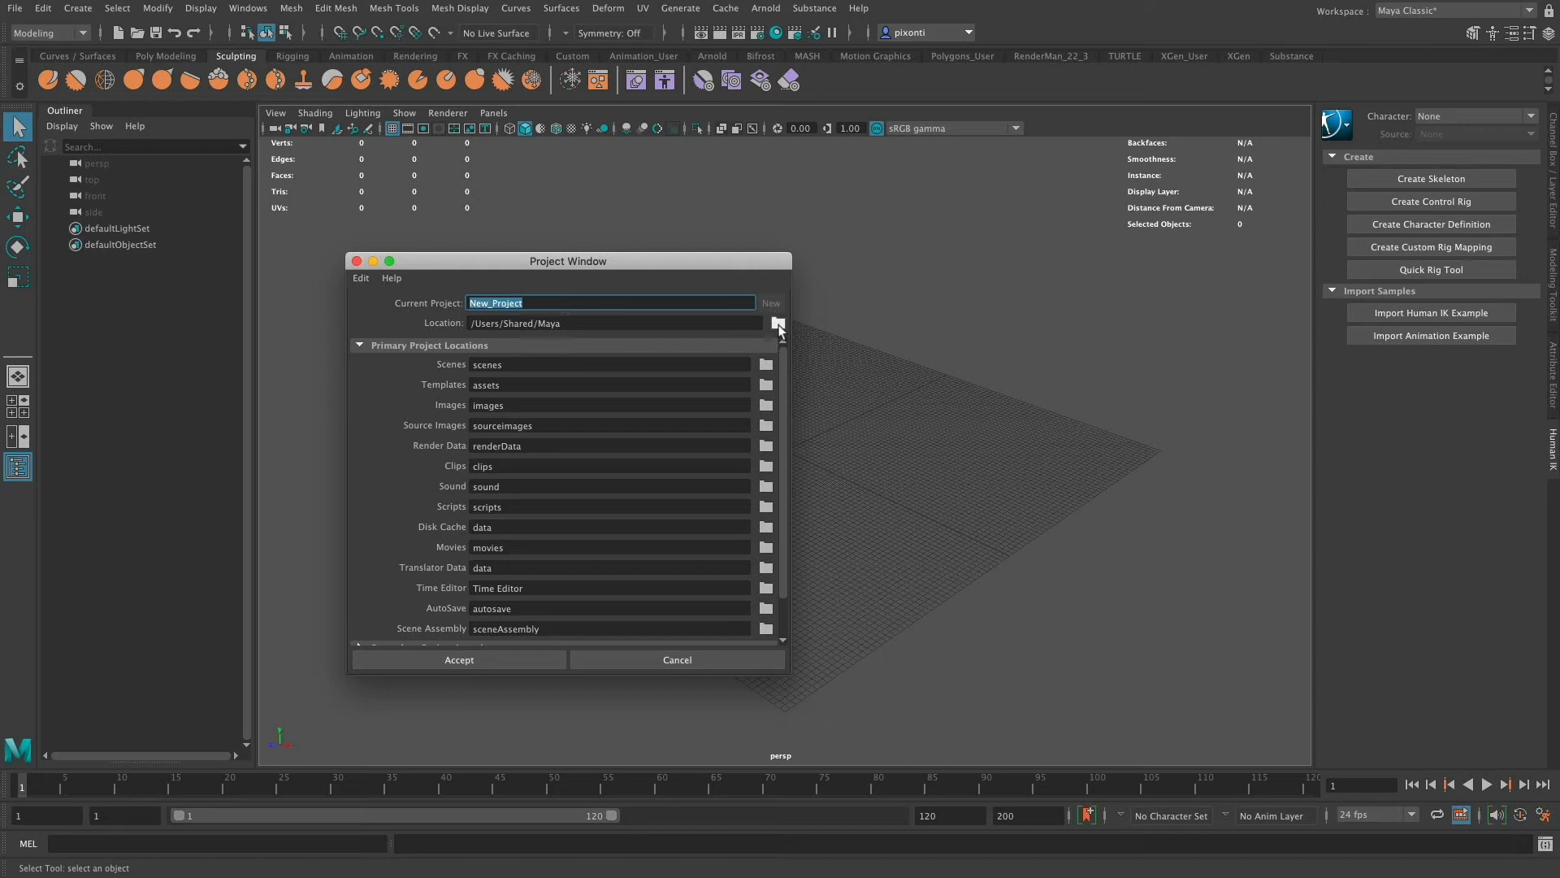
- Browse for the project location and confirm /Users/Shared/Maya
click(779, 323)
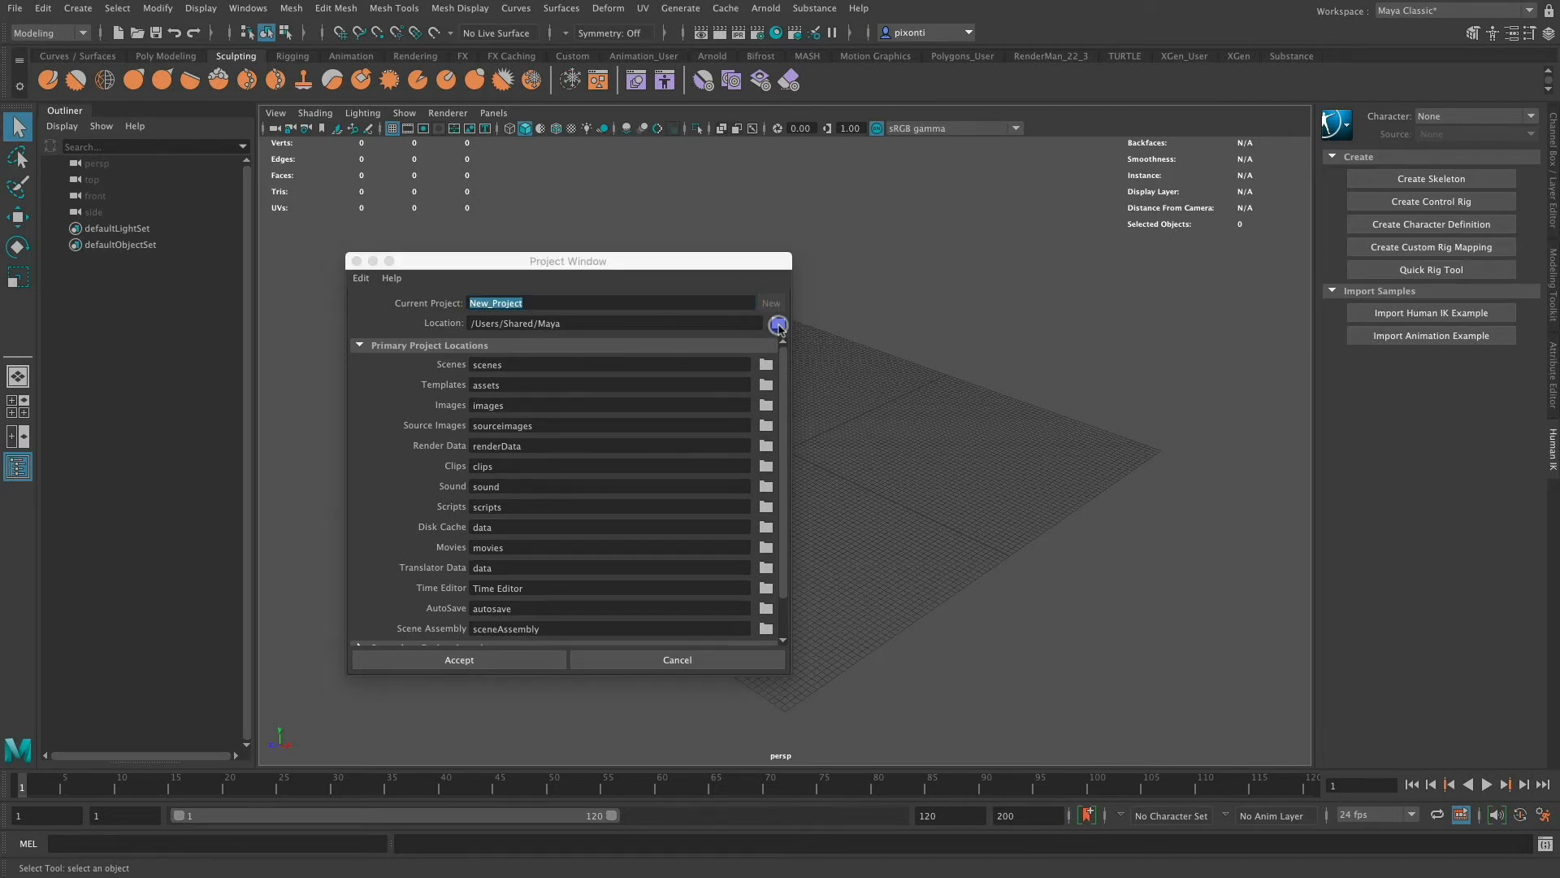
click(779, 325)
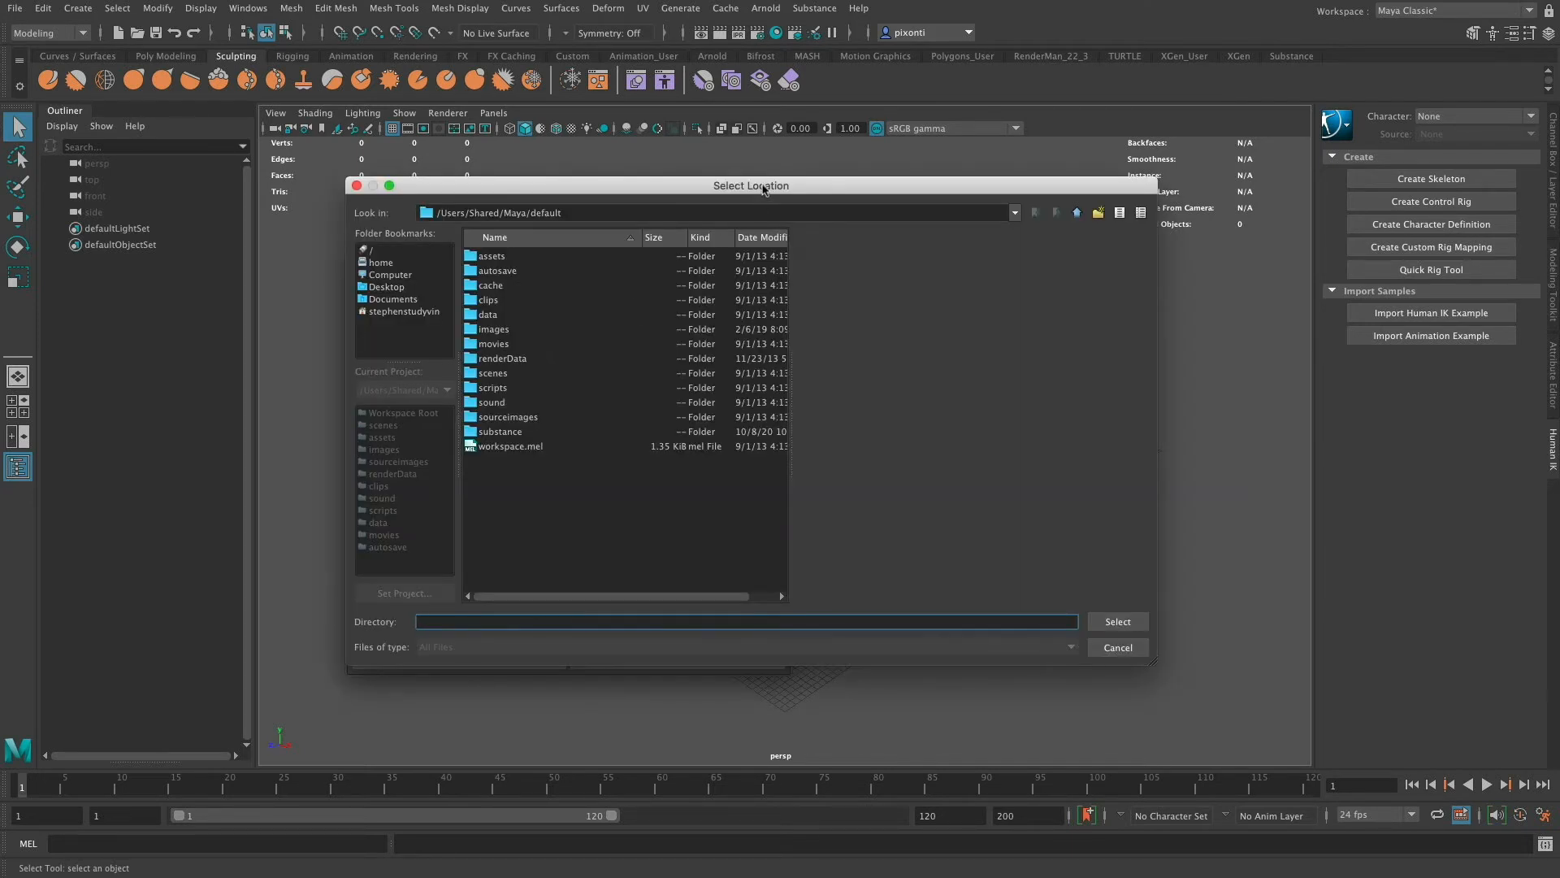
mouse_move(529, 234)
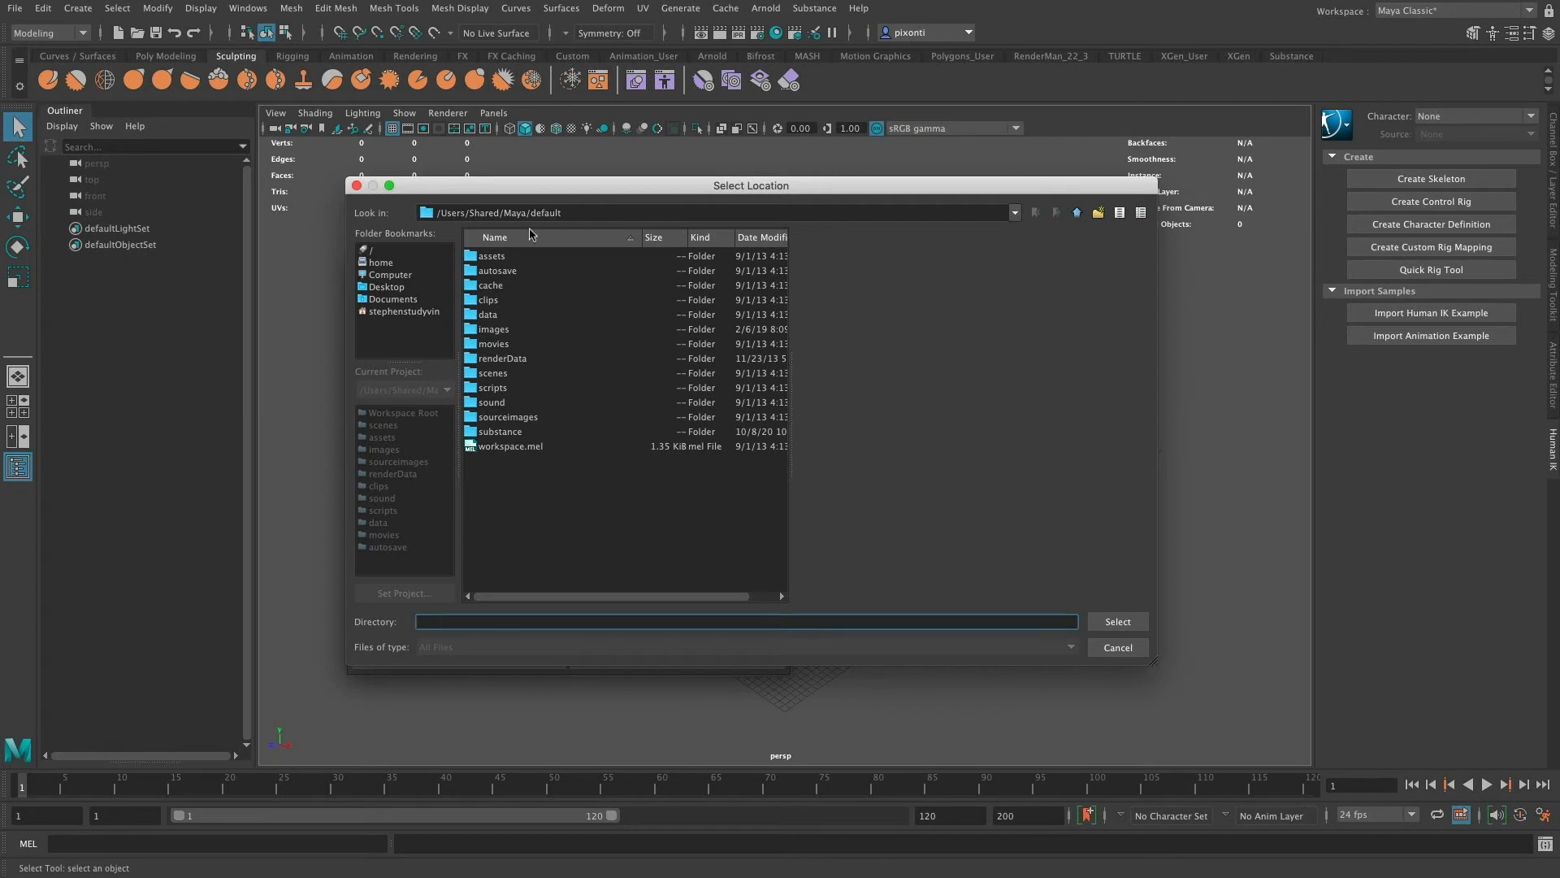
mouse_move(553, 434)
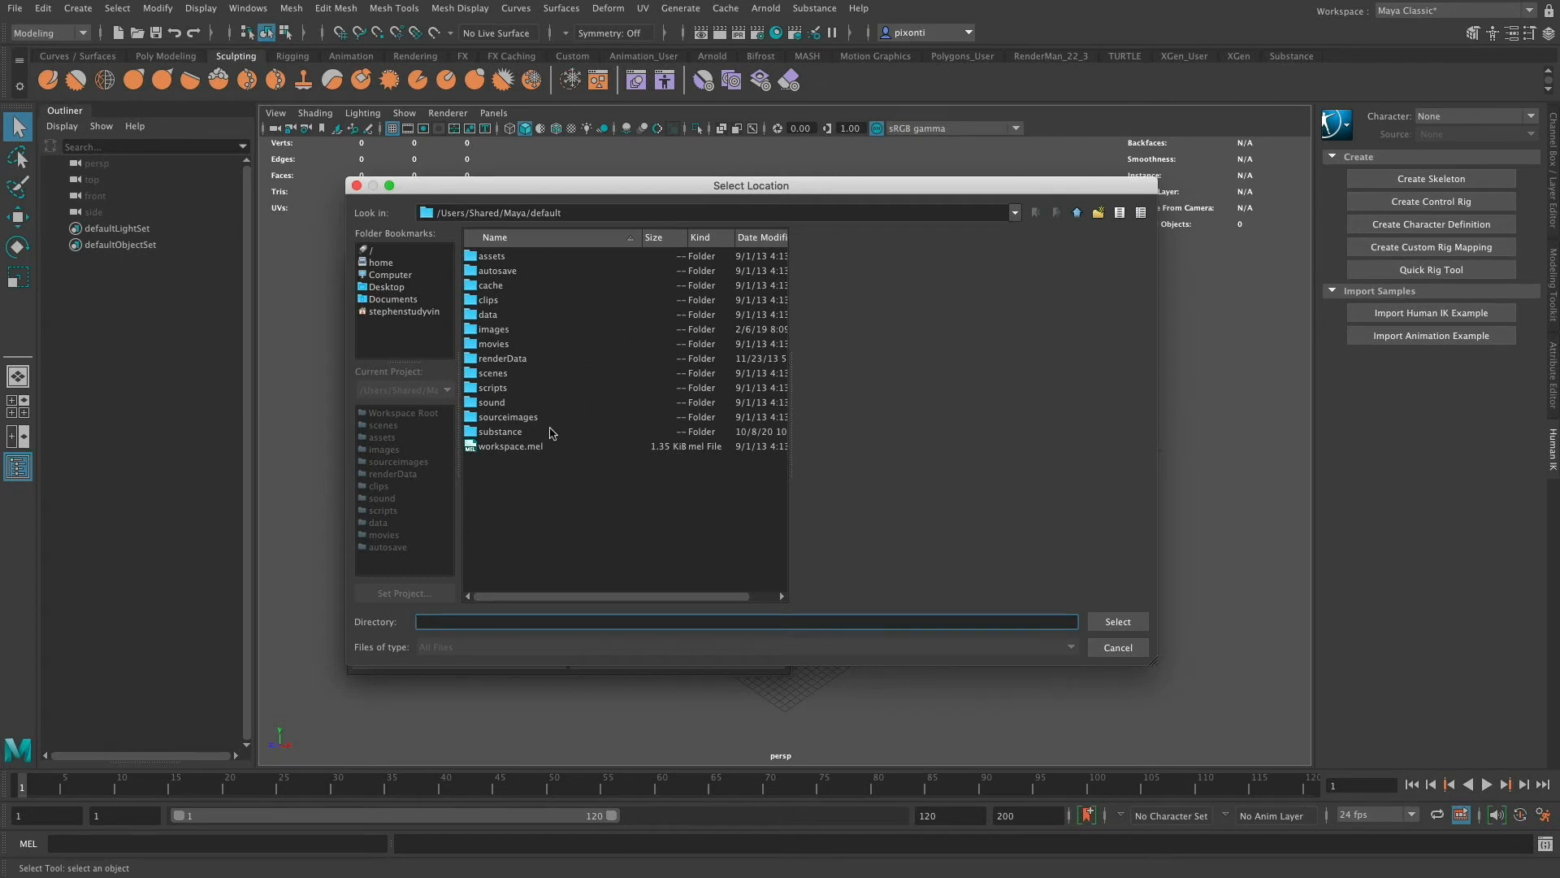
mouse_move(567, 425)
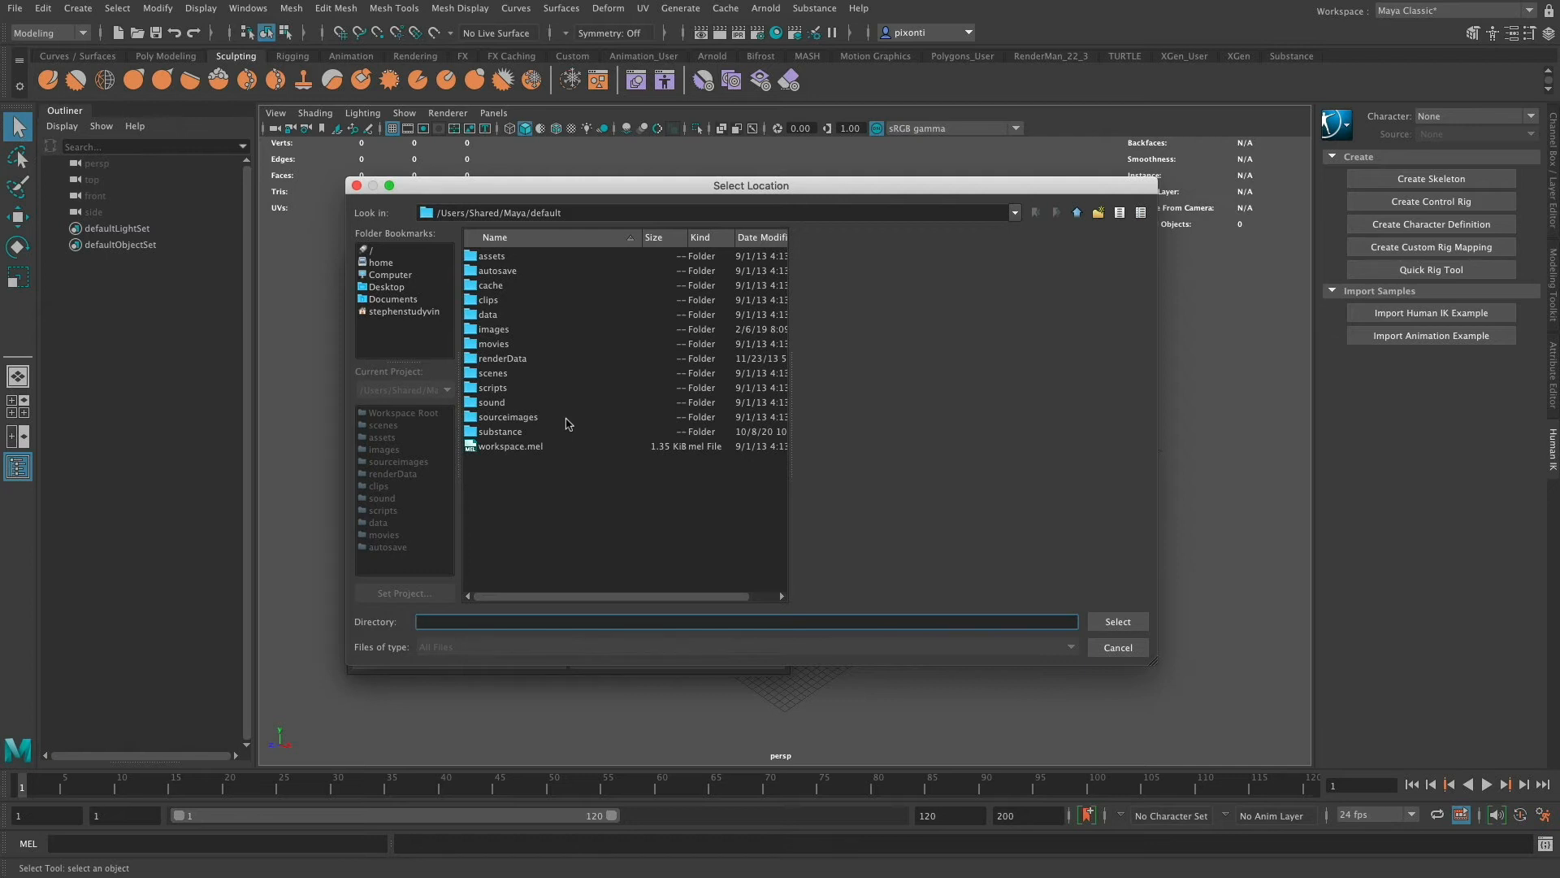
mouse_move(608, 300)
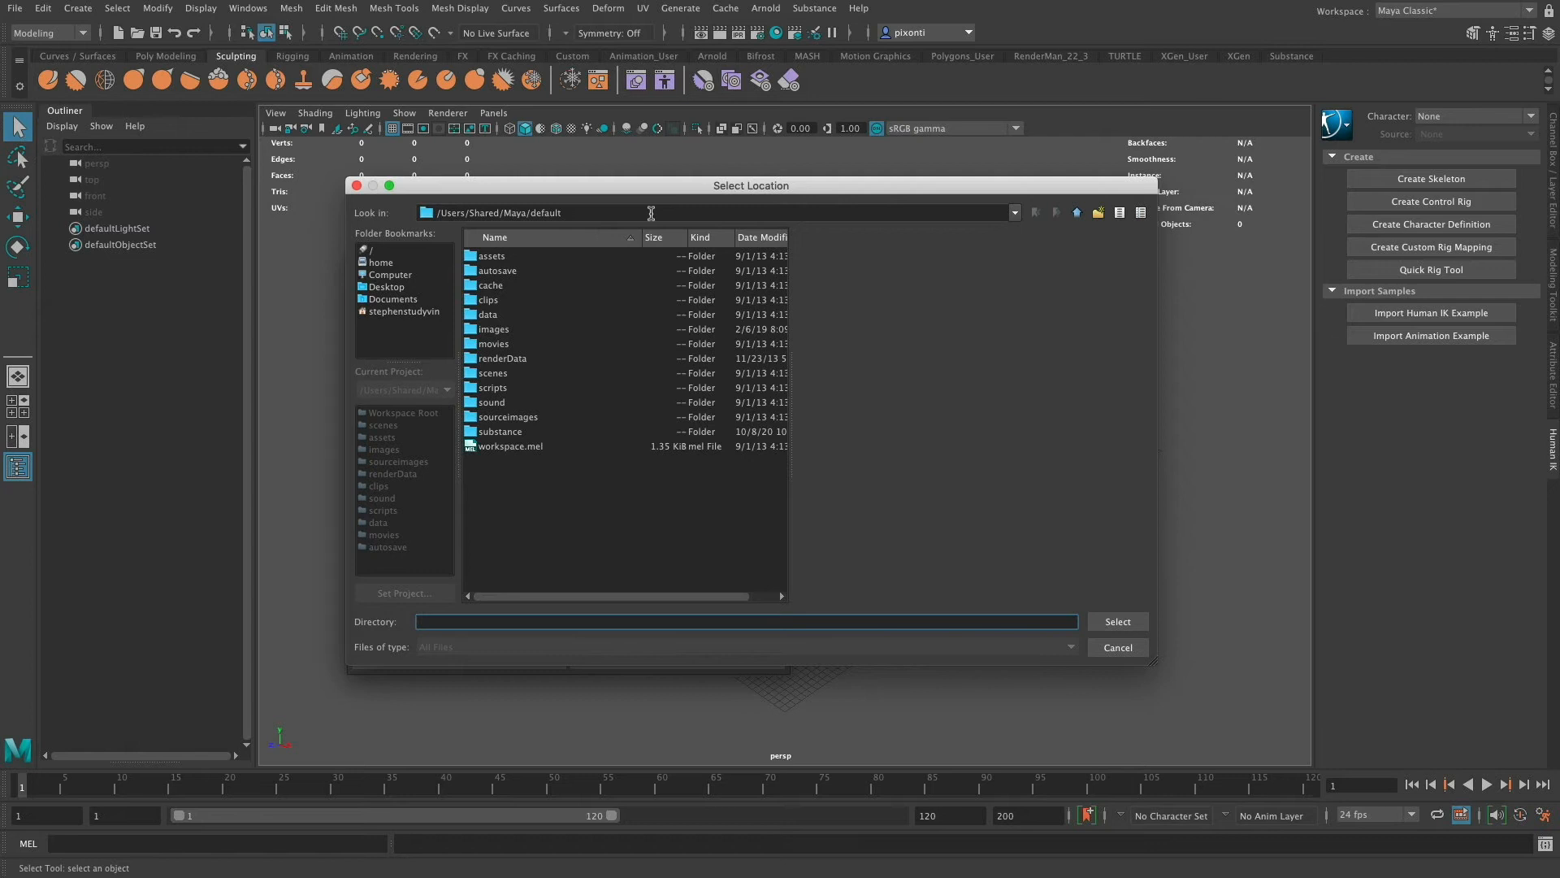
click(1074, 212)
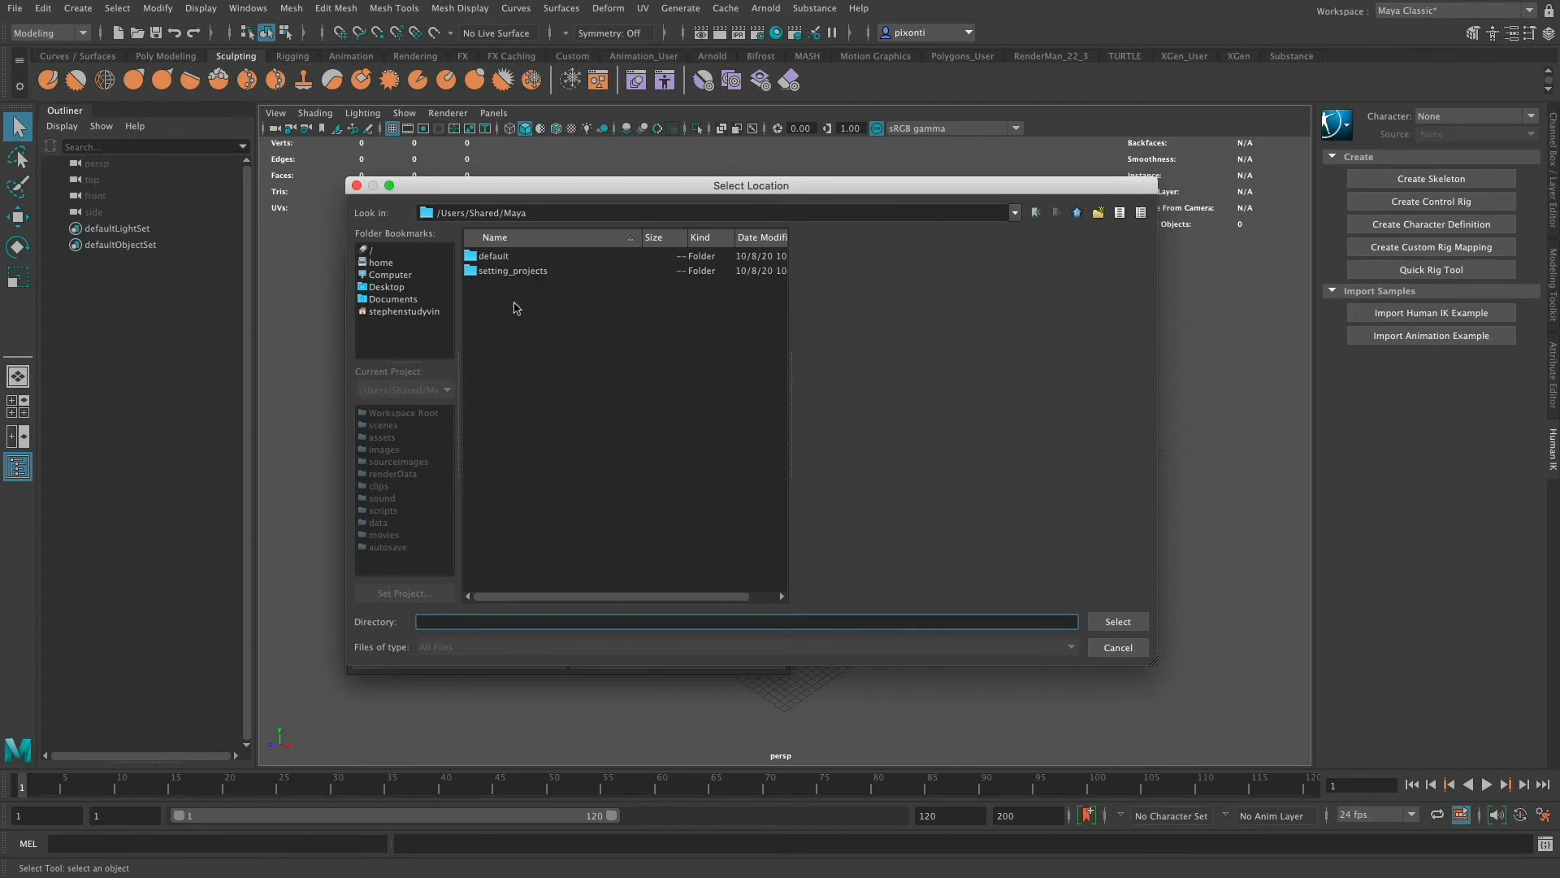
mouse_move(531, 358)
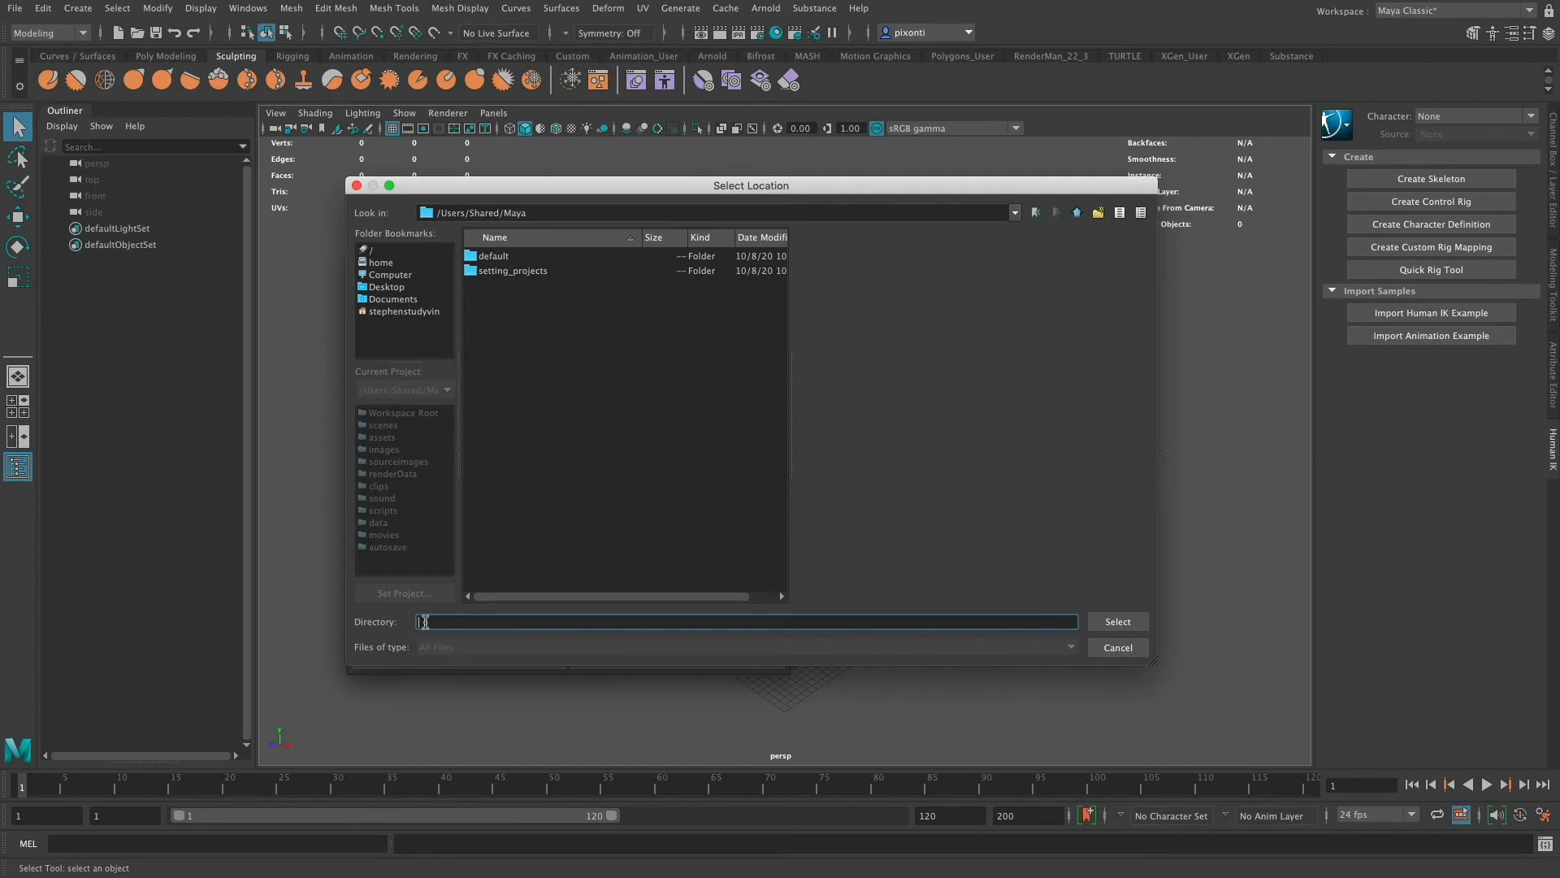
click(1116, 621)
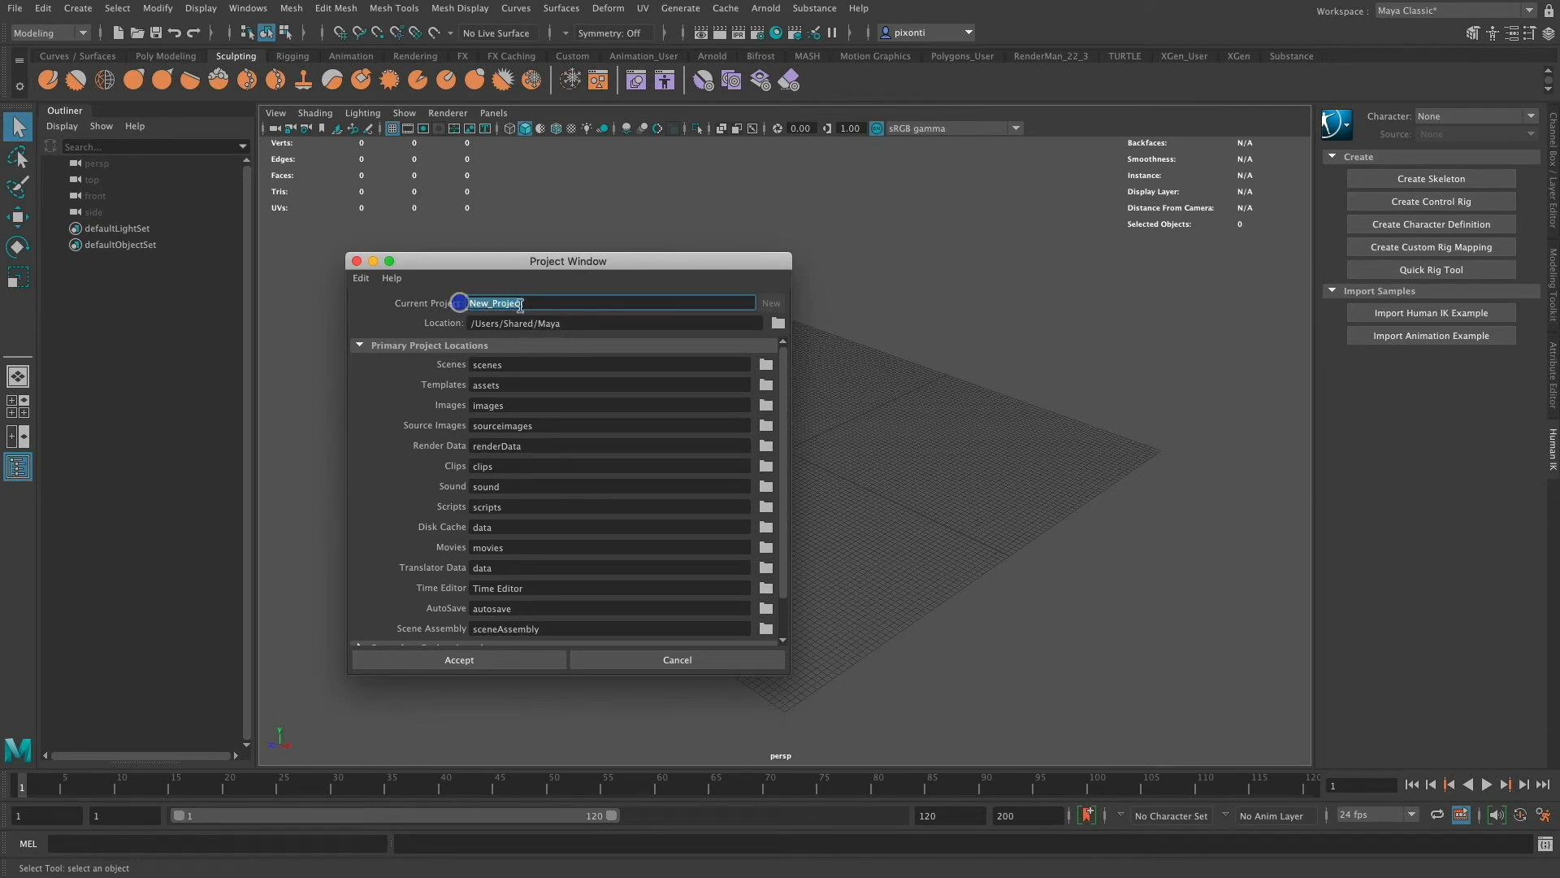
click(614, 322)
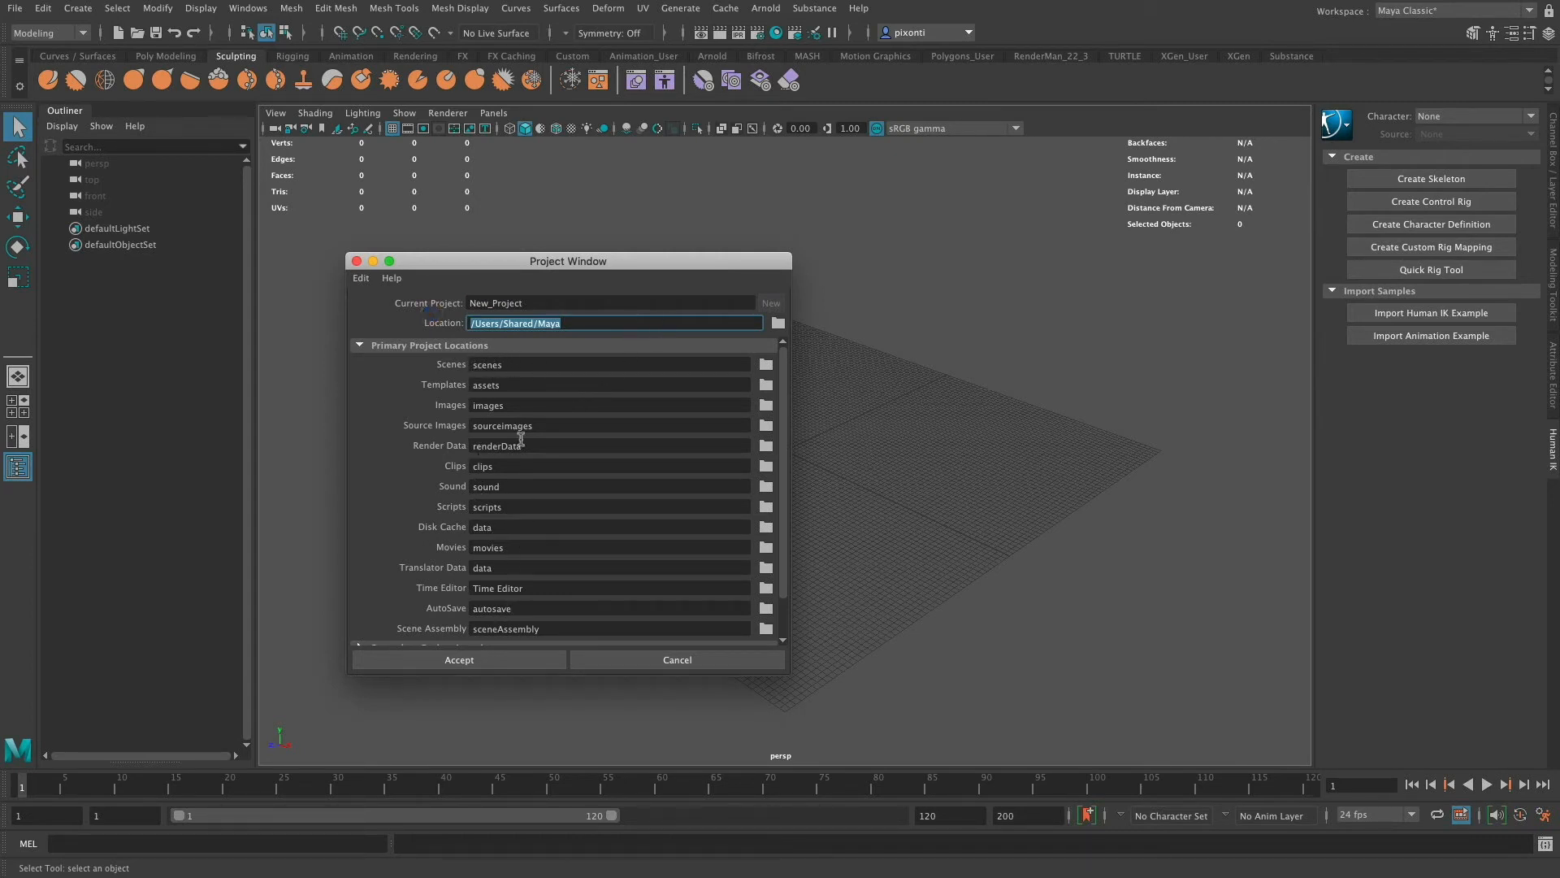
mouse_move(514, 425)
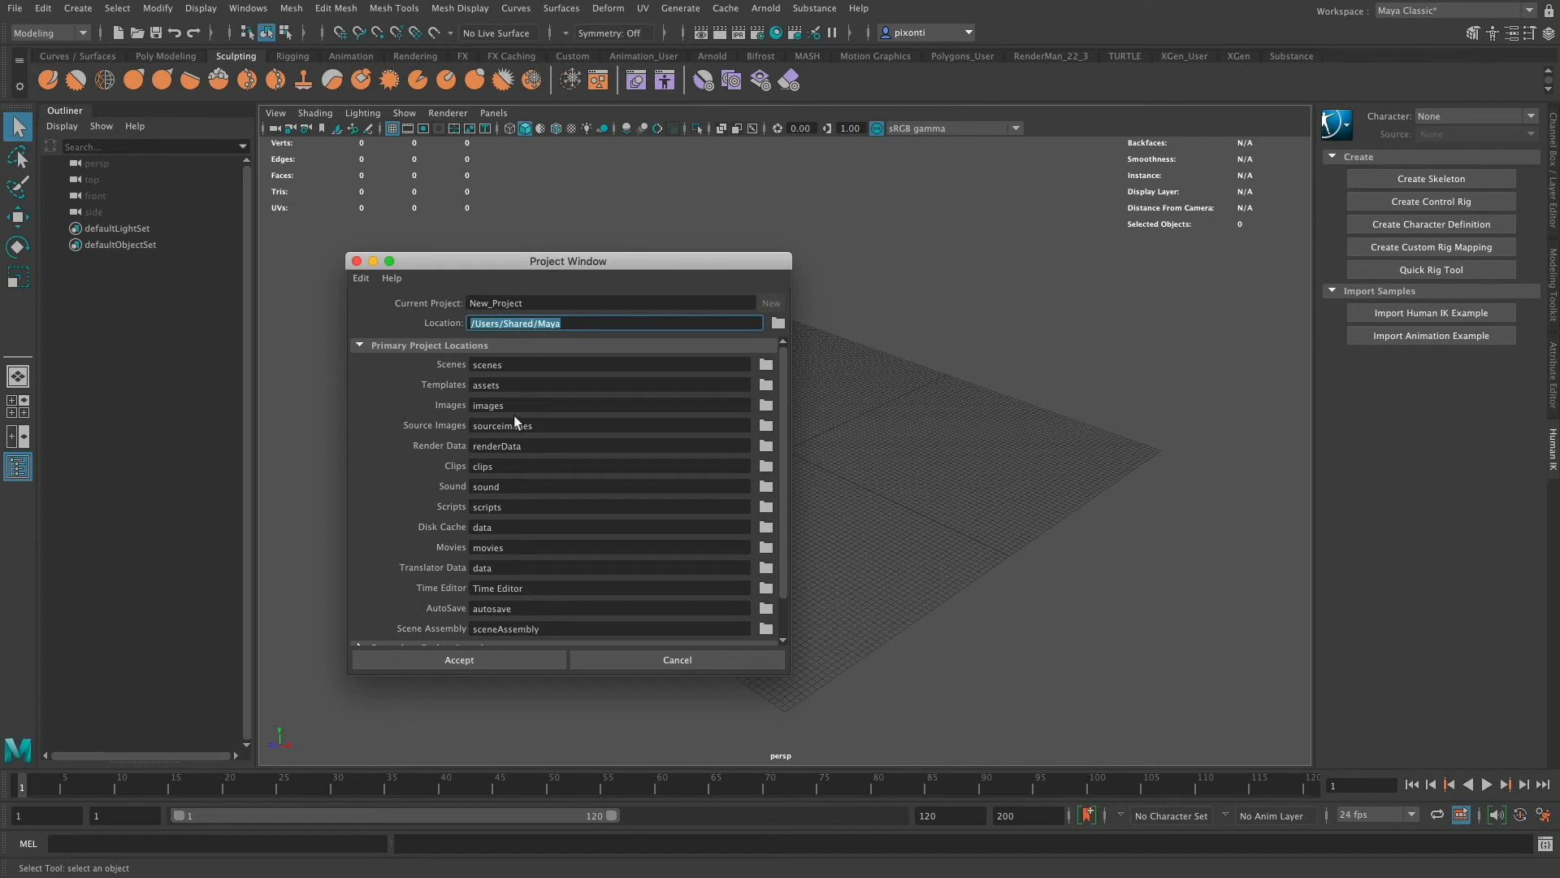
scroll(down, 3)
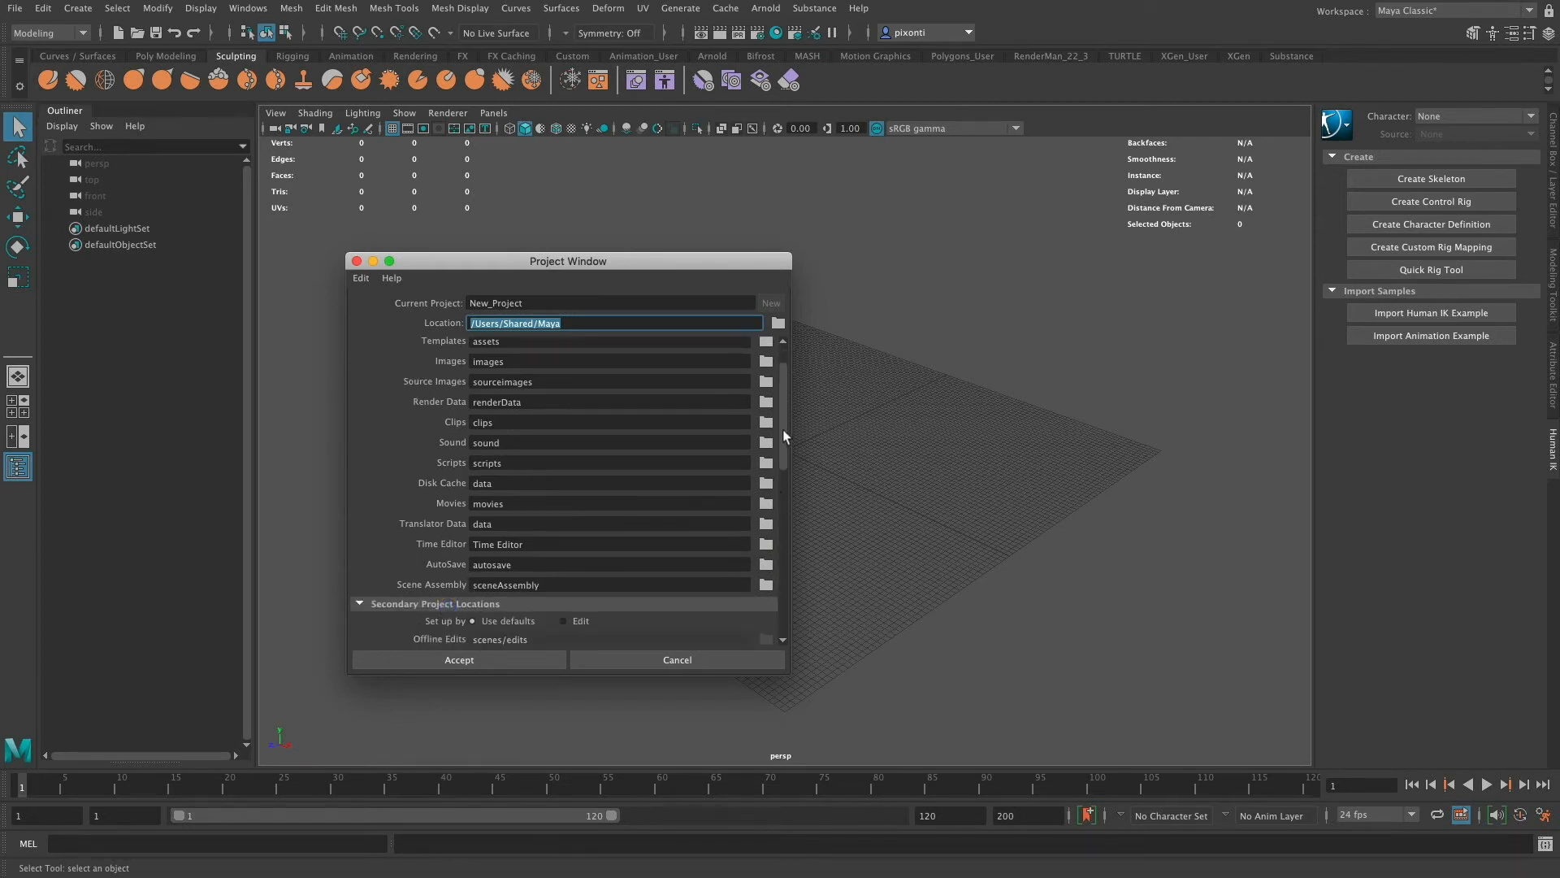
scroll(up, 3)
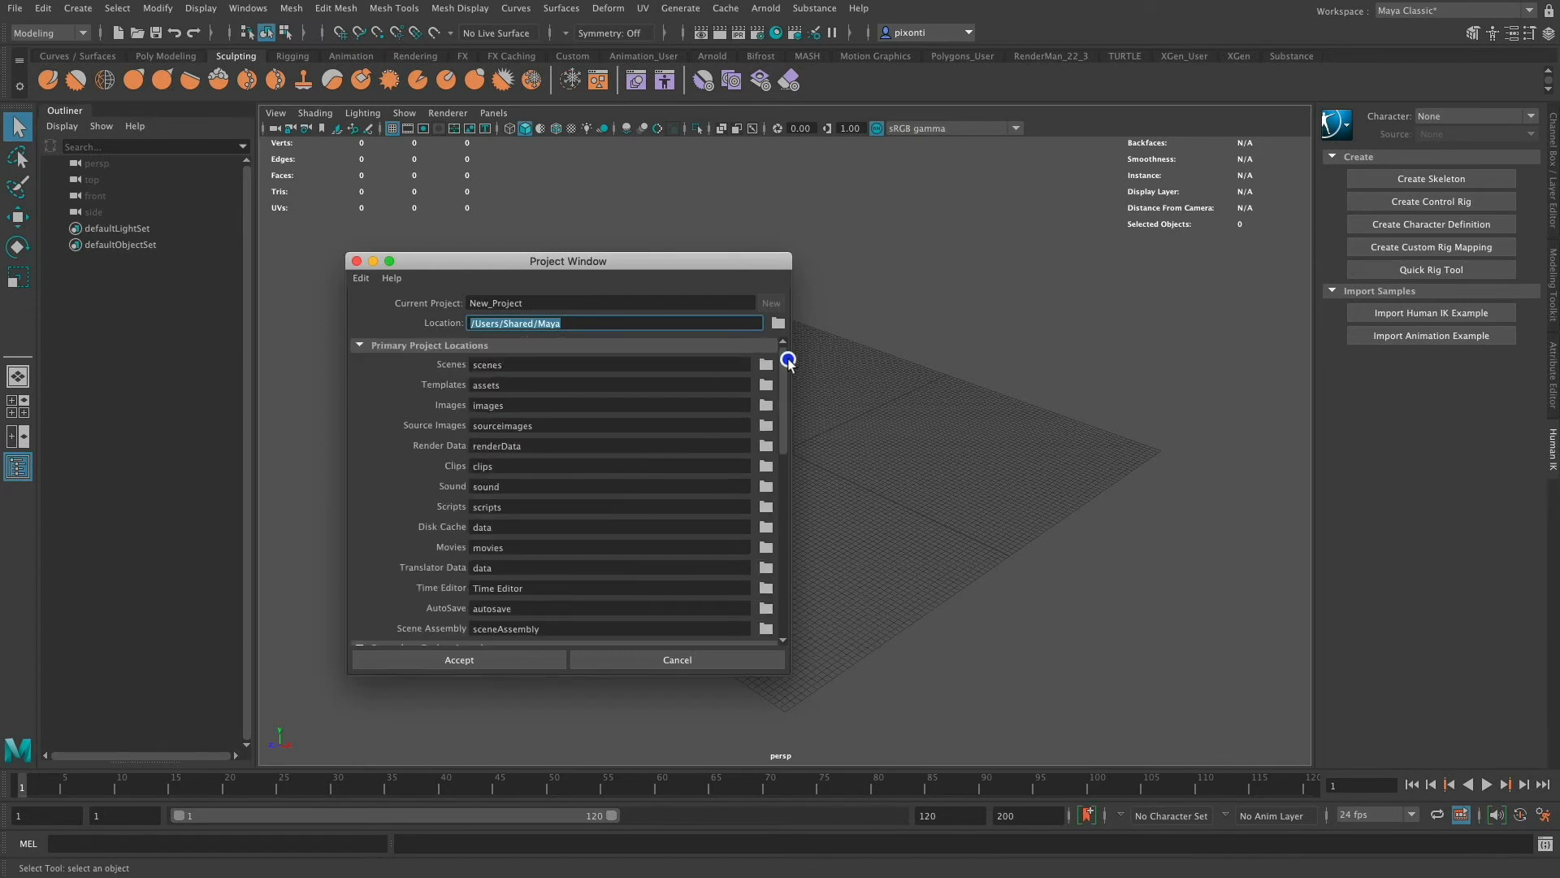
mouse_move(545, 425)
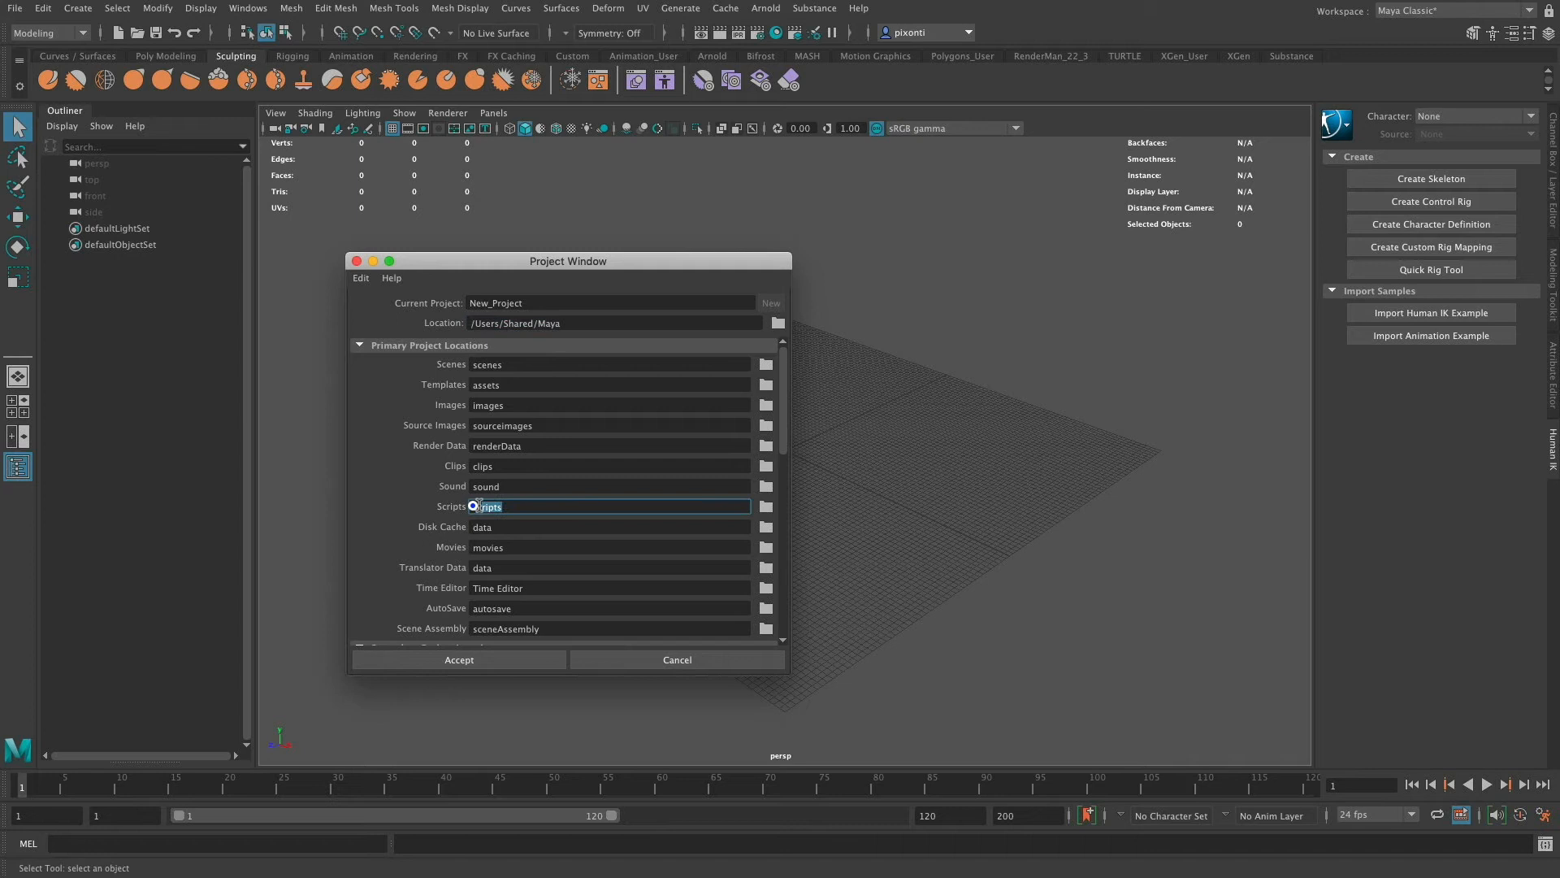
click(609, 486)
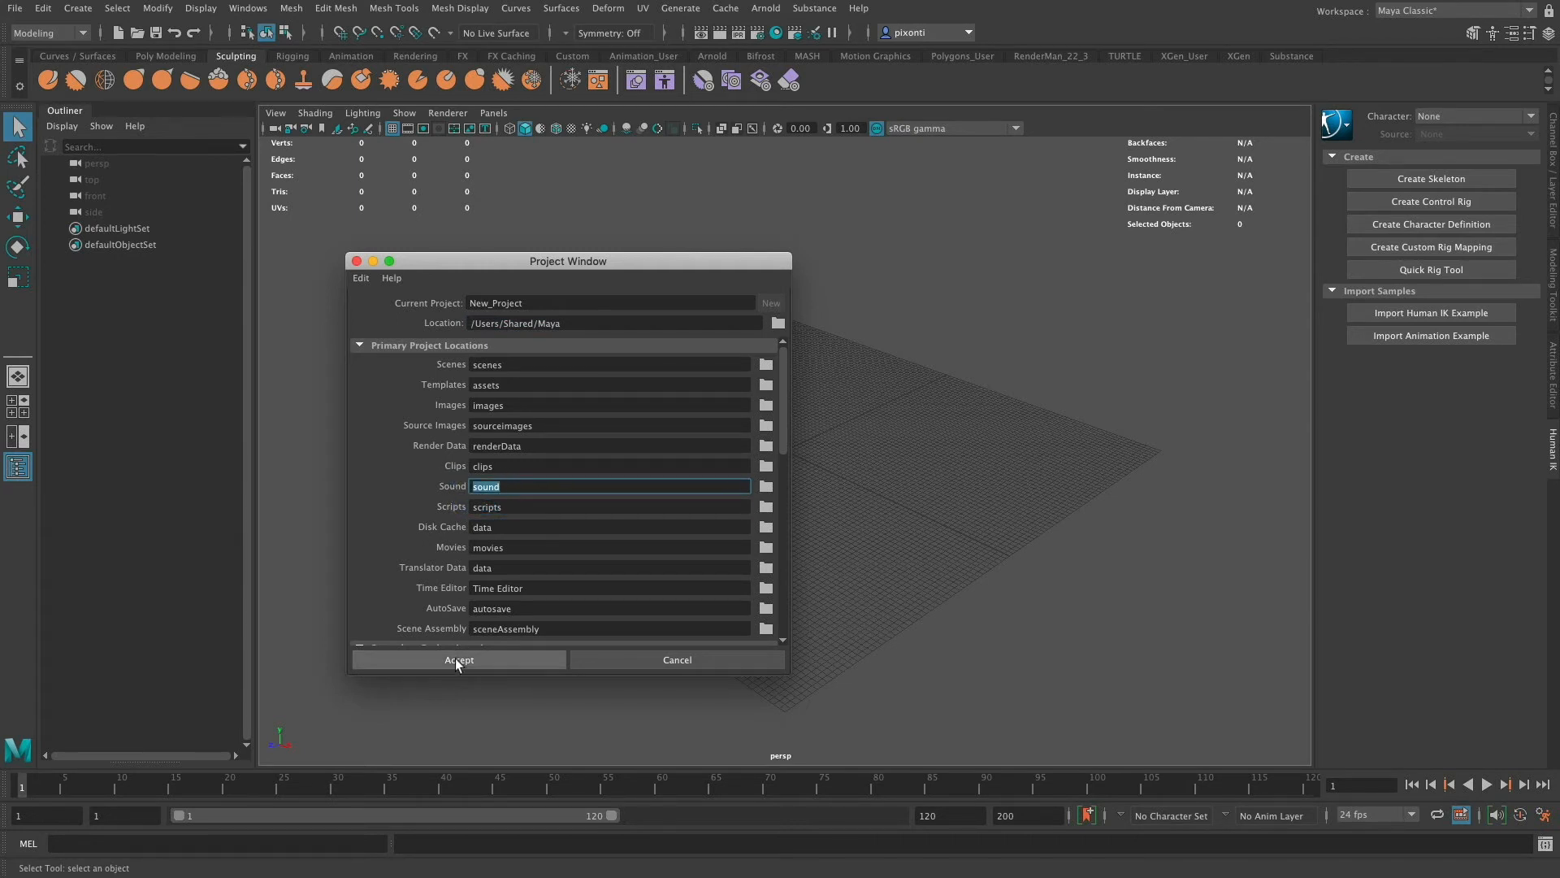
- Accept New_Project, then save the empty scene as 'scene' in Maya ASCII format
click(458, 660)
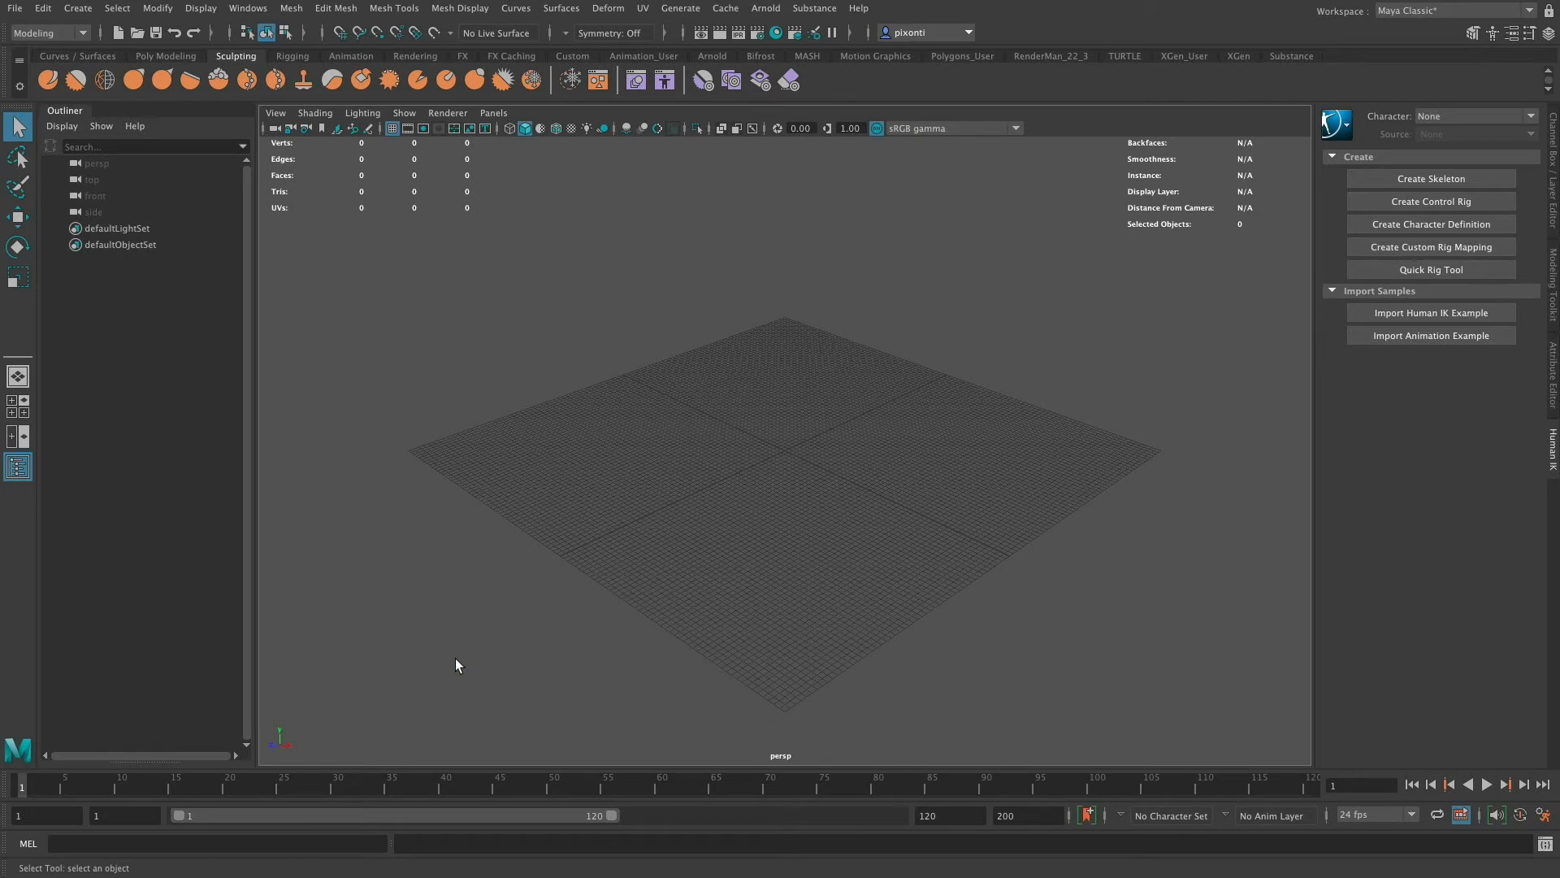
mouse_move(672, 478)
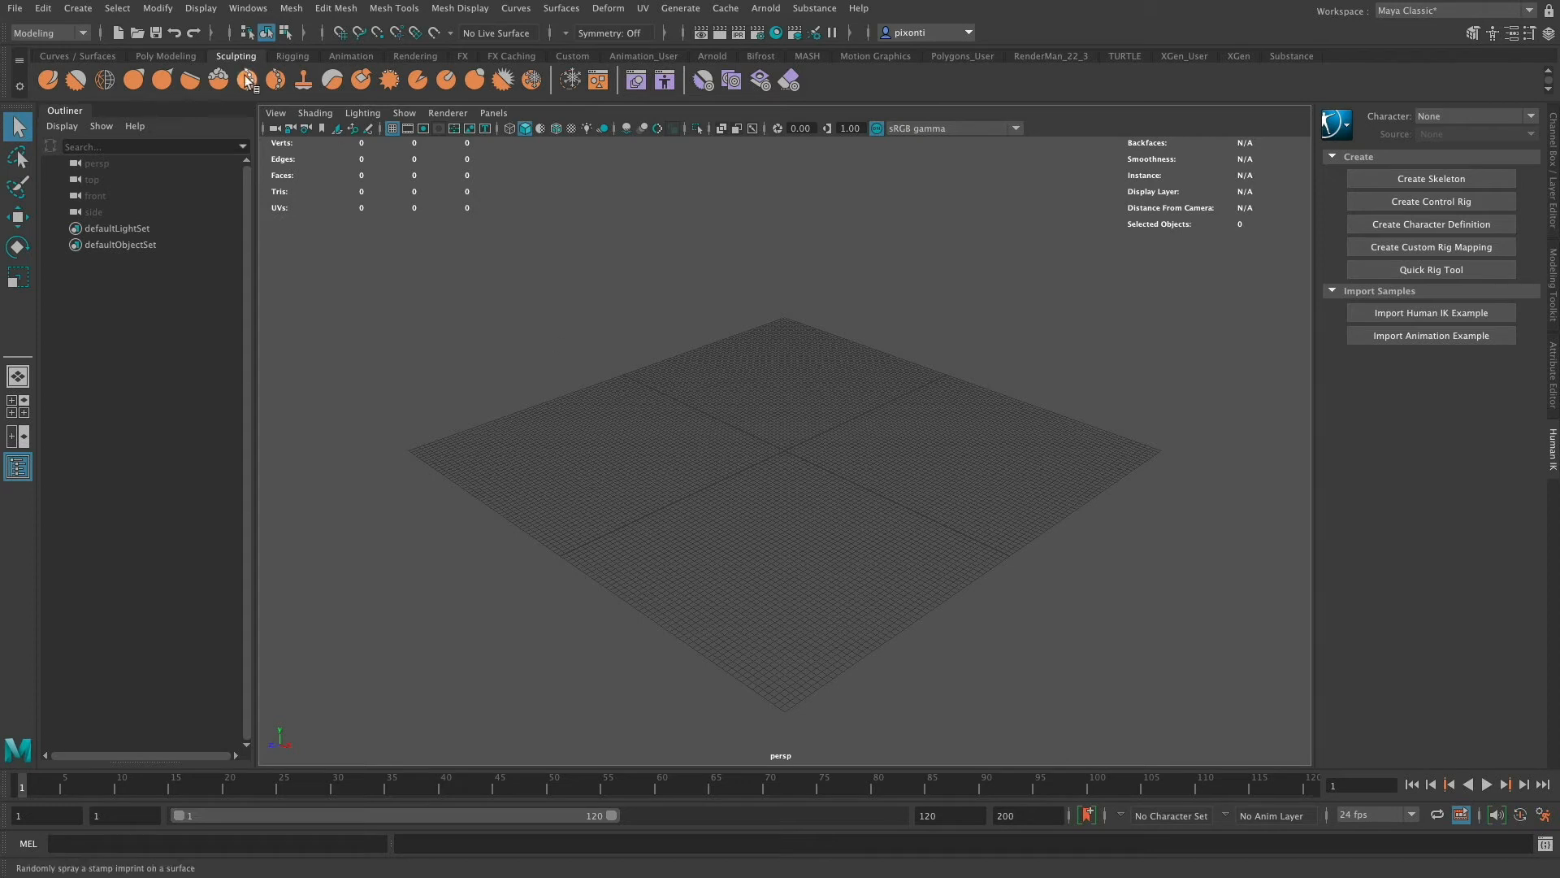
click(14, 8)
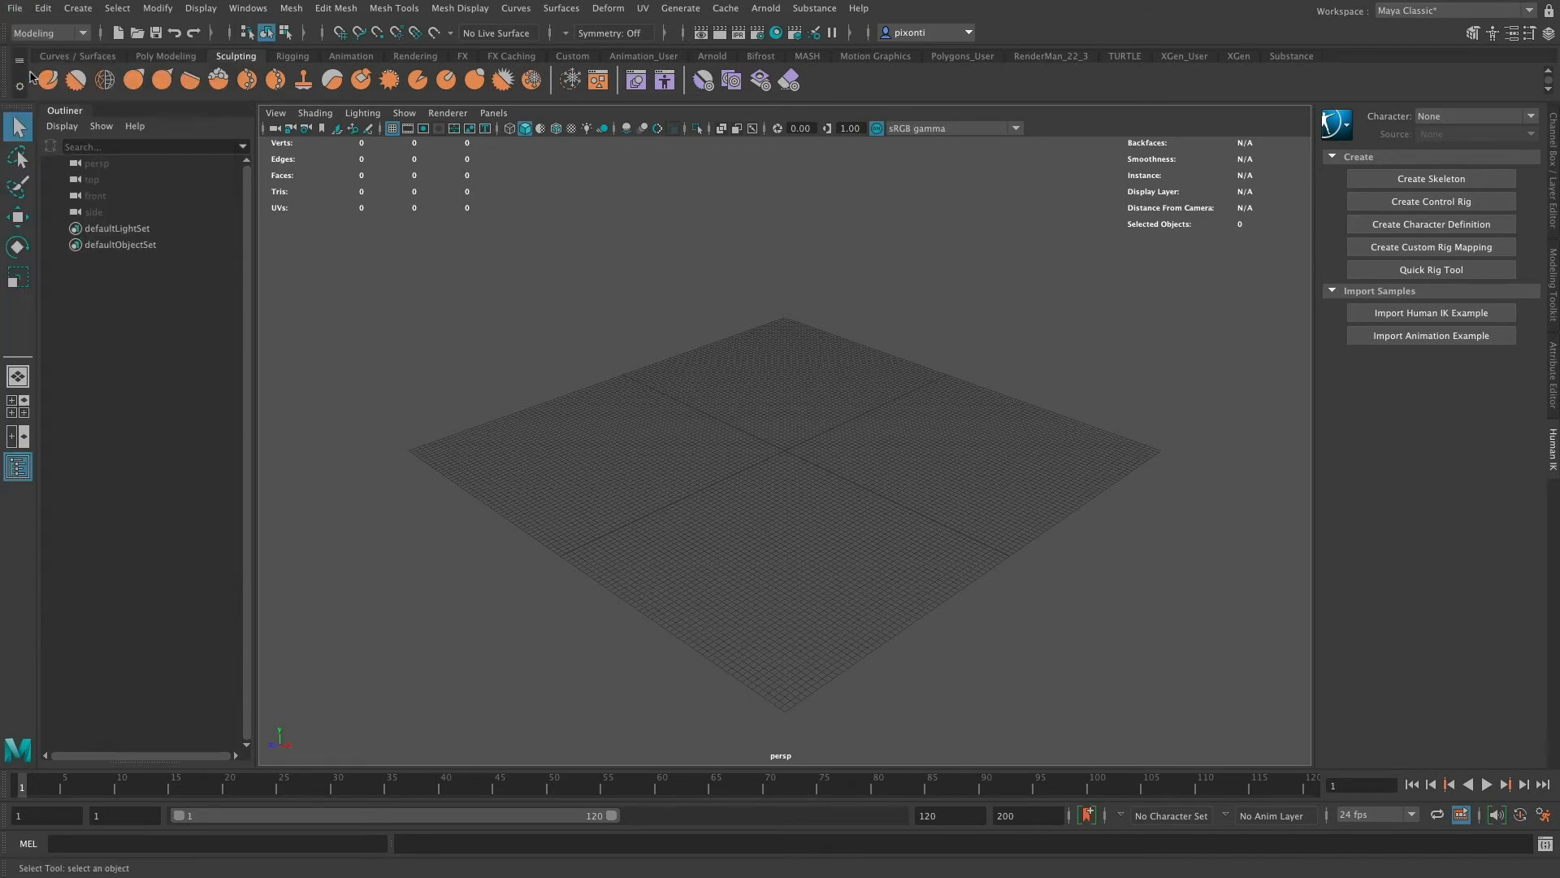
click(14, 8)
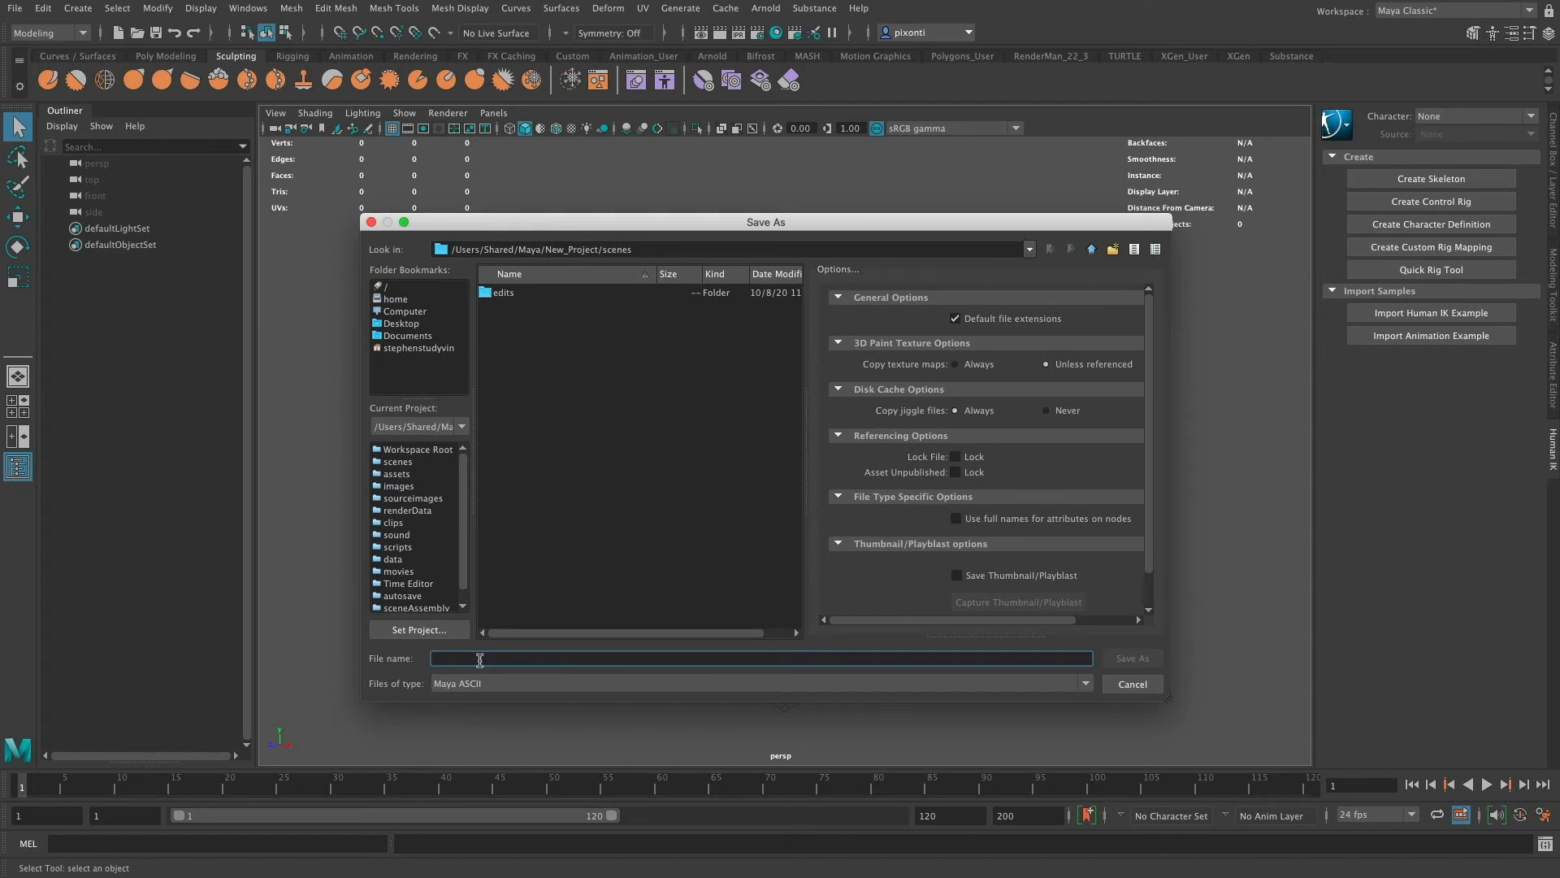
text(scene)
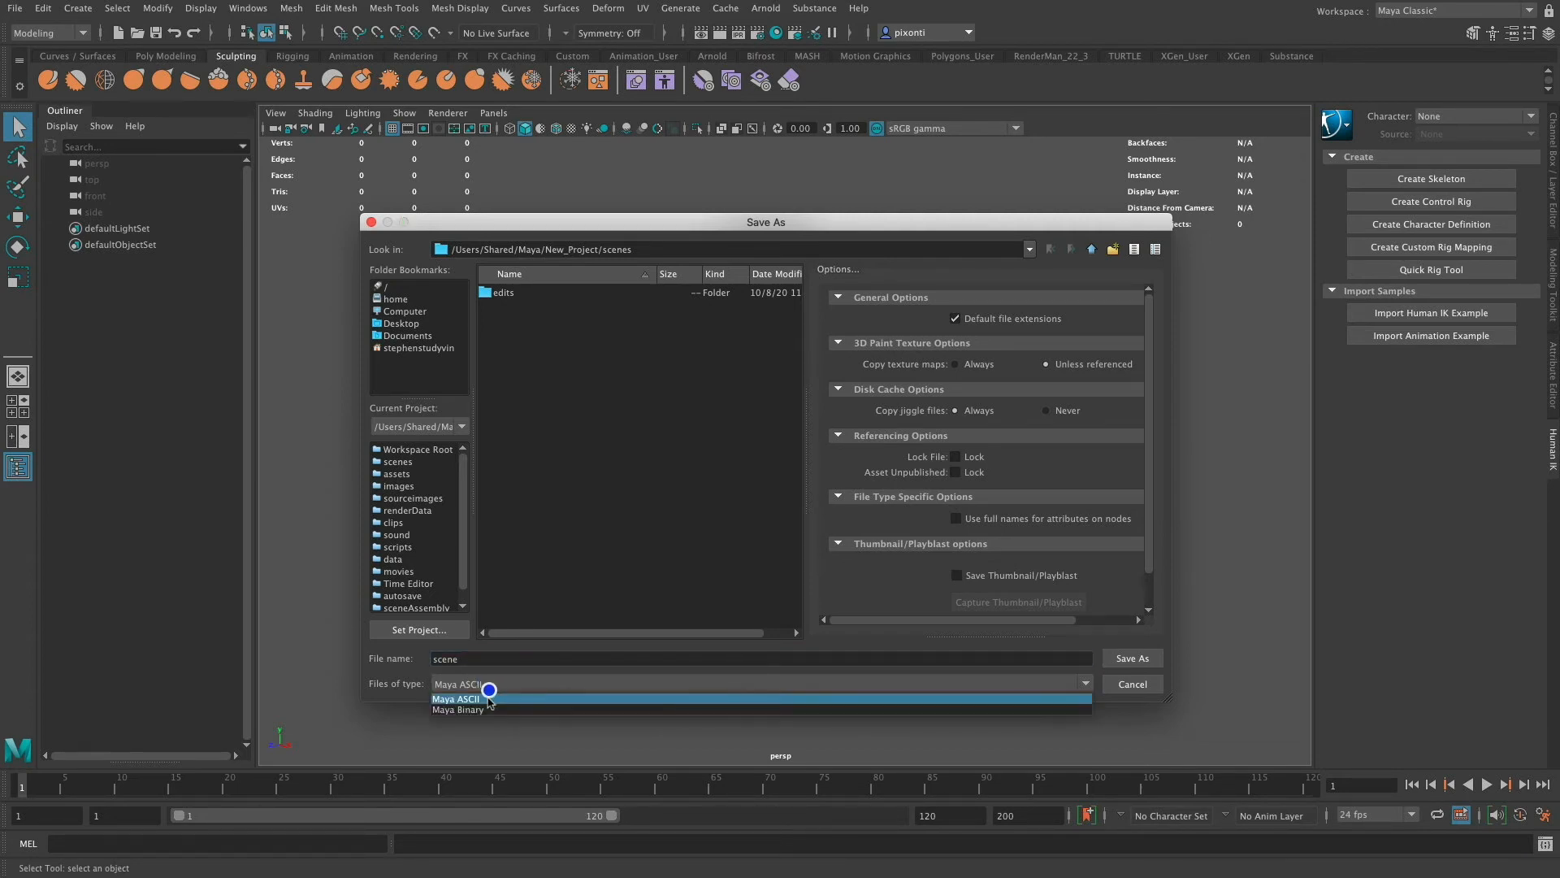
click(453, 697)
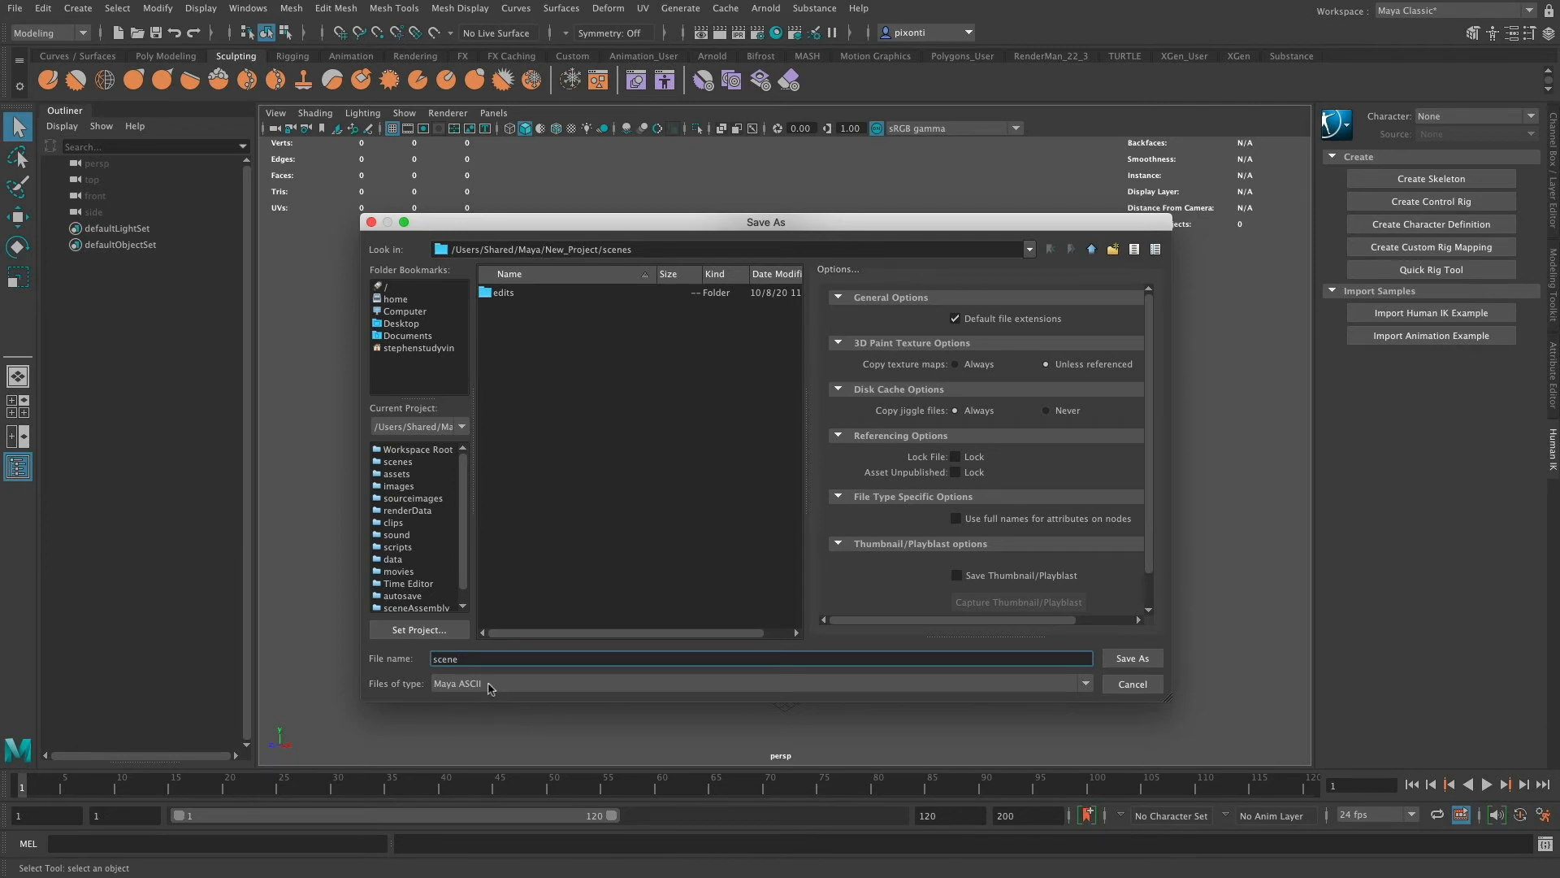
click(458, 683)
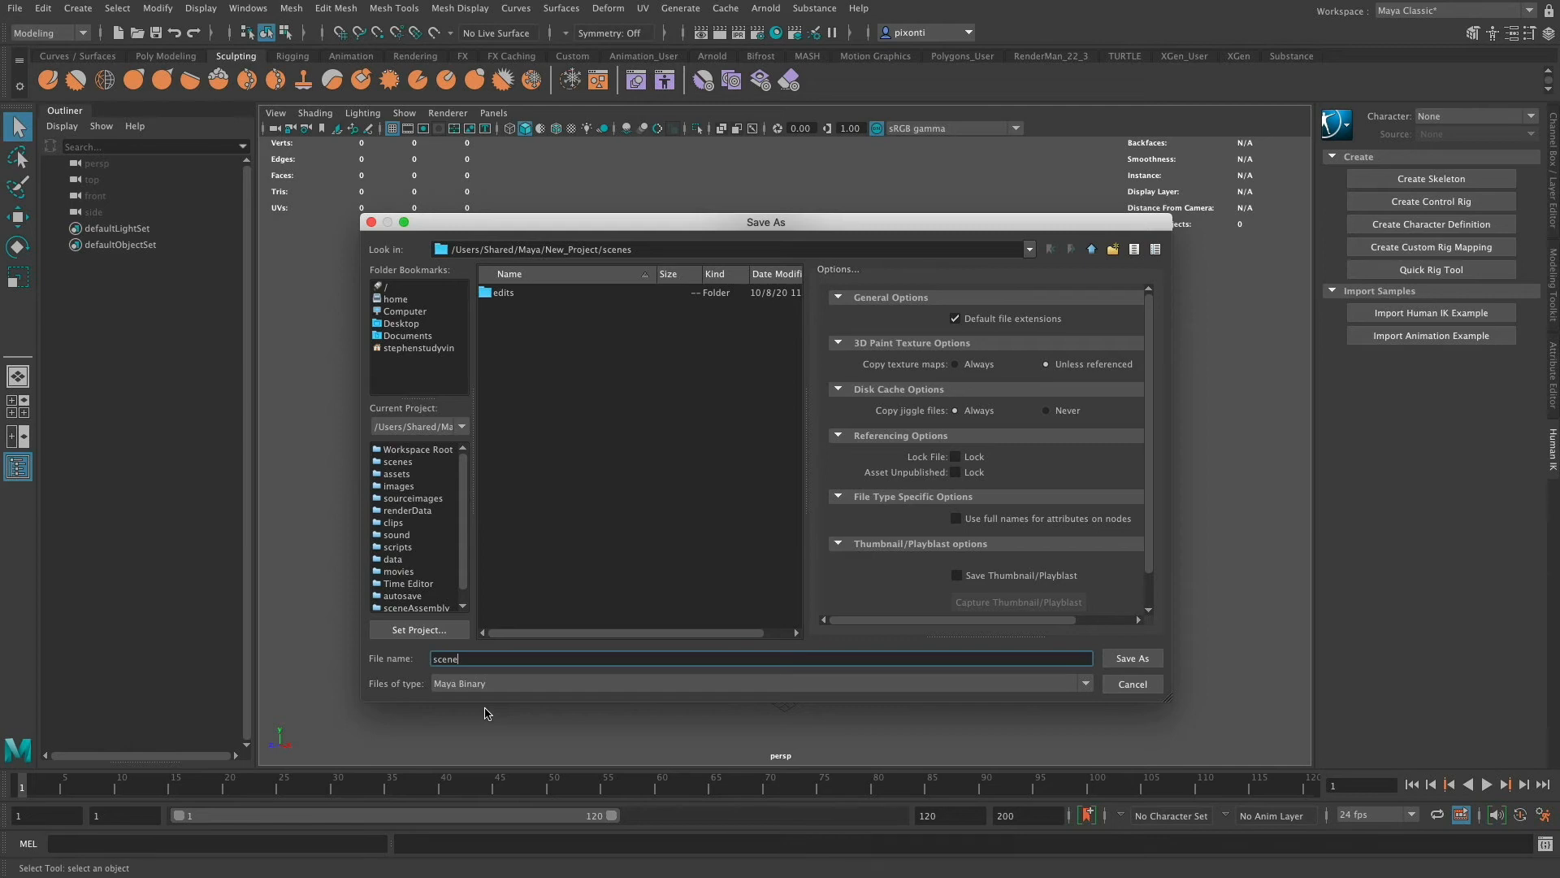
mouse_move(495, 688)
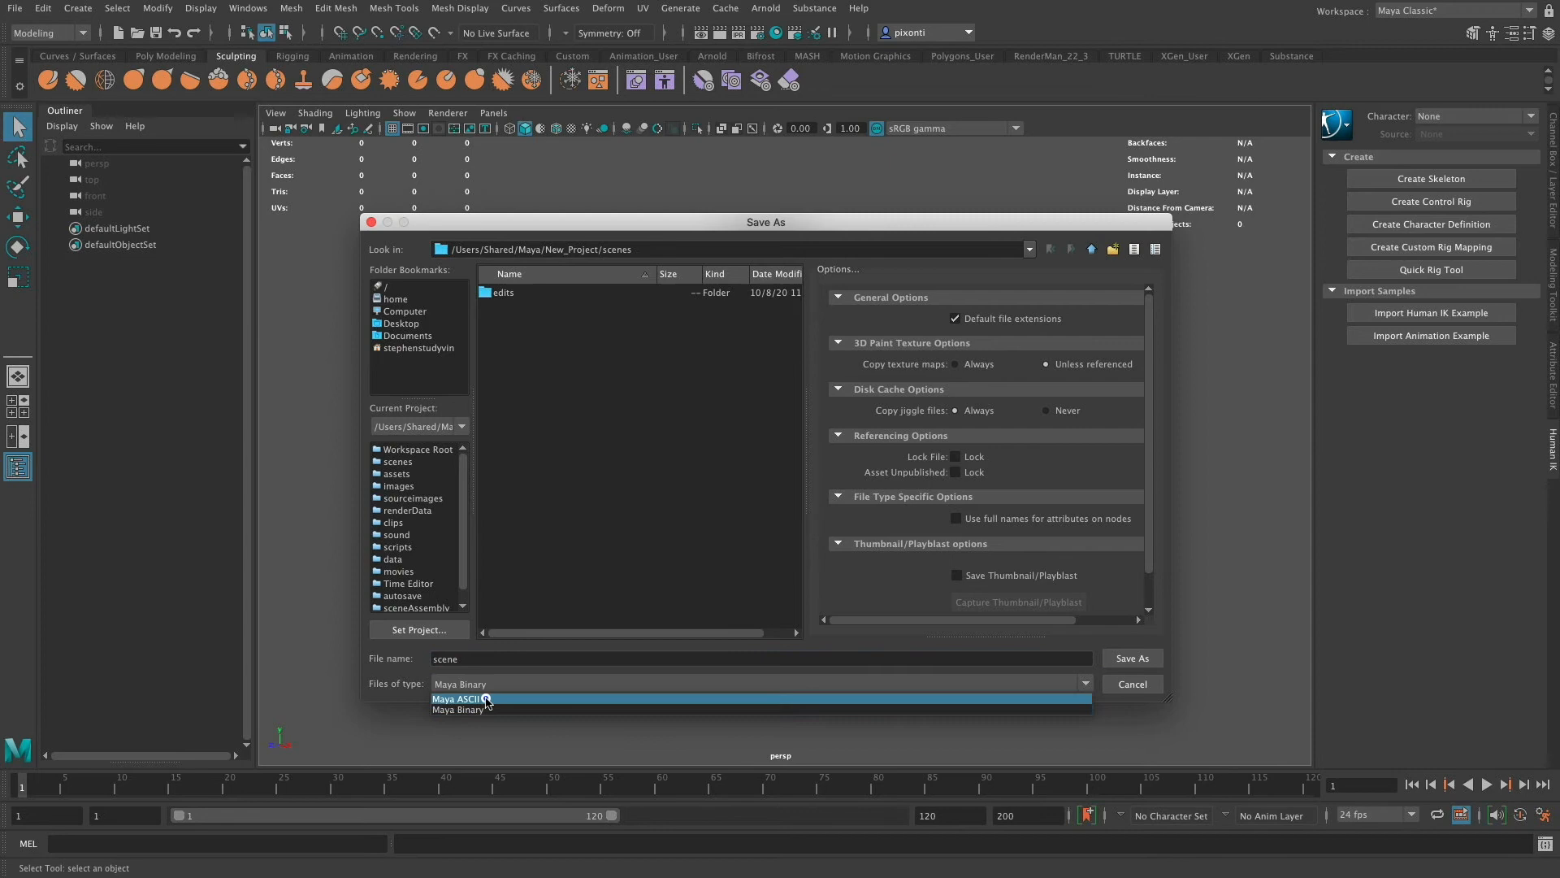
click(458, 698)
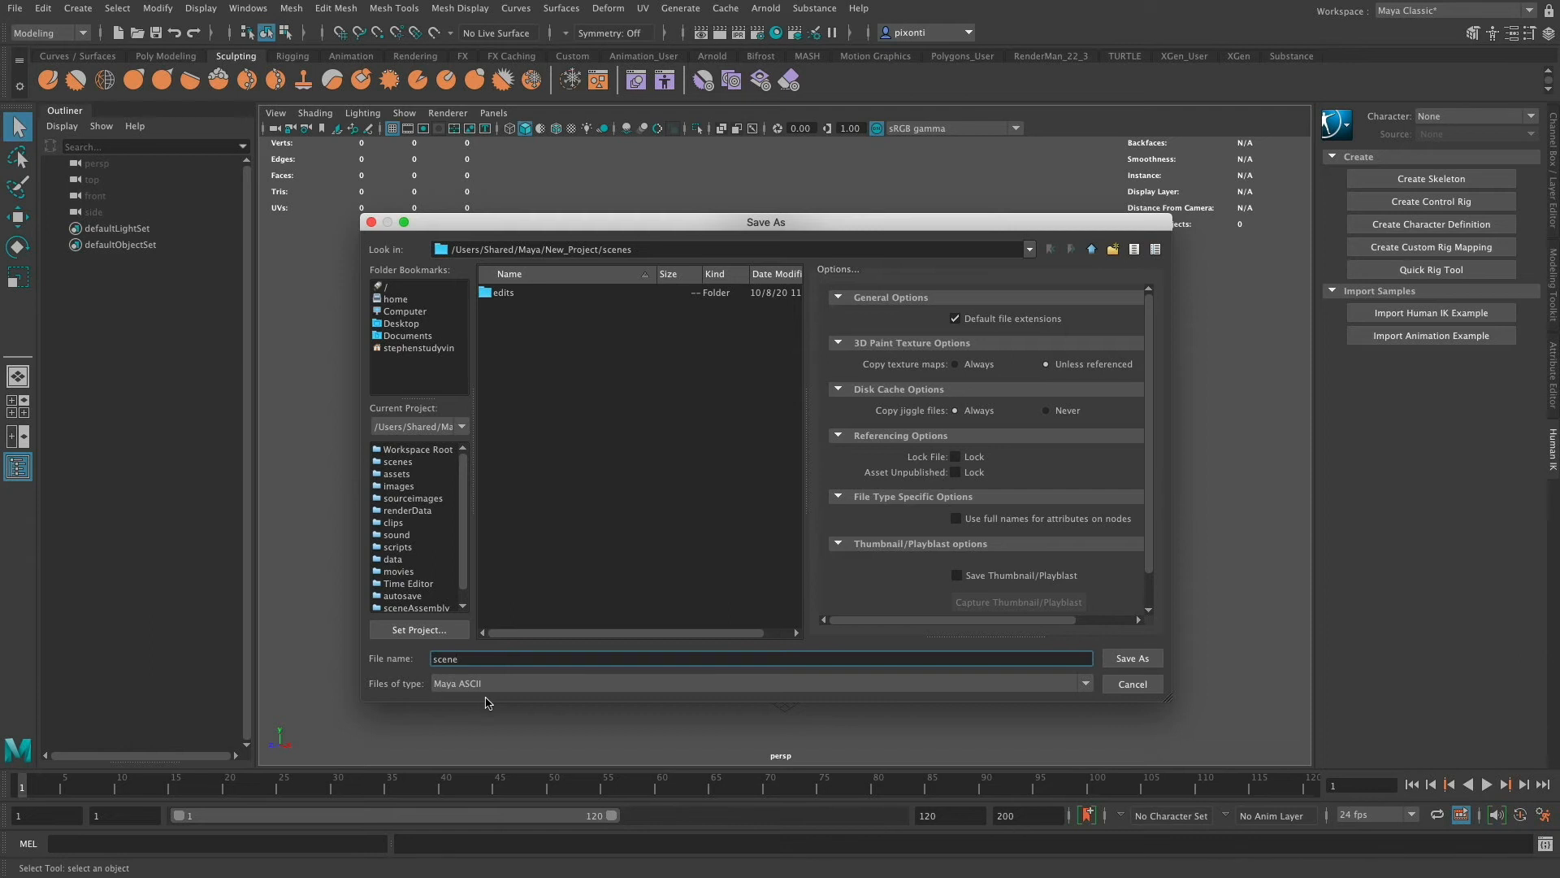
mouse_move(533, 690)
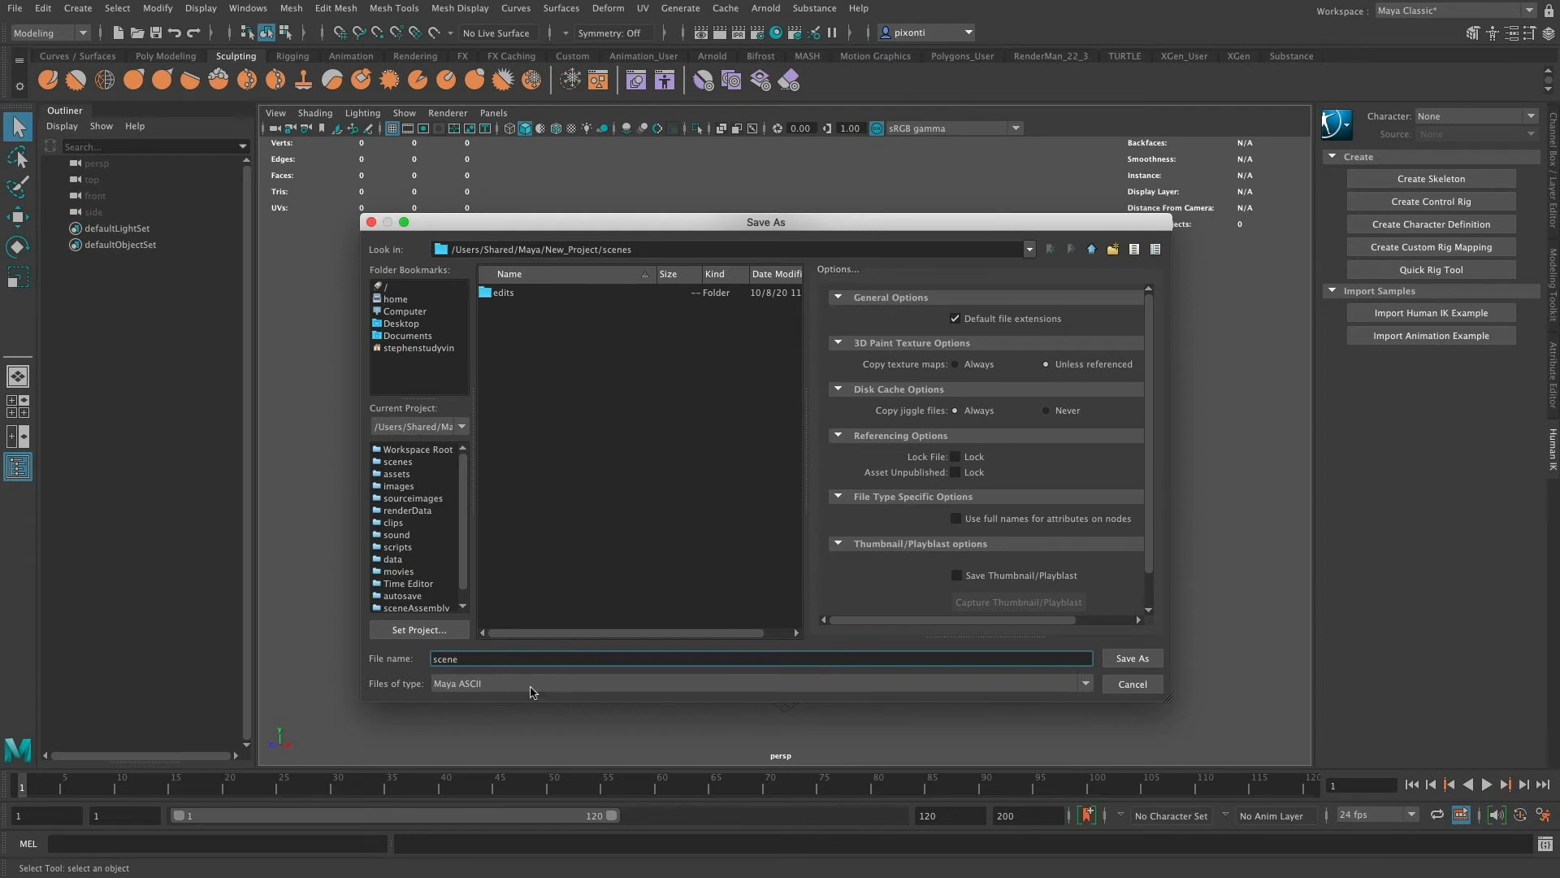
mouse_move(1132, 658)
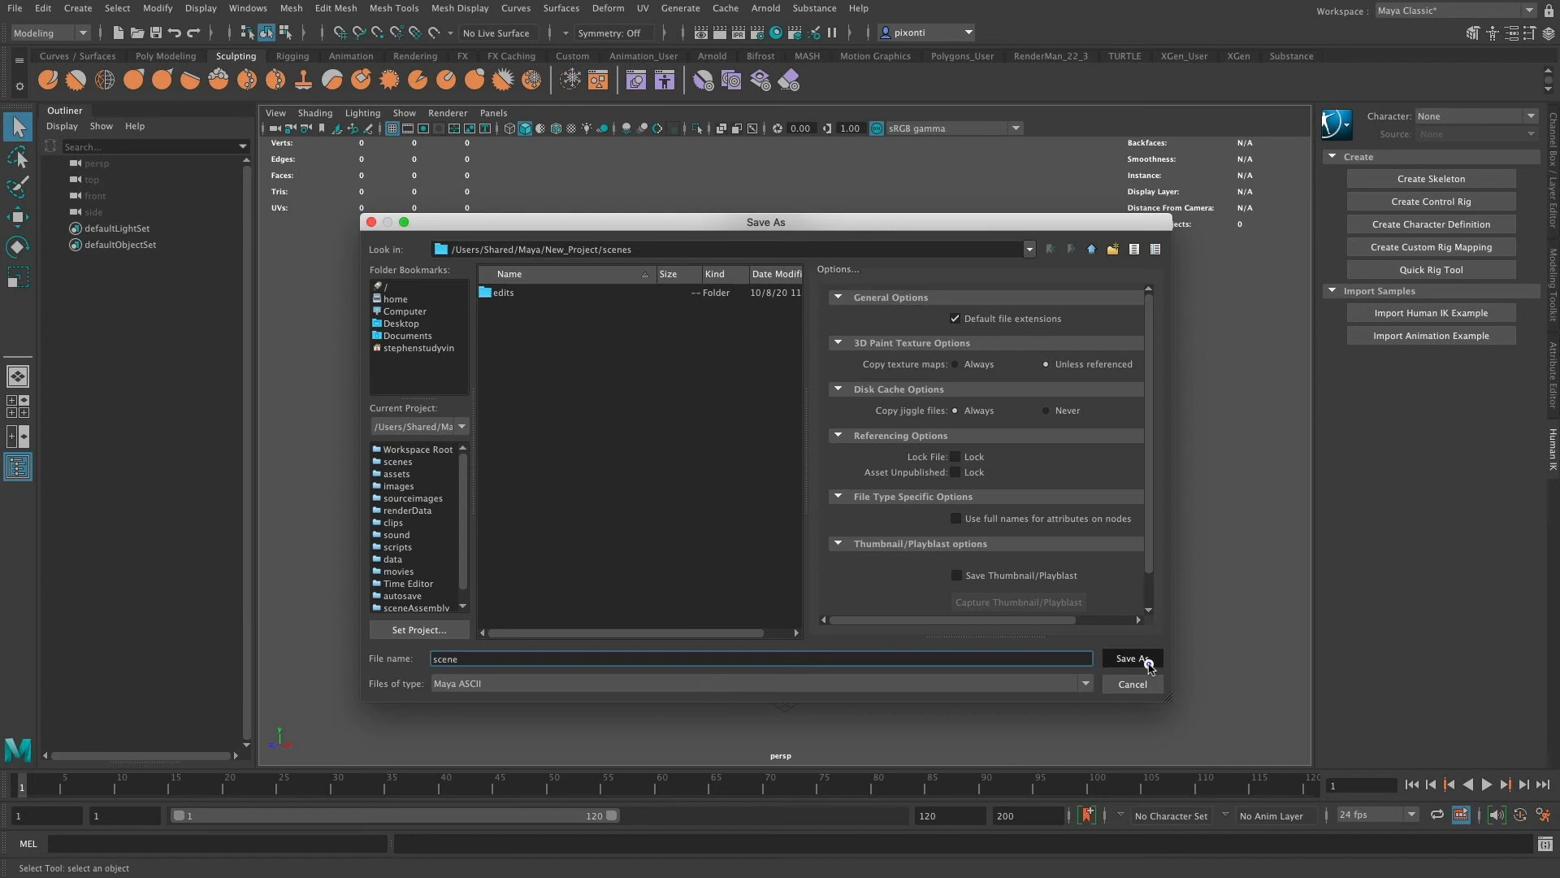
click(1131, 657)
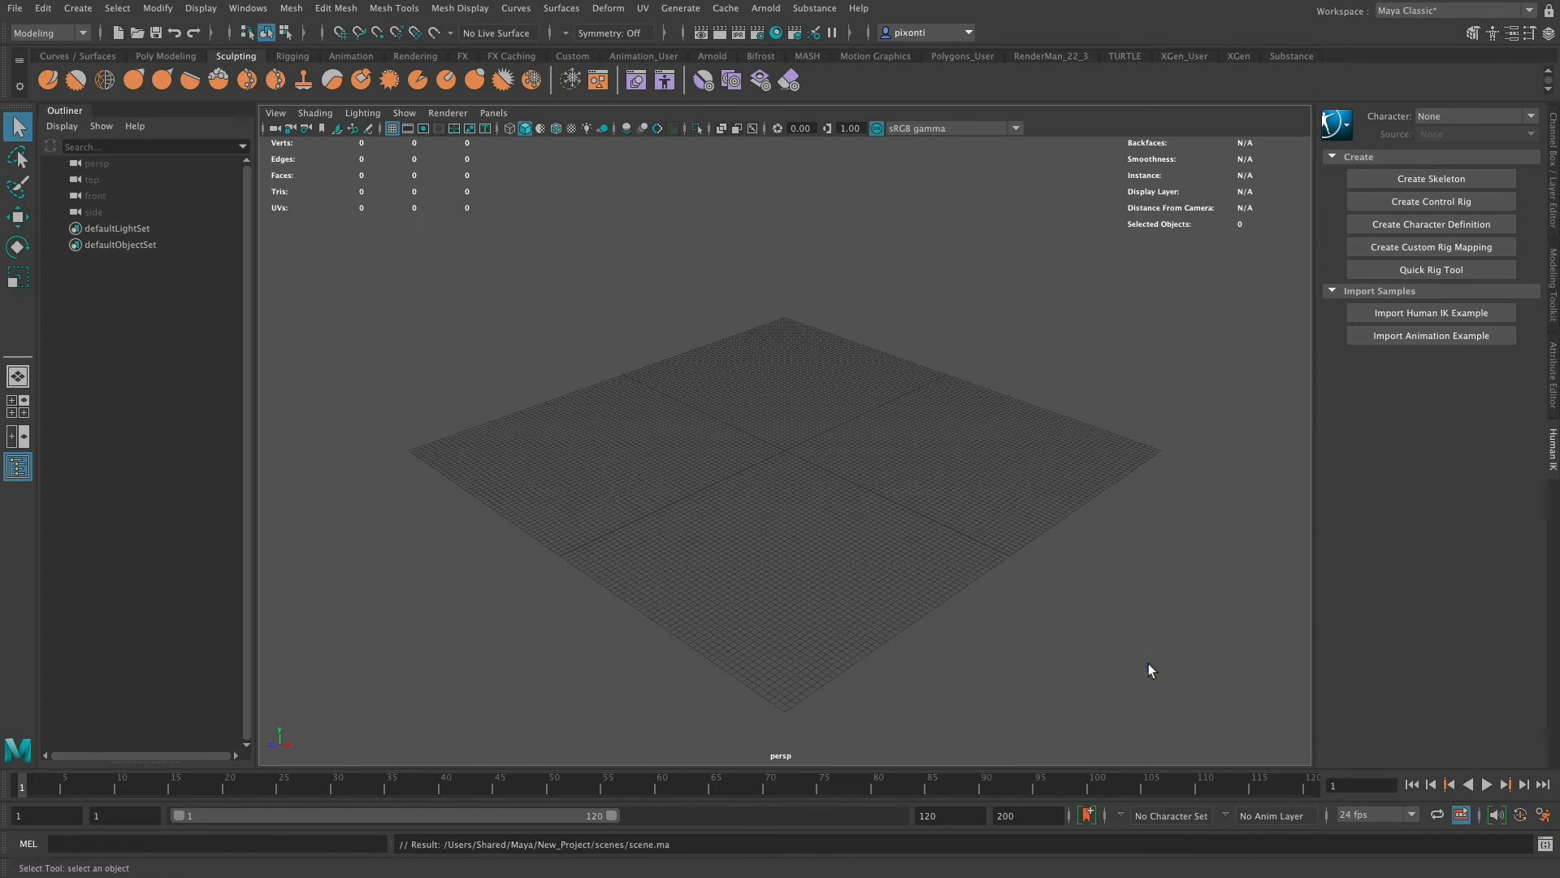
mouse_move(638, 855)
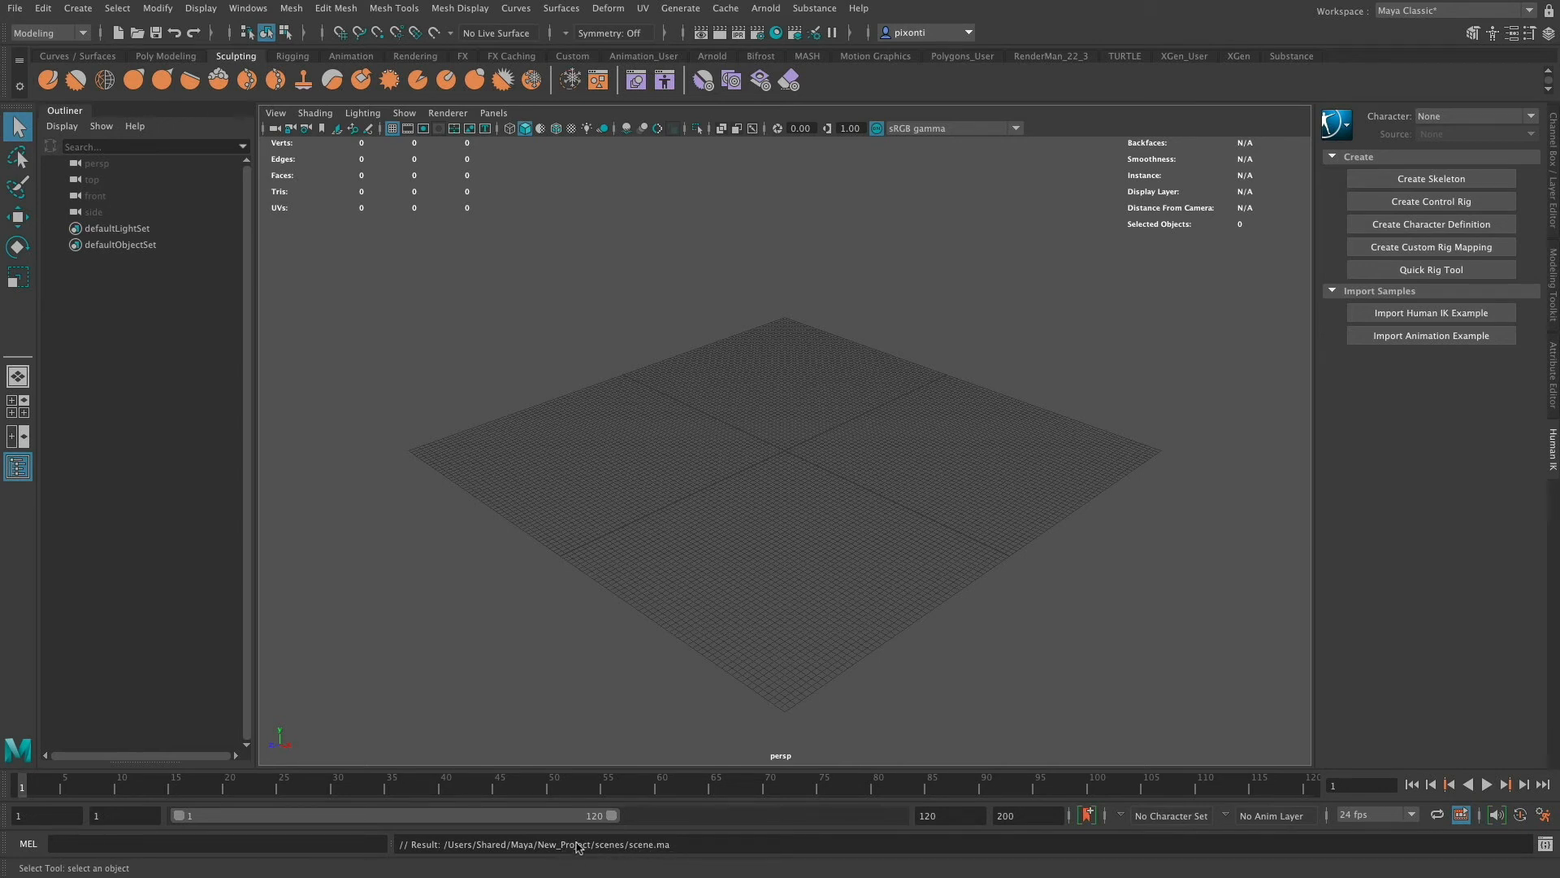
click(15, 9)
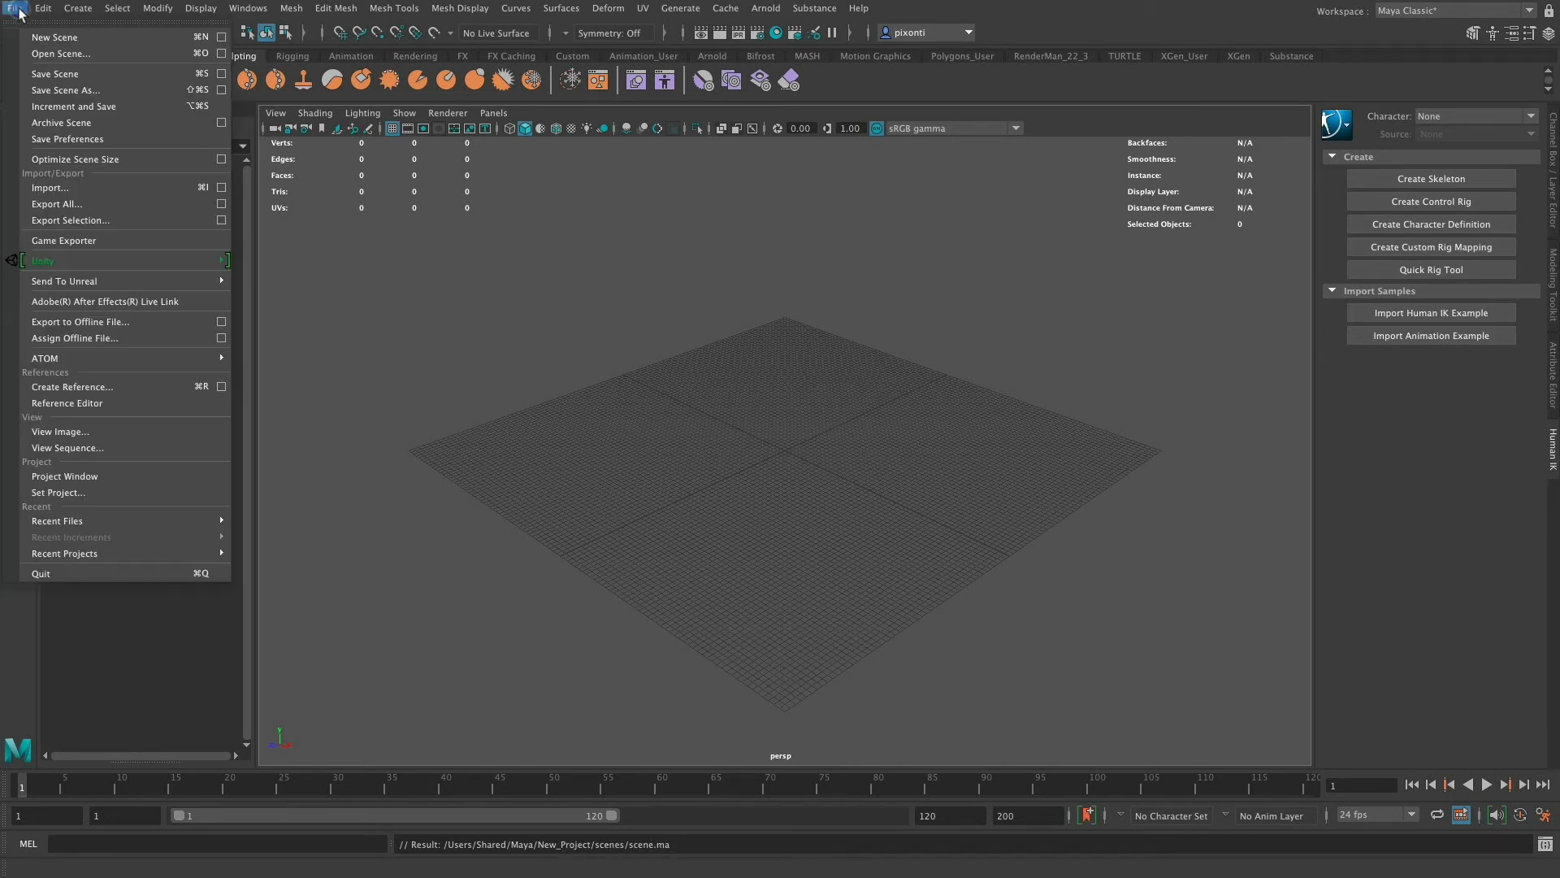
click(65, 475)
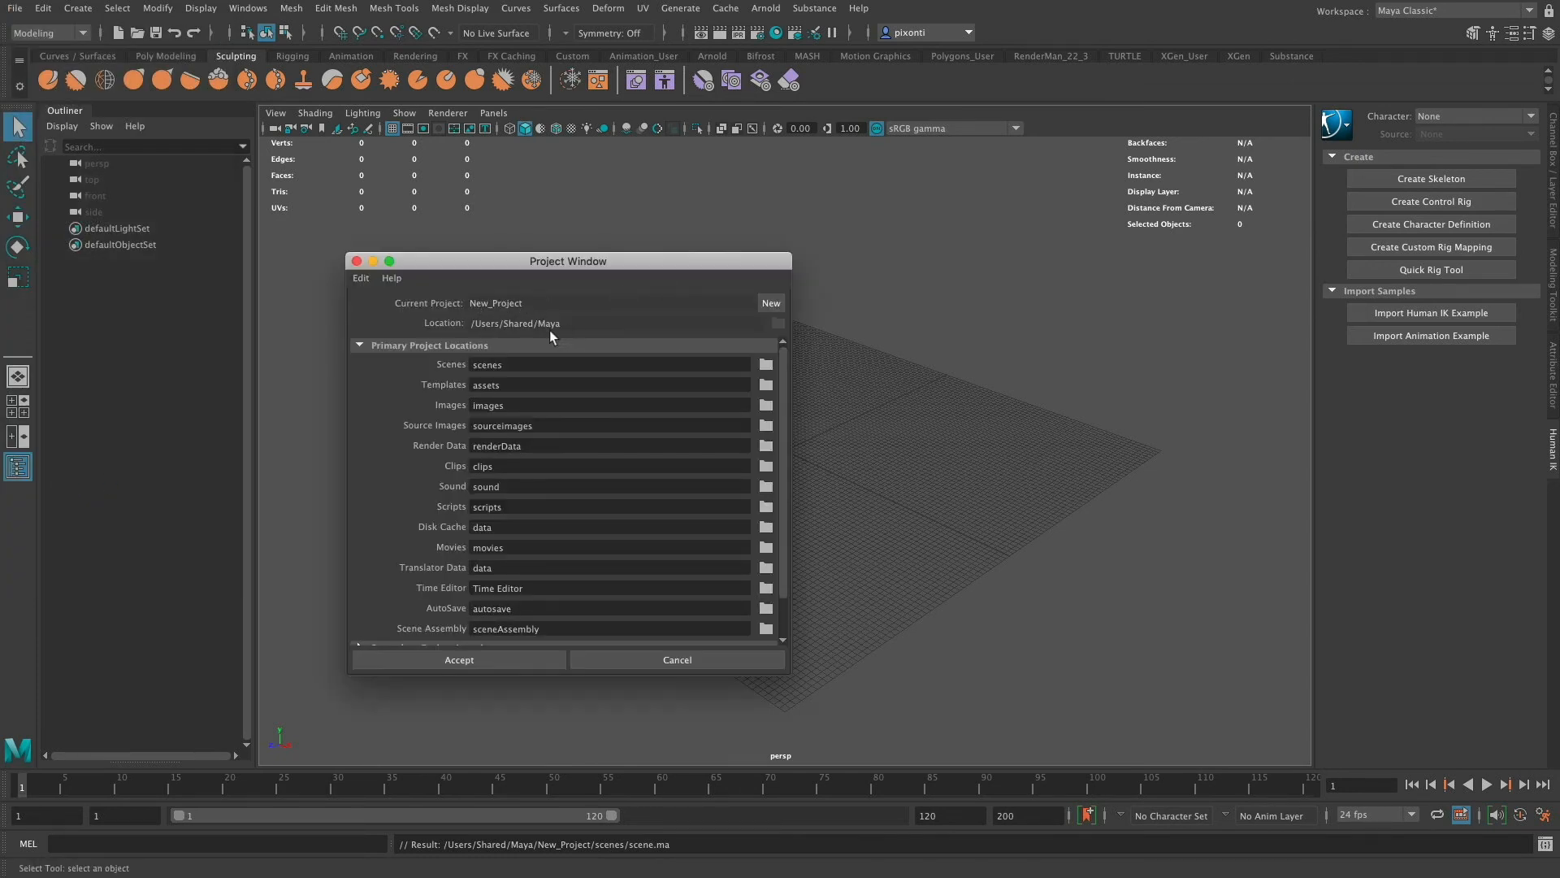
click(458, 659)
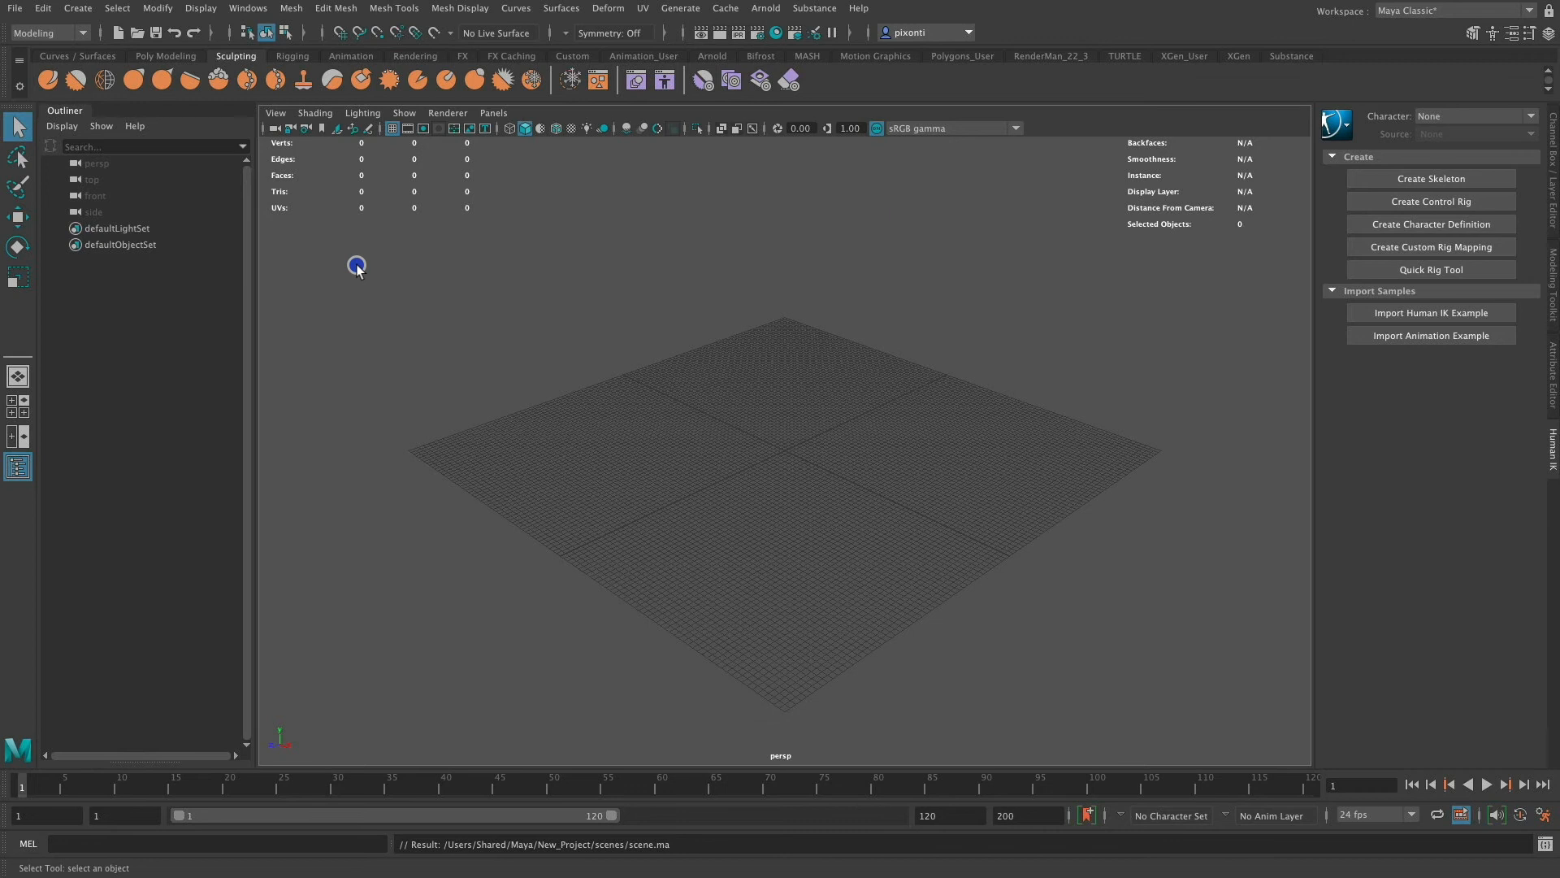
mouse_move(687, 470)
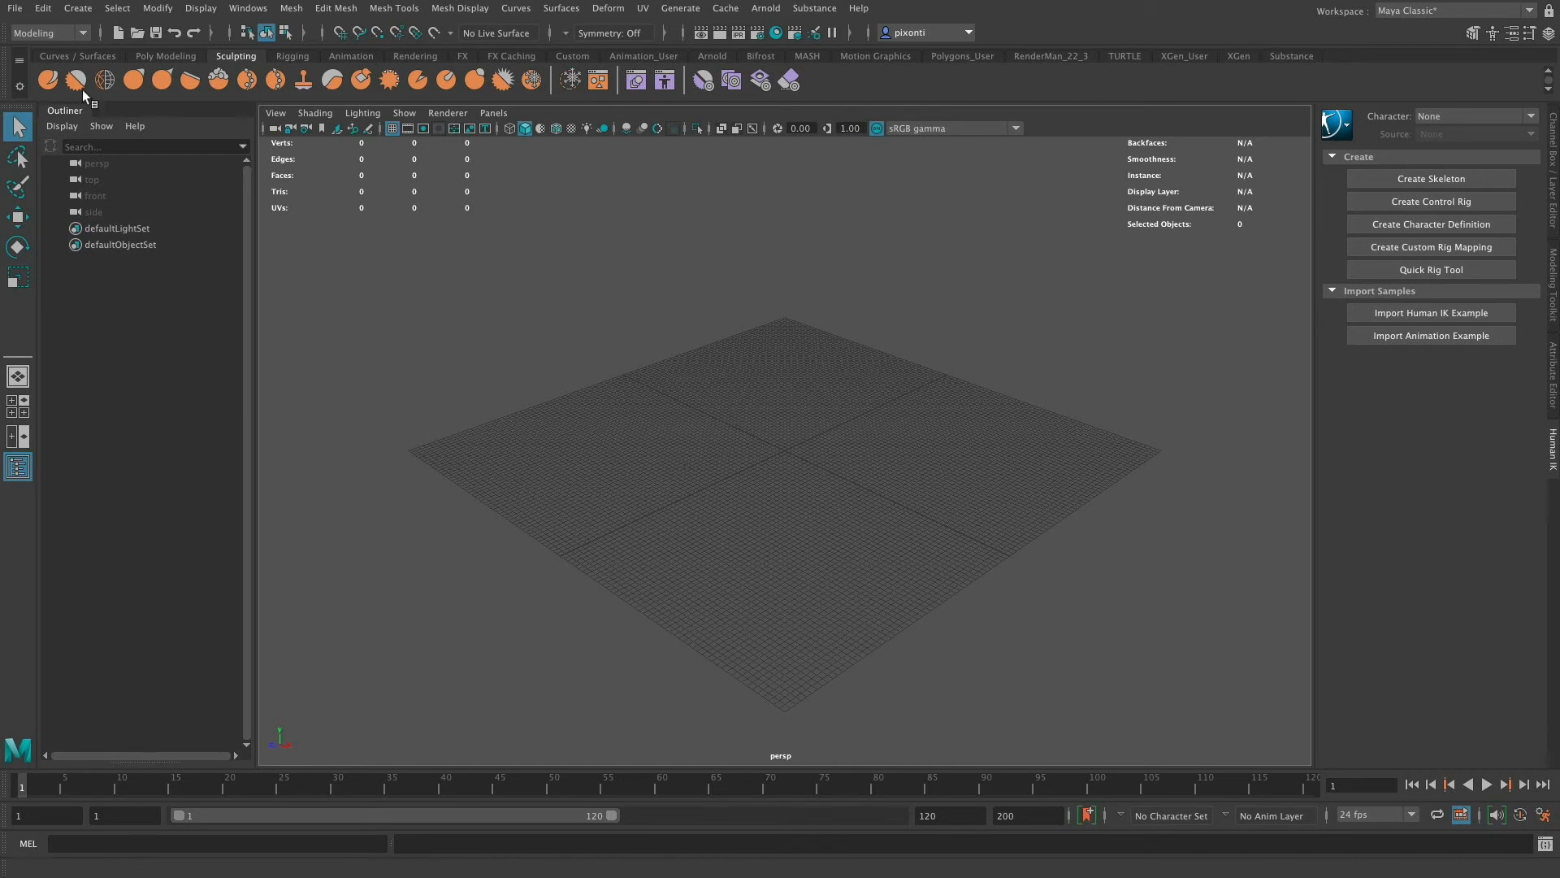
- Bring up Open Scene, browsing New_Project's scenes folder containing scene.ma
click(14, 9)
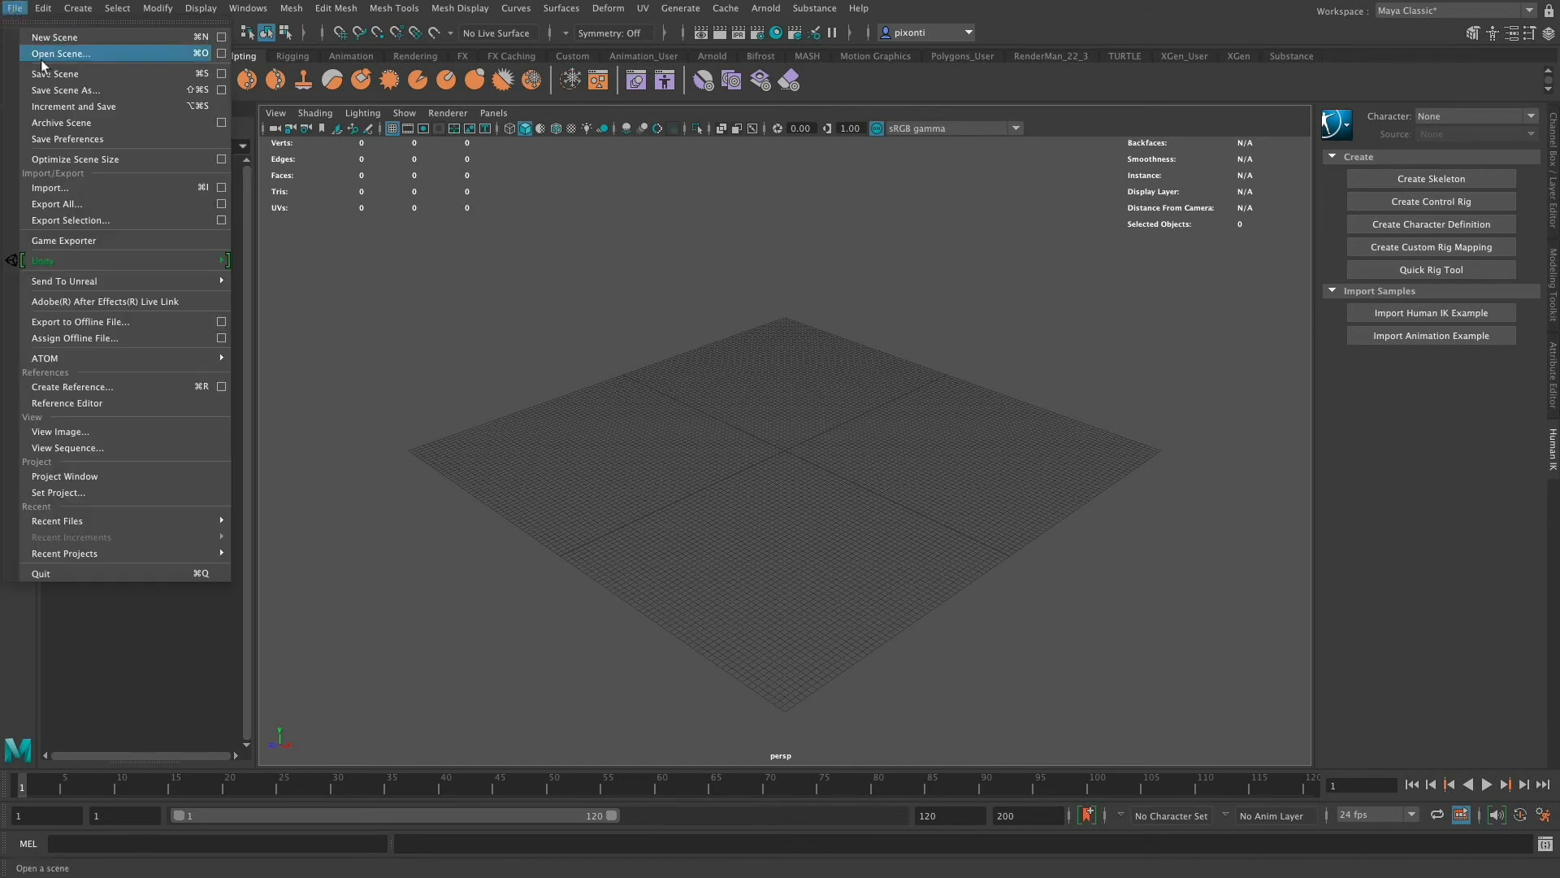
click(60, 54)
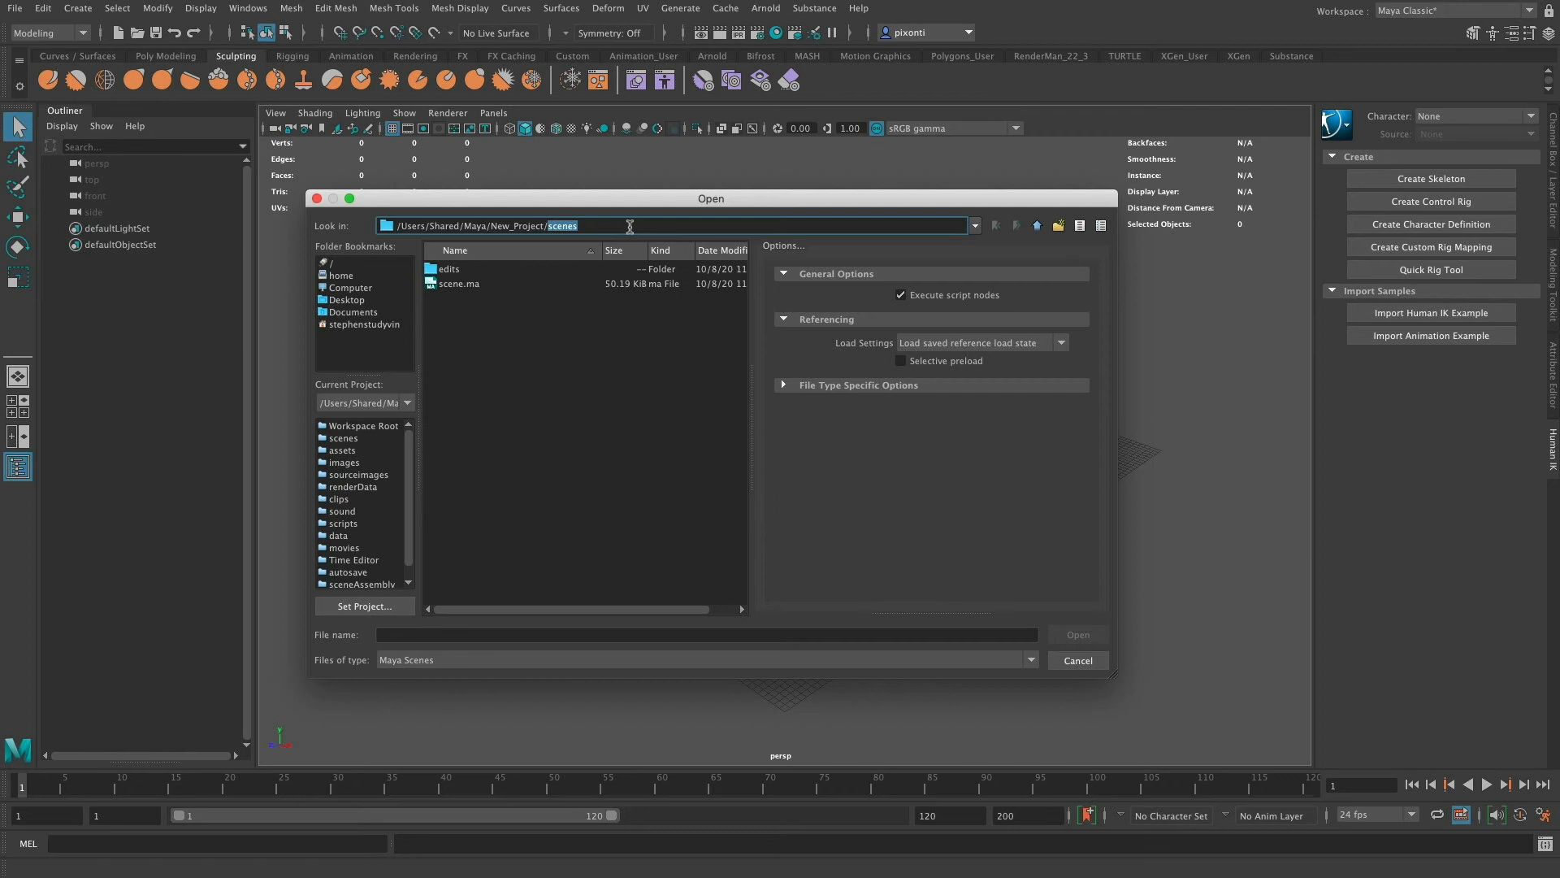
mouse_move(368, 606)
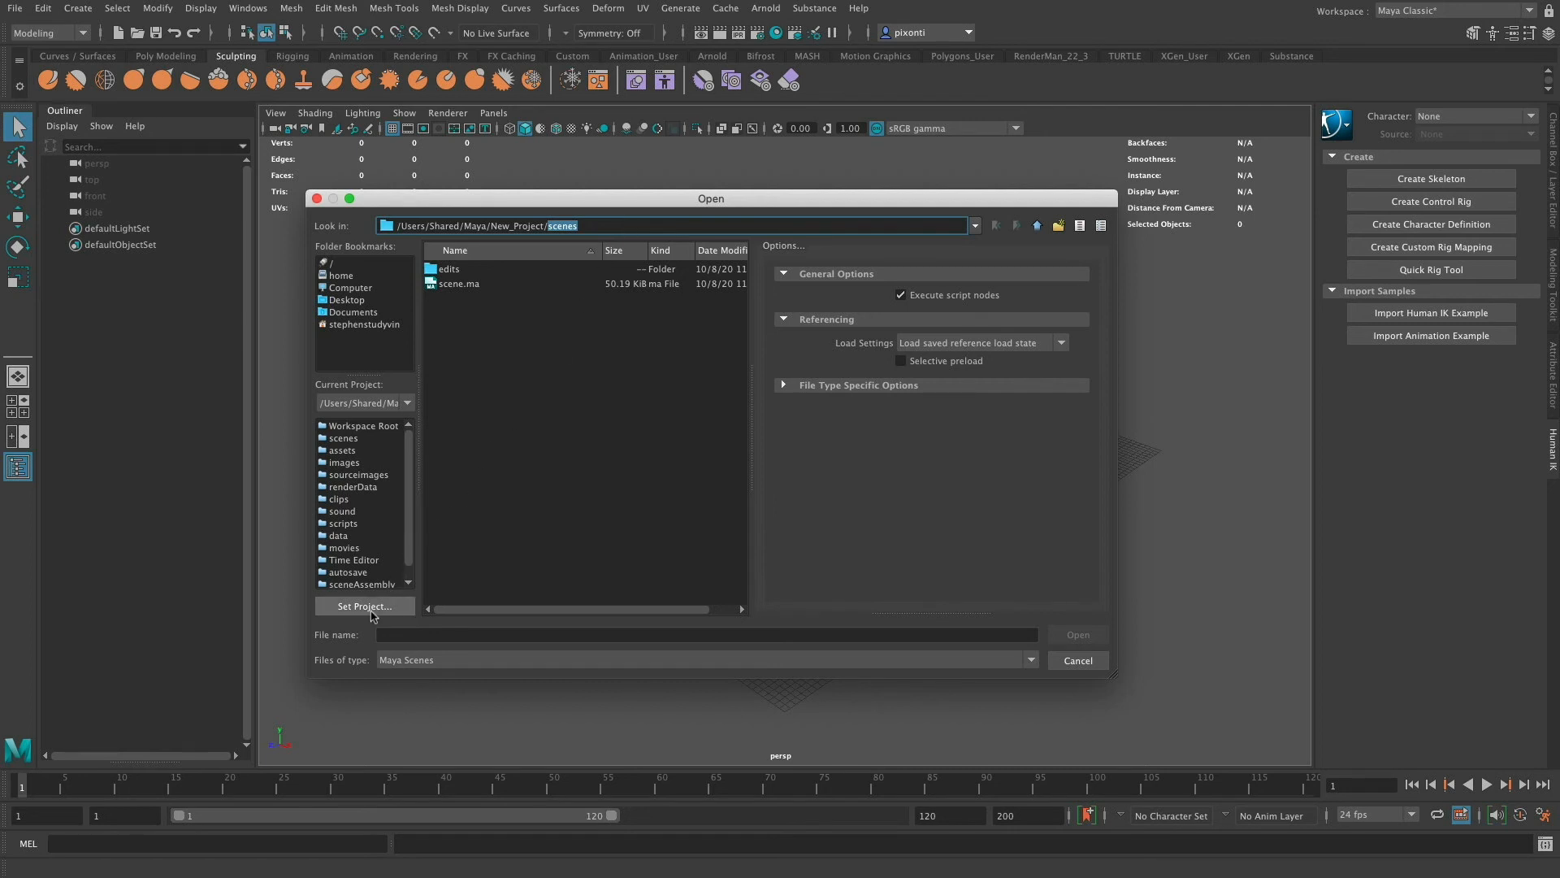
- Switch the current project to setting_projects under /Users/Shared/Maya via Set Project
click(364, 607)
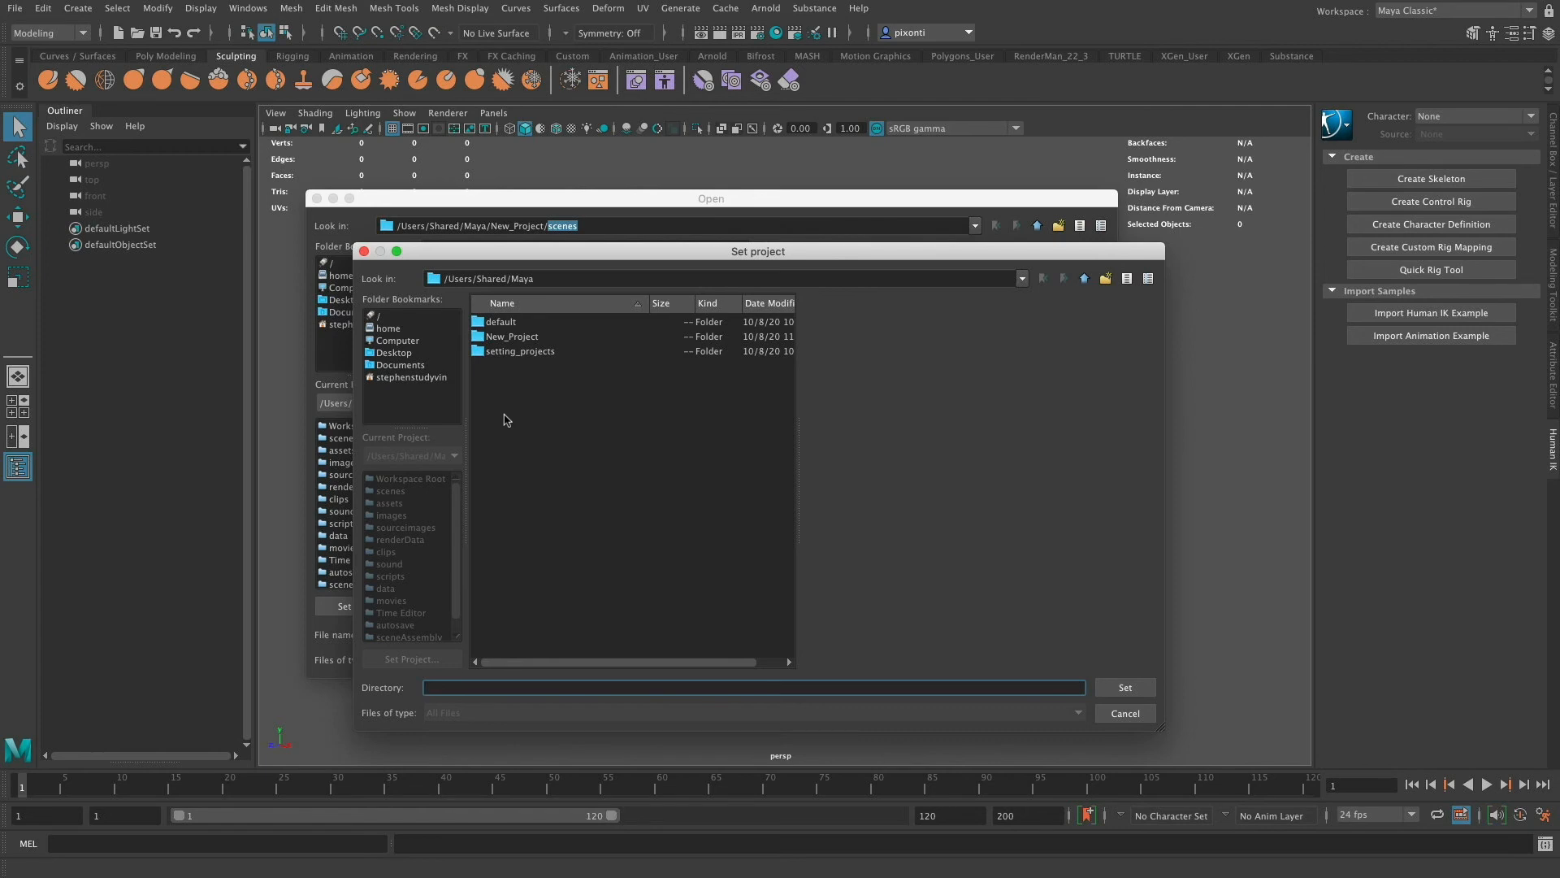
mouse_move(517, 359)
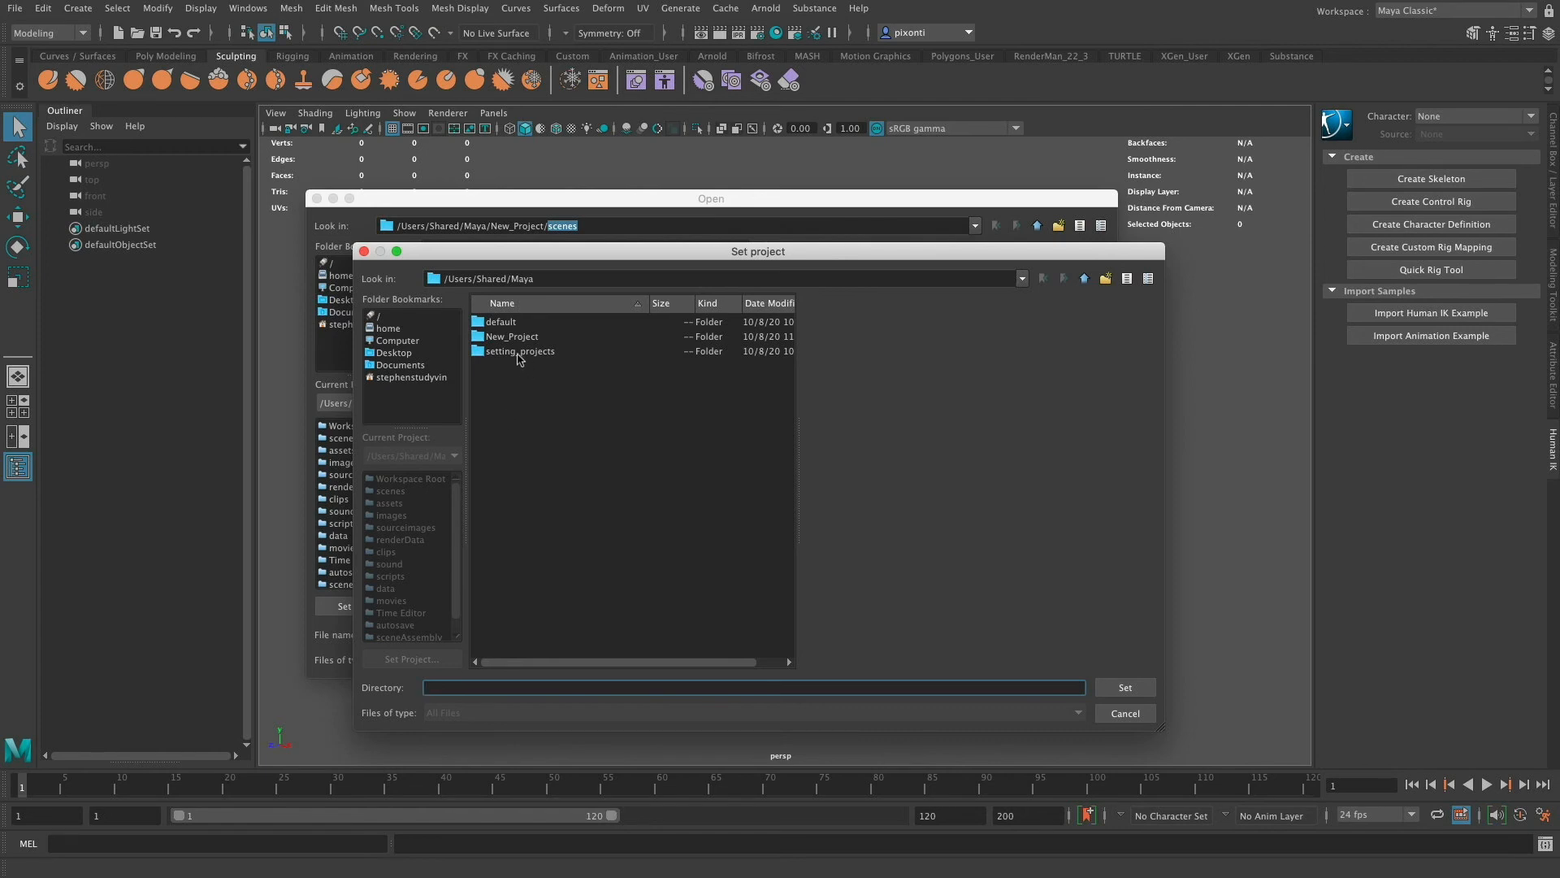
mouse_move(483, 356)
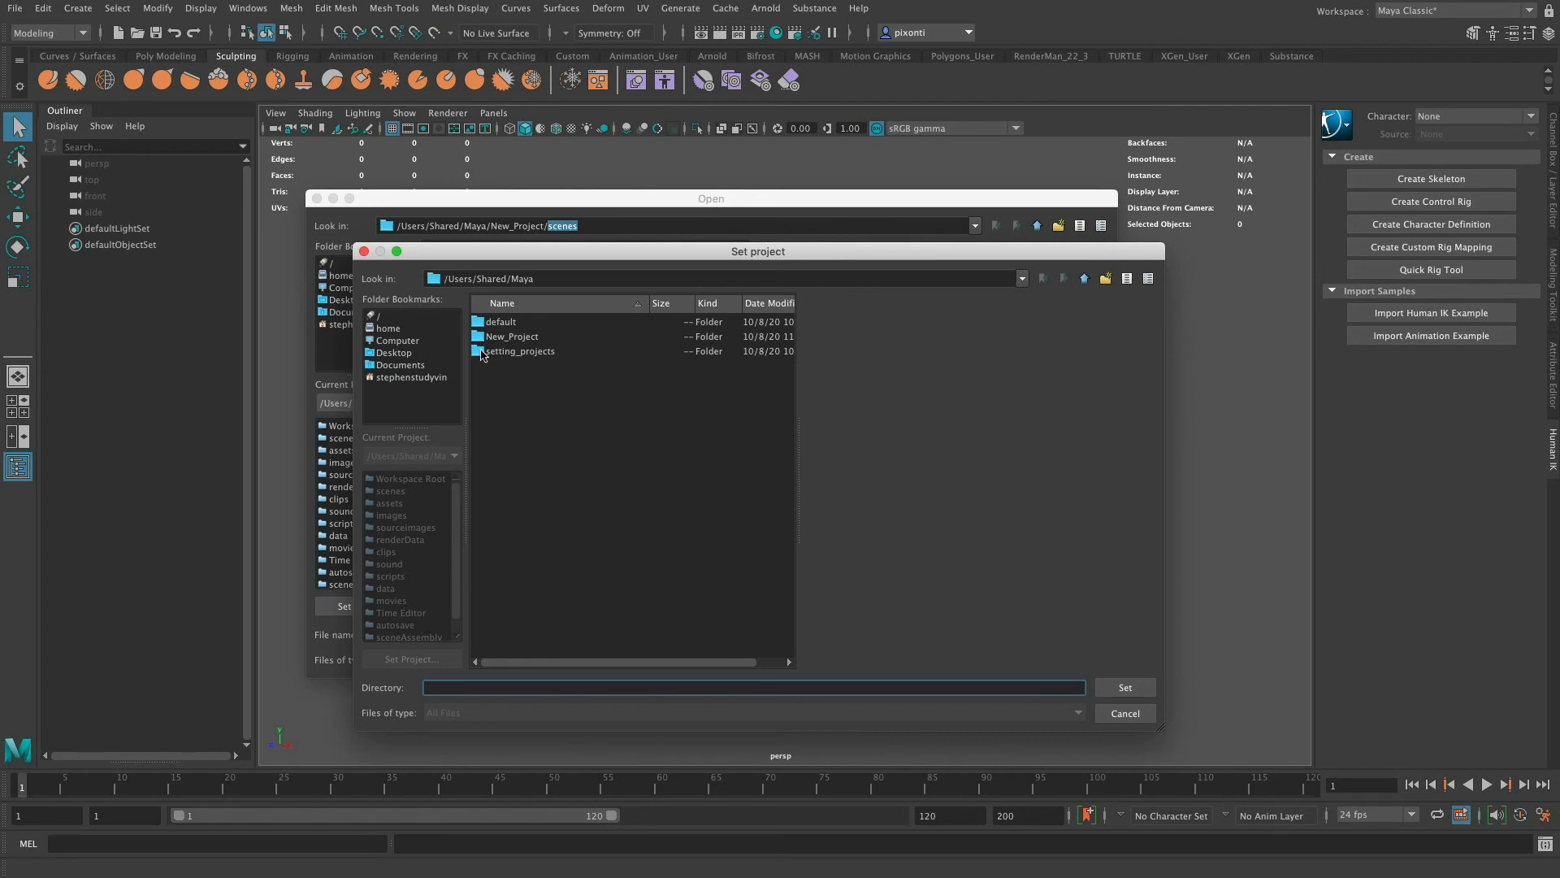
click(518, 351)
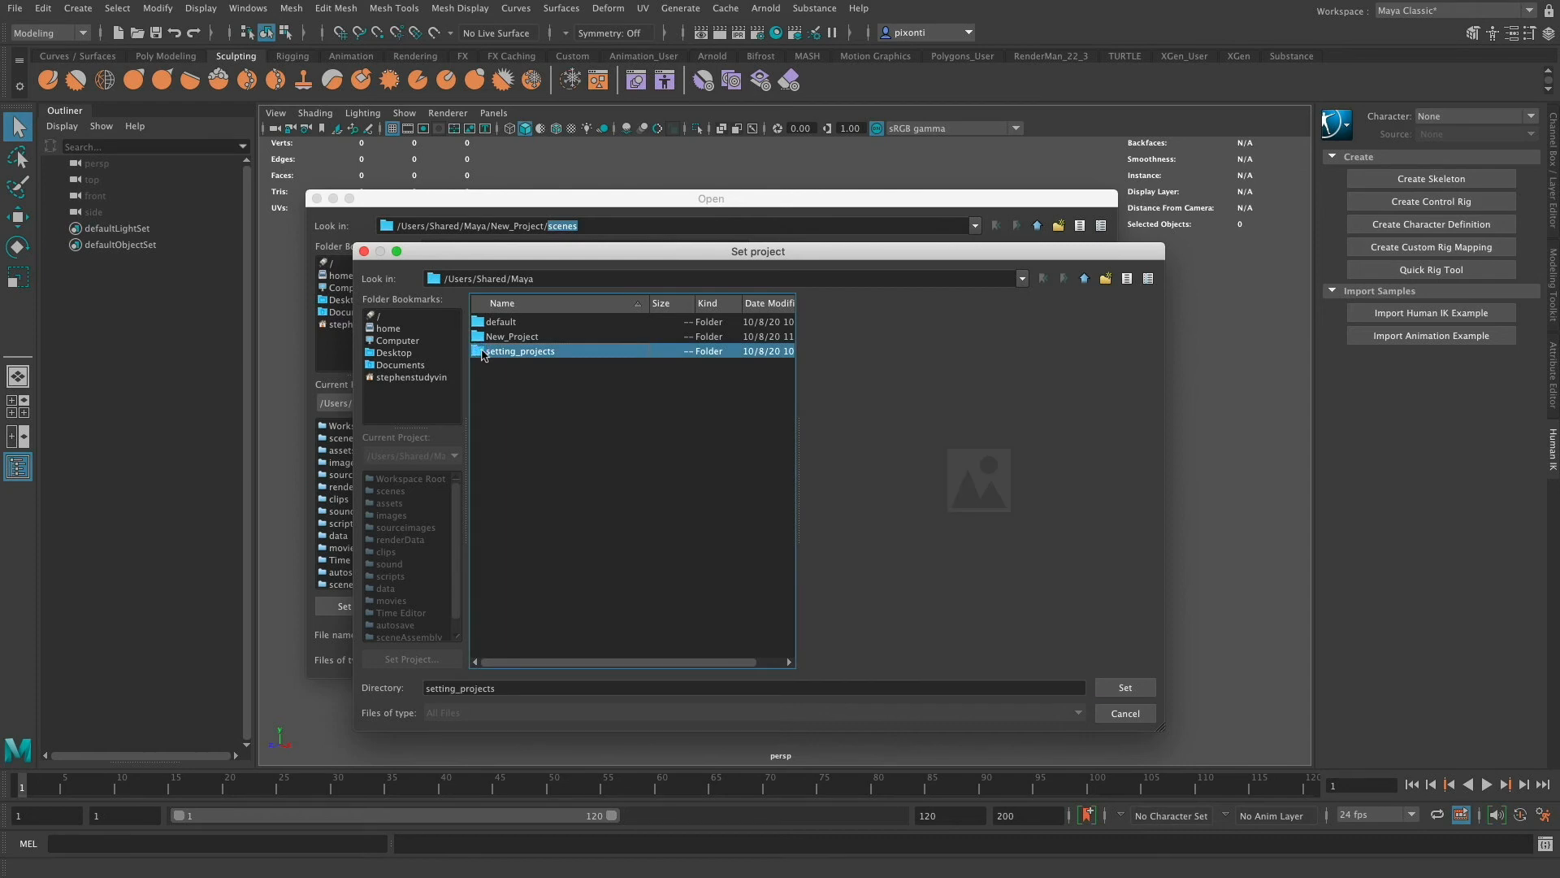
double_click(519, 350)
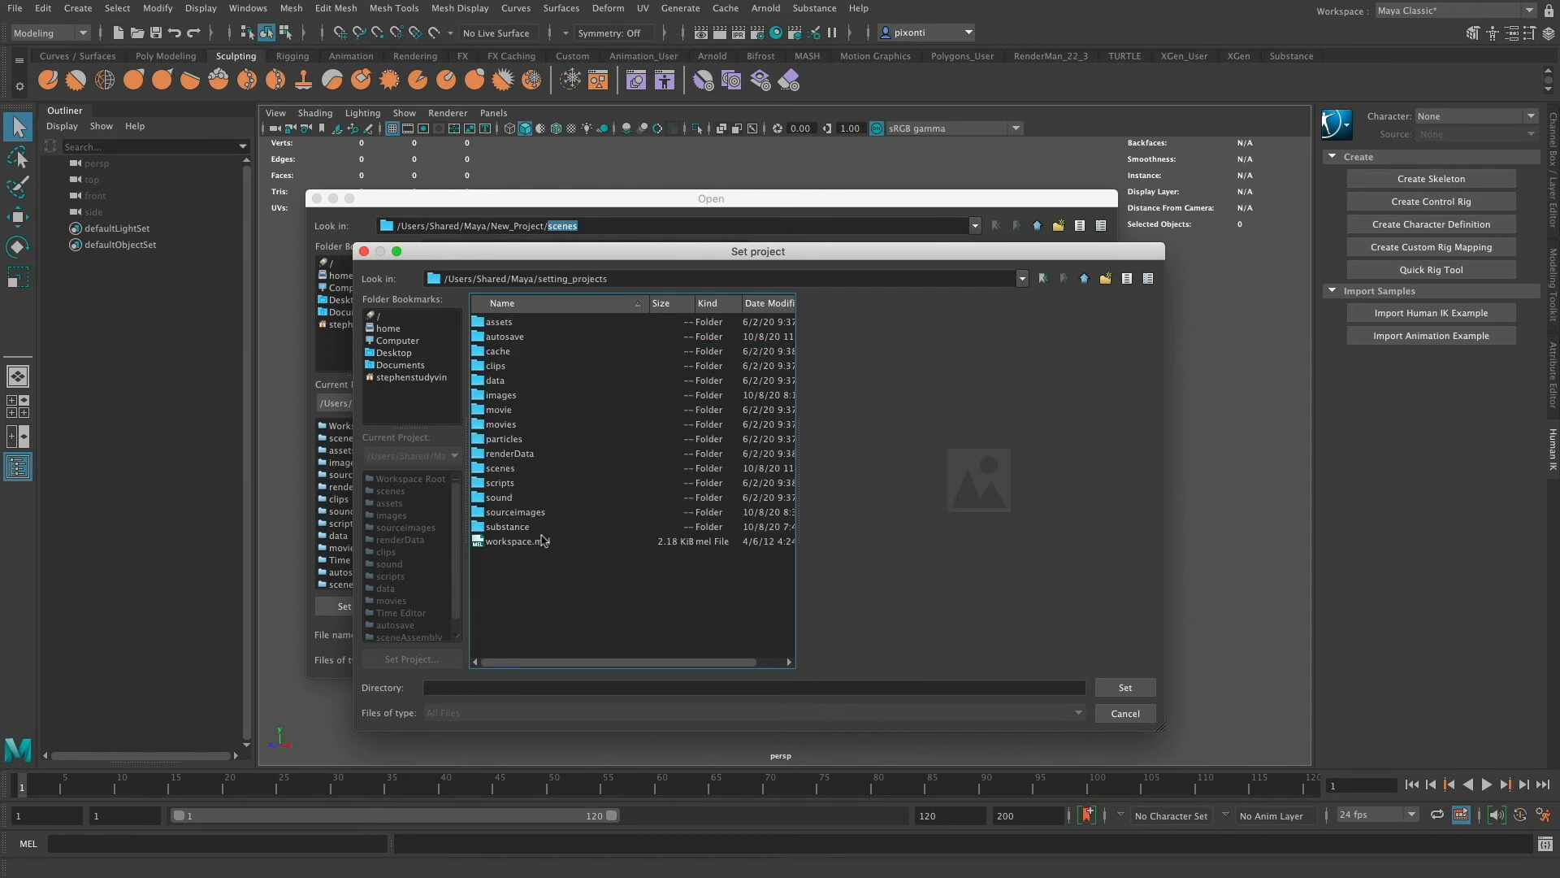
mouse_move(505, 435)
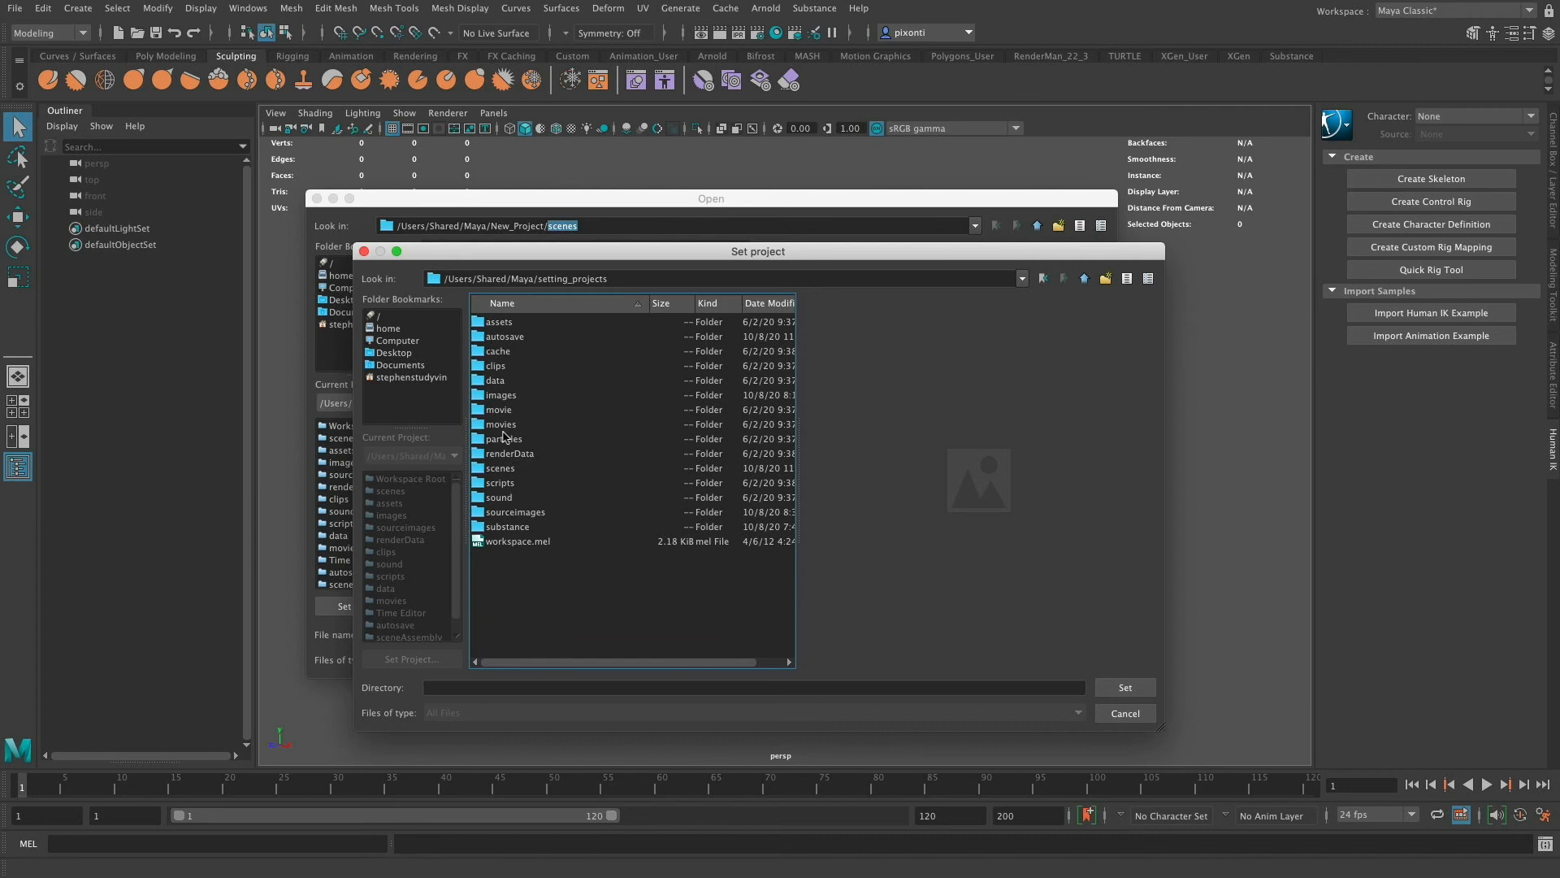
click(507, 526)
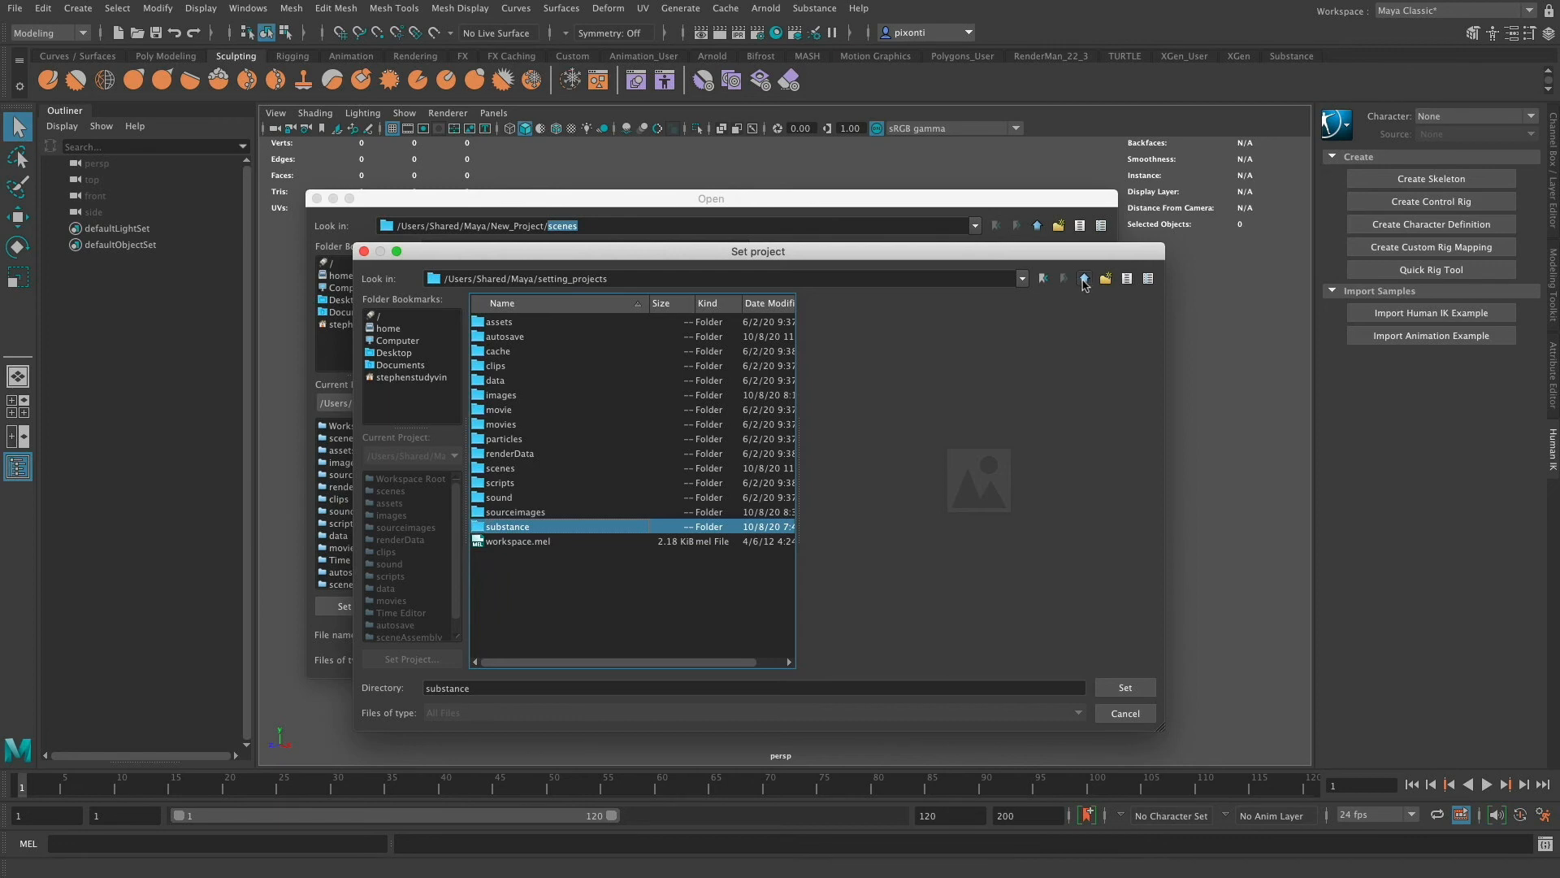
click(1083, 278)
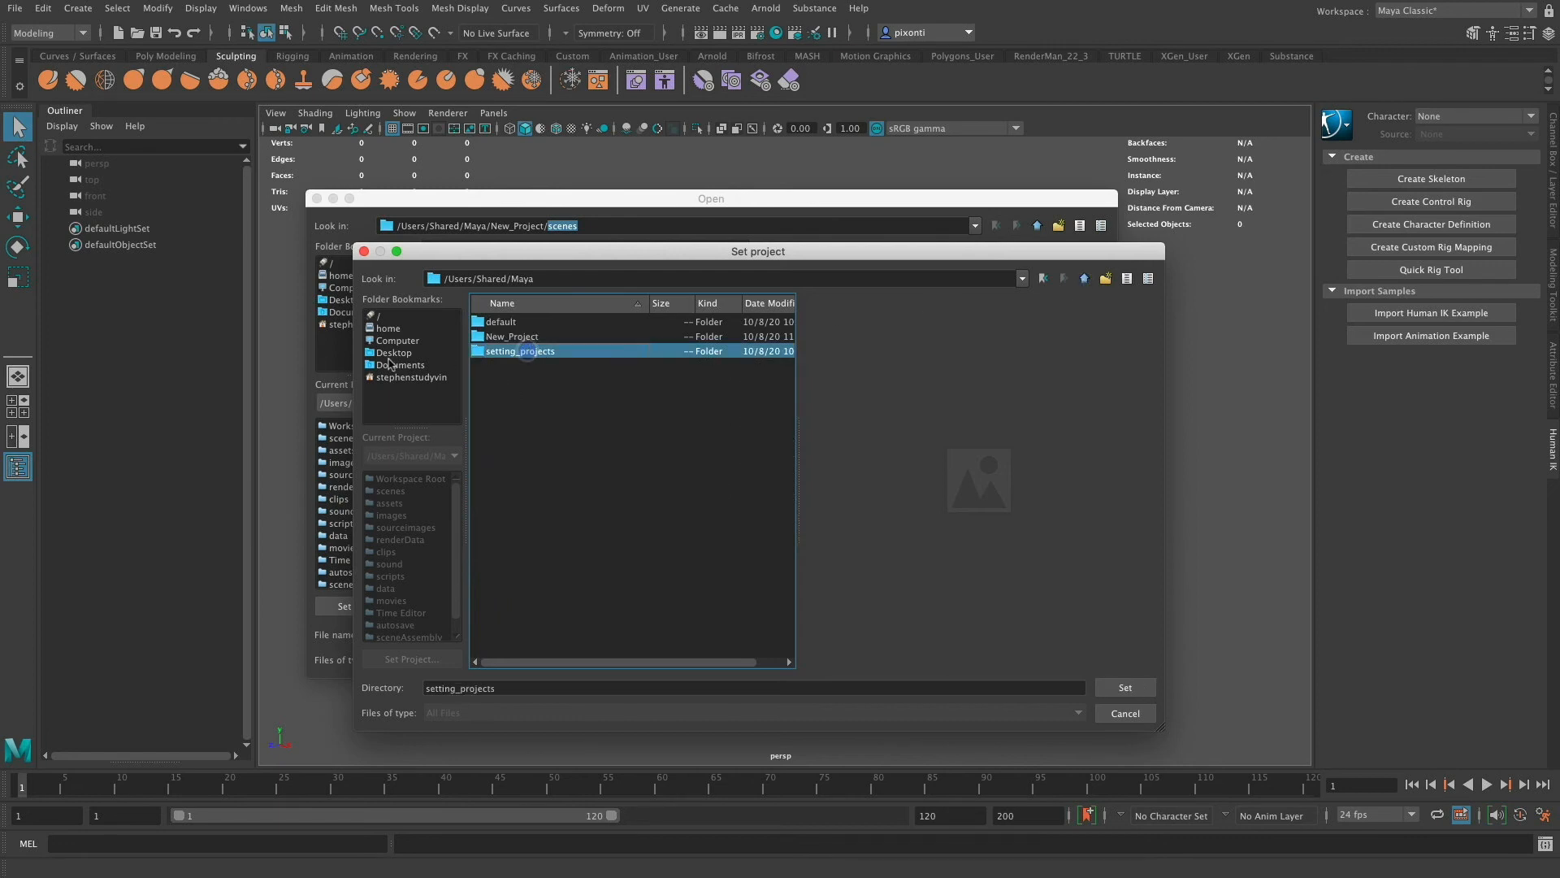
mouse_move(484, 360)
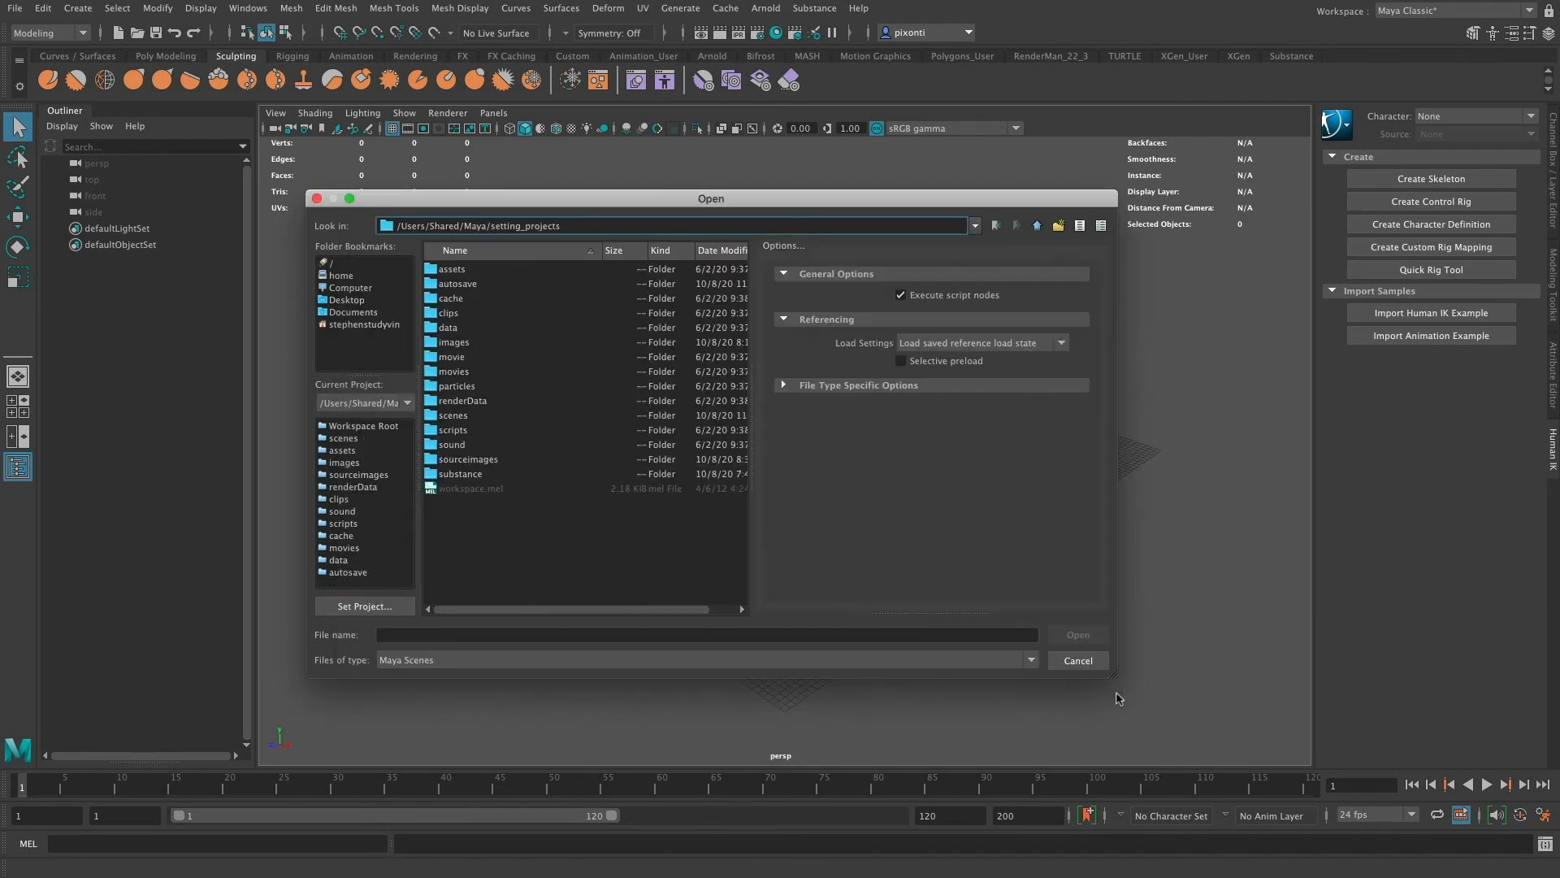
mouse_move(458, 284)
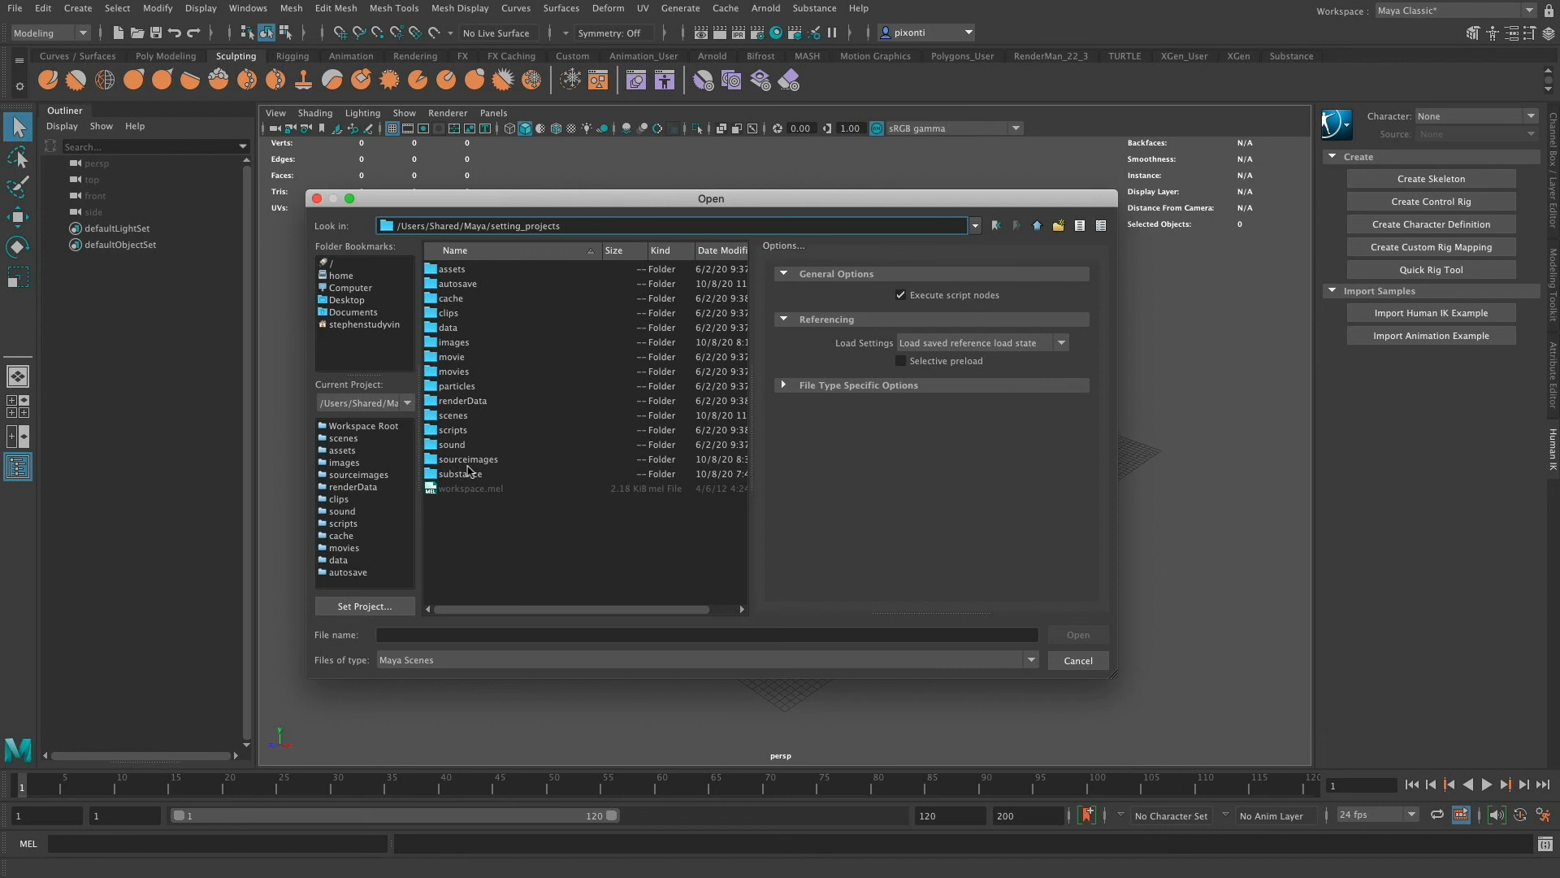
mouse_move(542, 497)
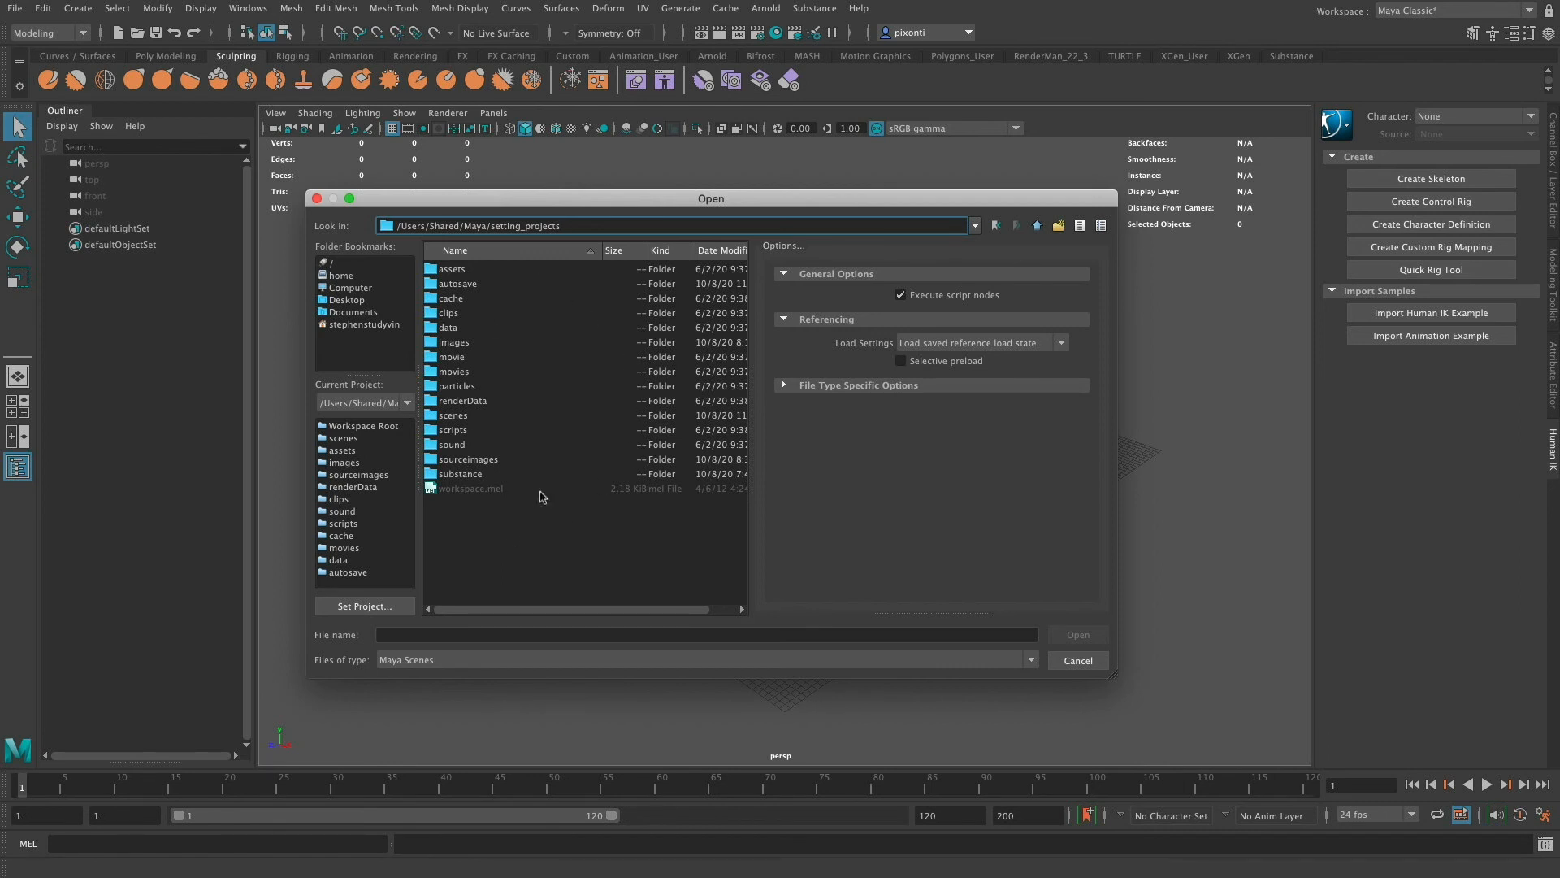
mouse_move(496, 482)
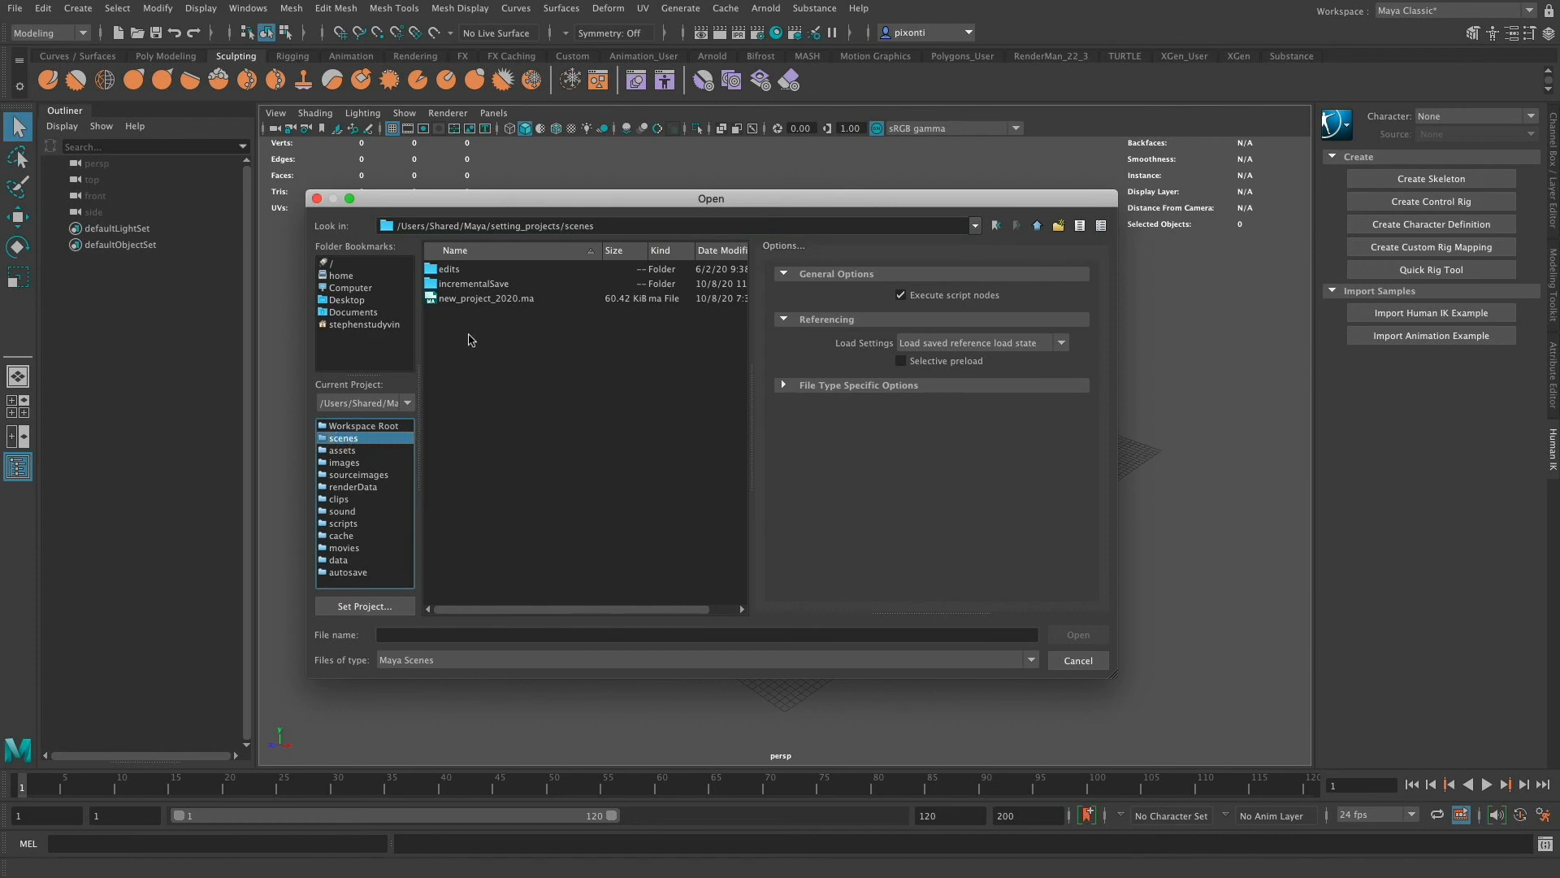
- Select new_project_2020.ma in the scenes folder, after glancing at movies, and open it
click(488, 298)
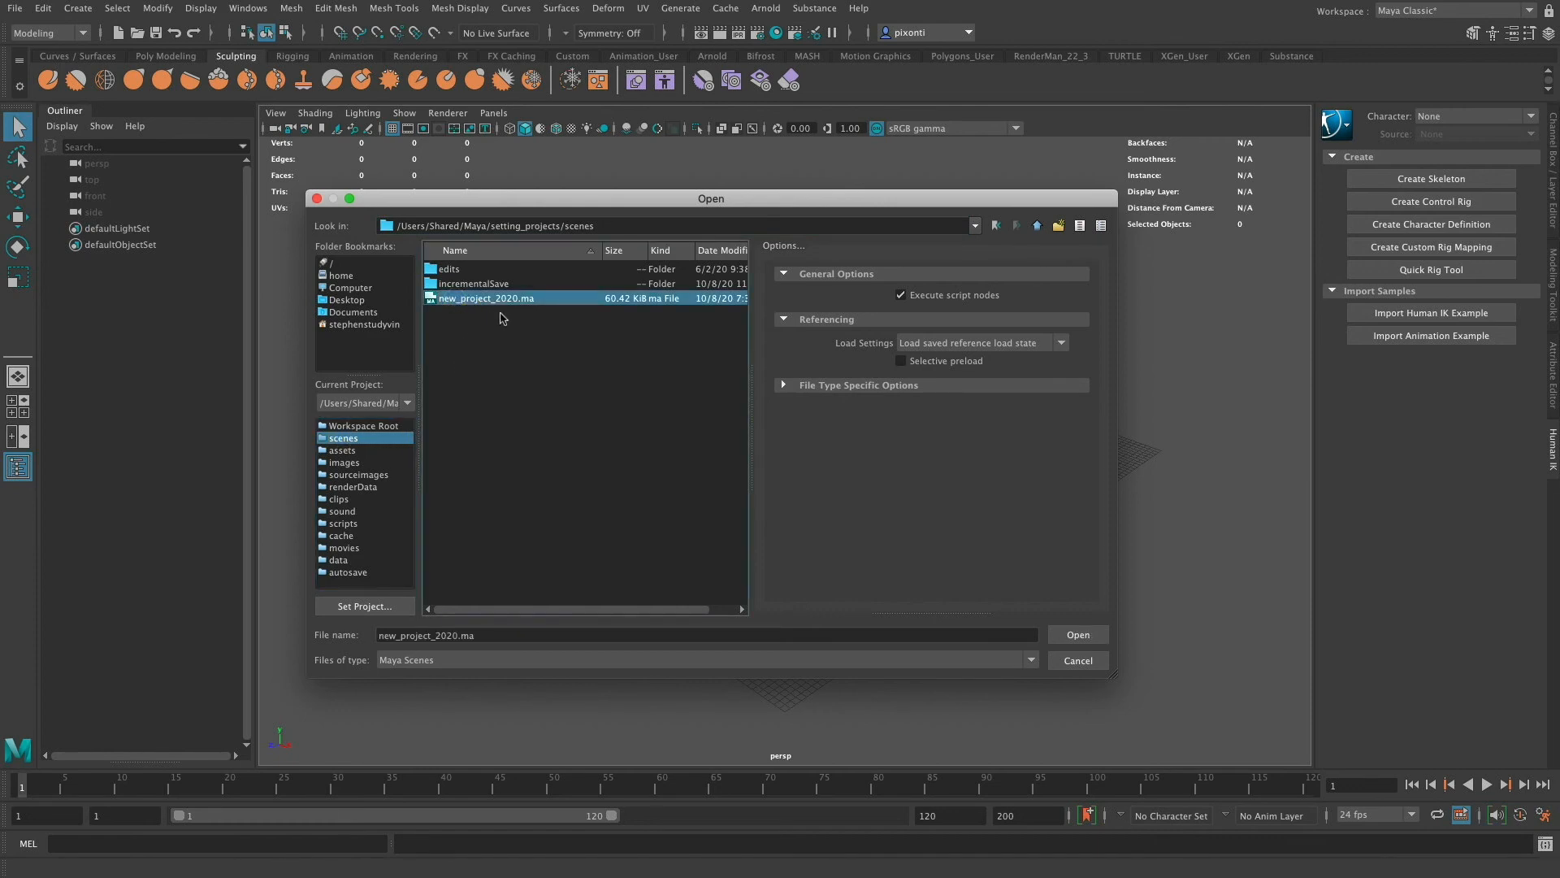
mouse_move(446, 500)
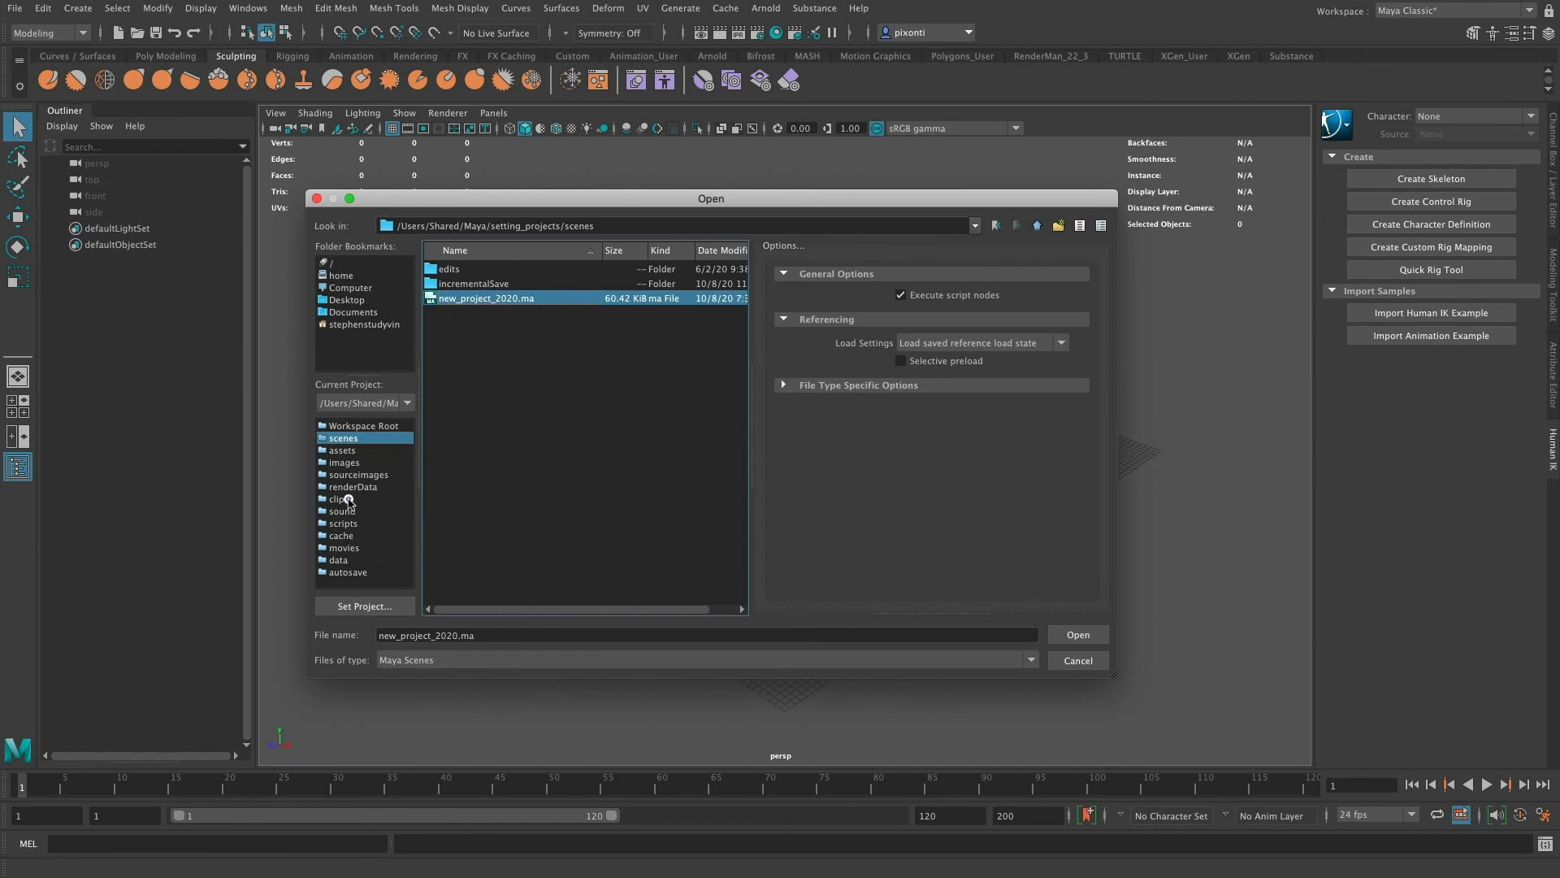
click(343, 547)
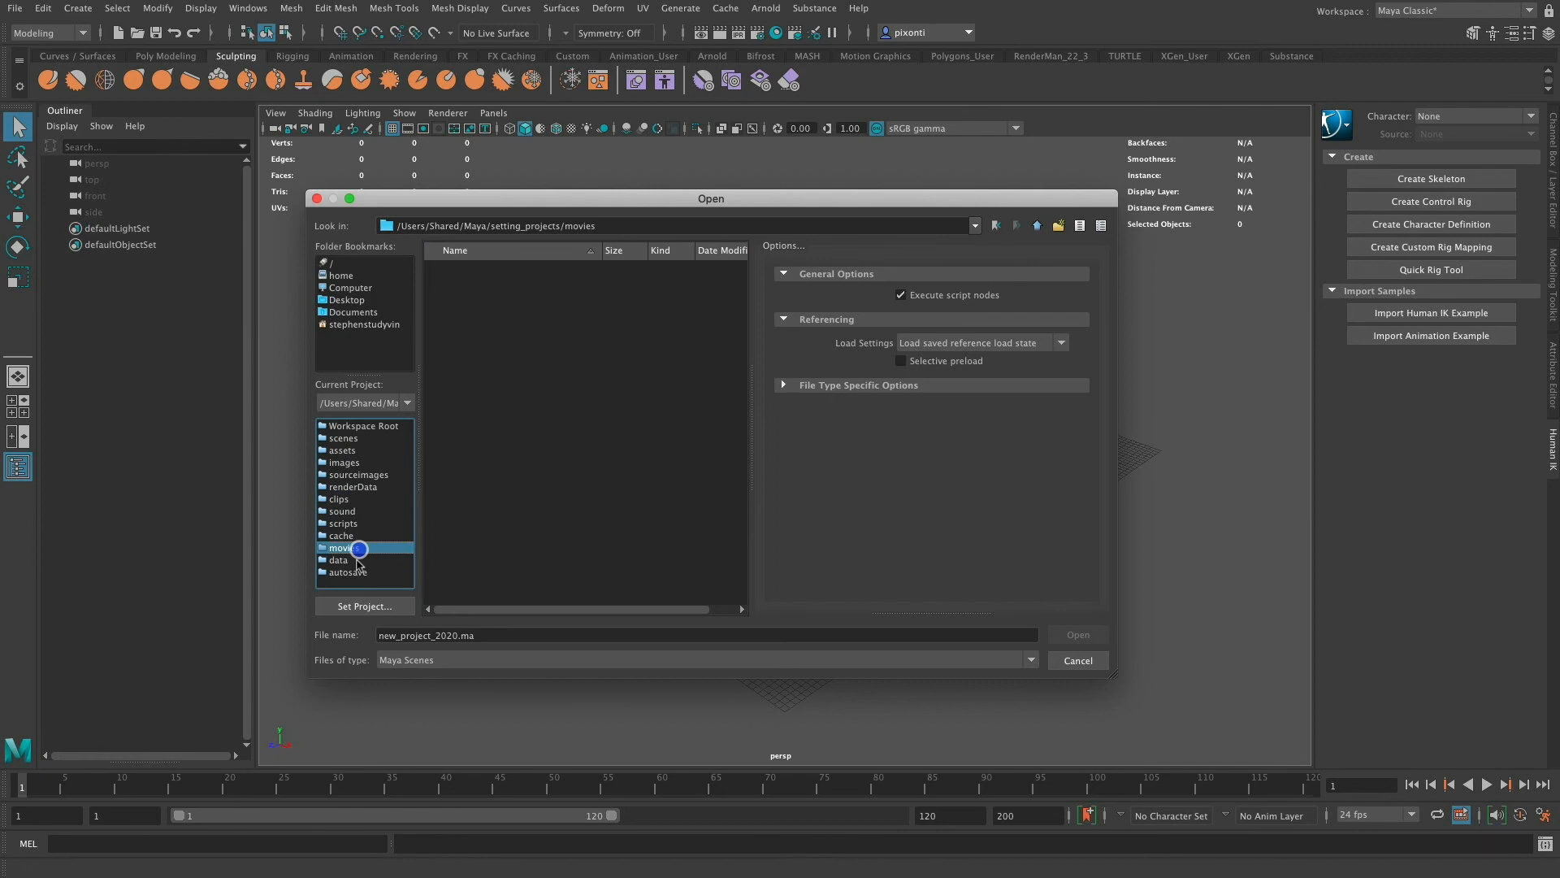
click(343, 438)
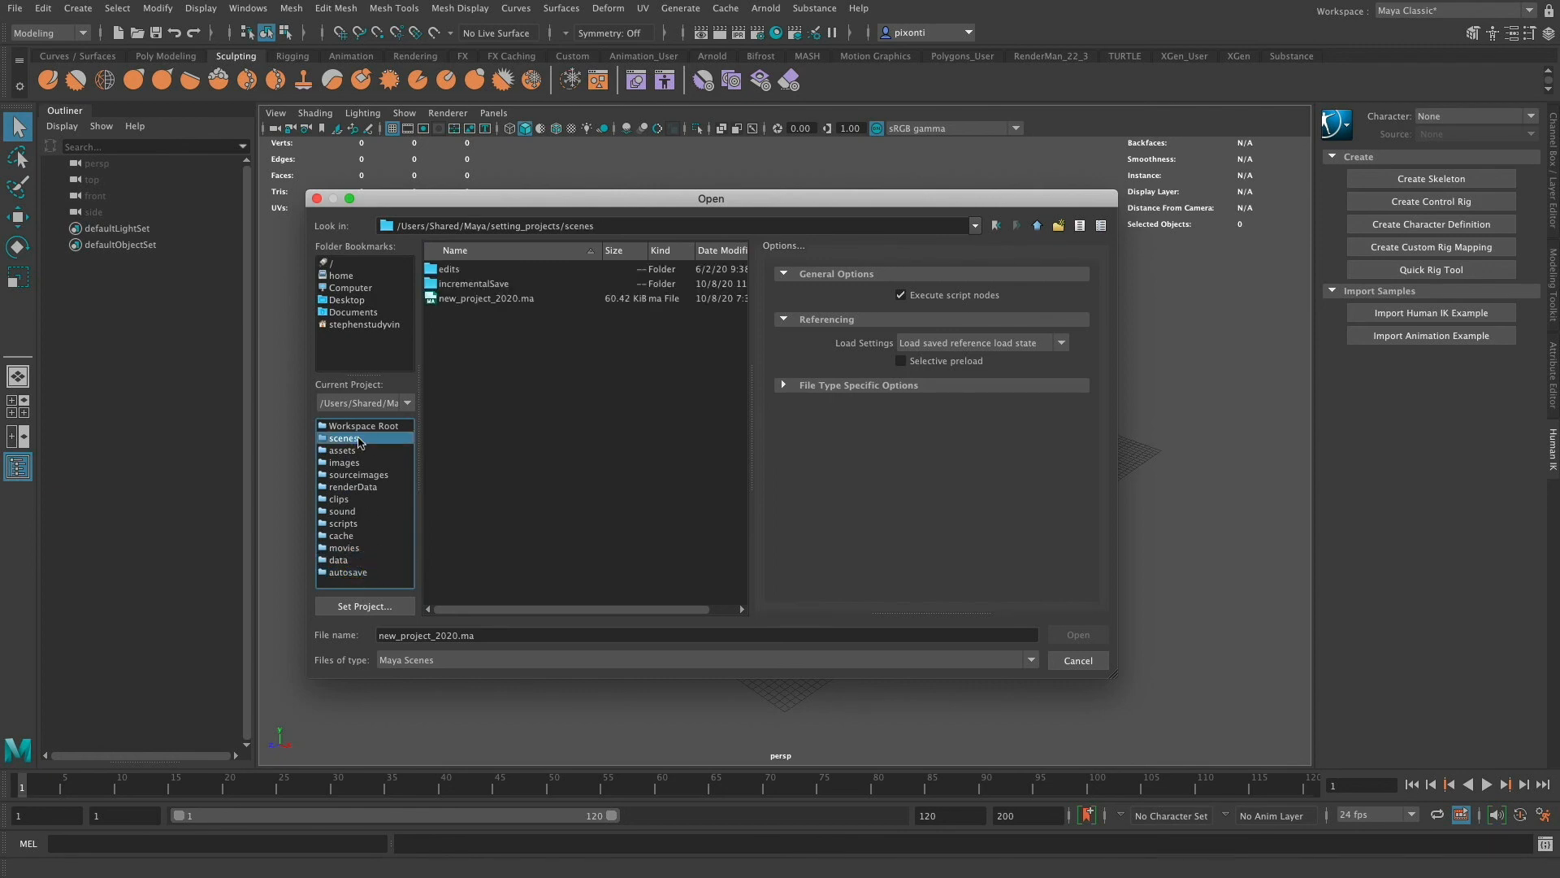
click(486, 297)
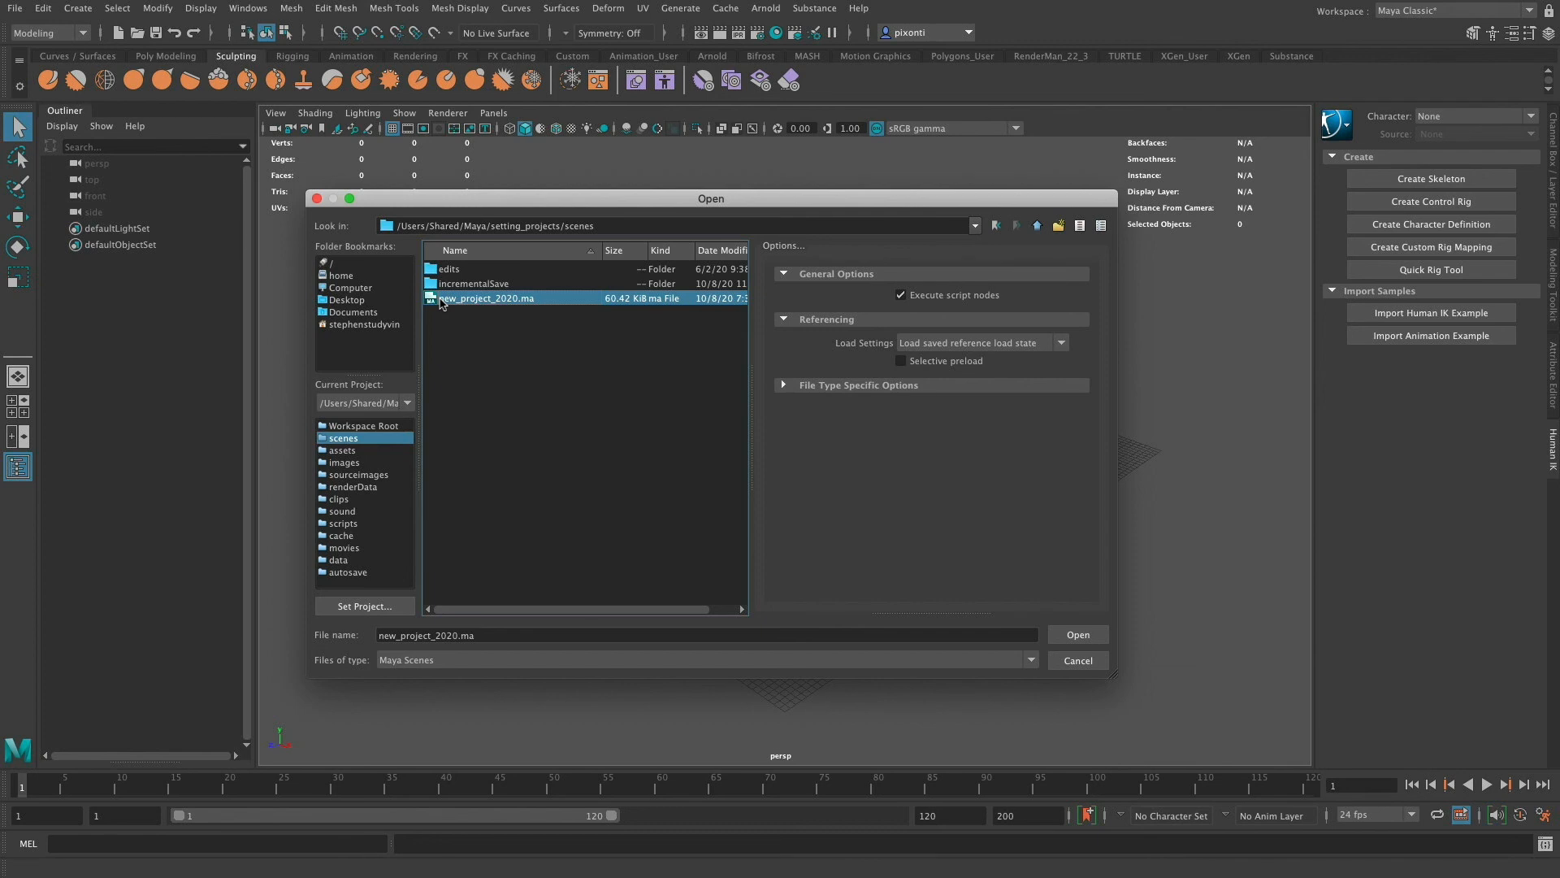
mouse_move(451, 309)
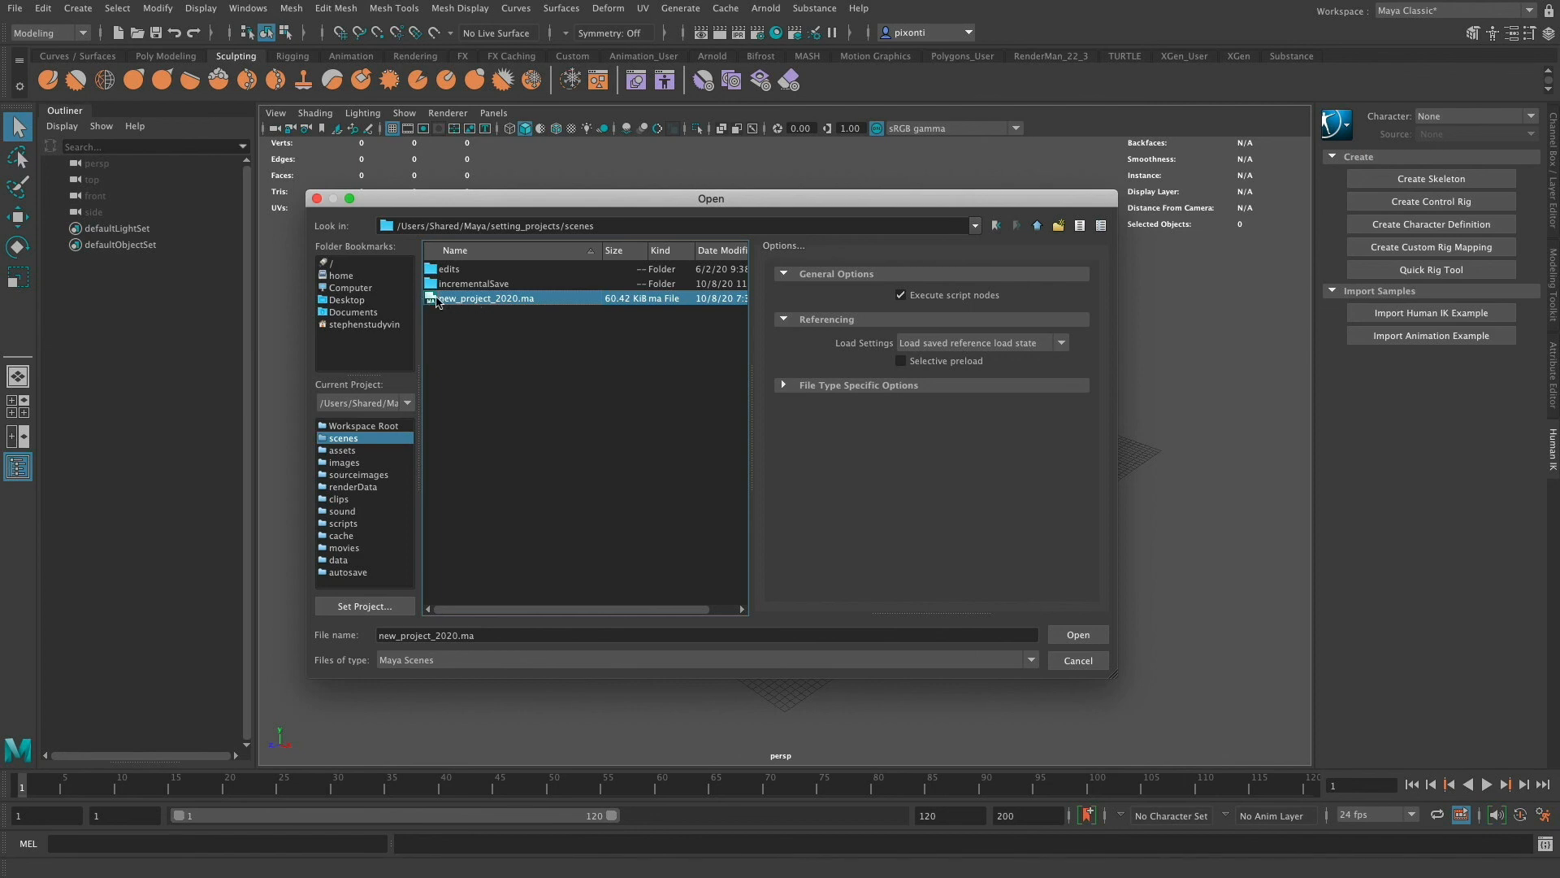
click(1076, 634)
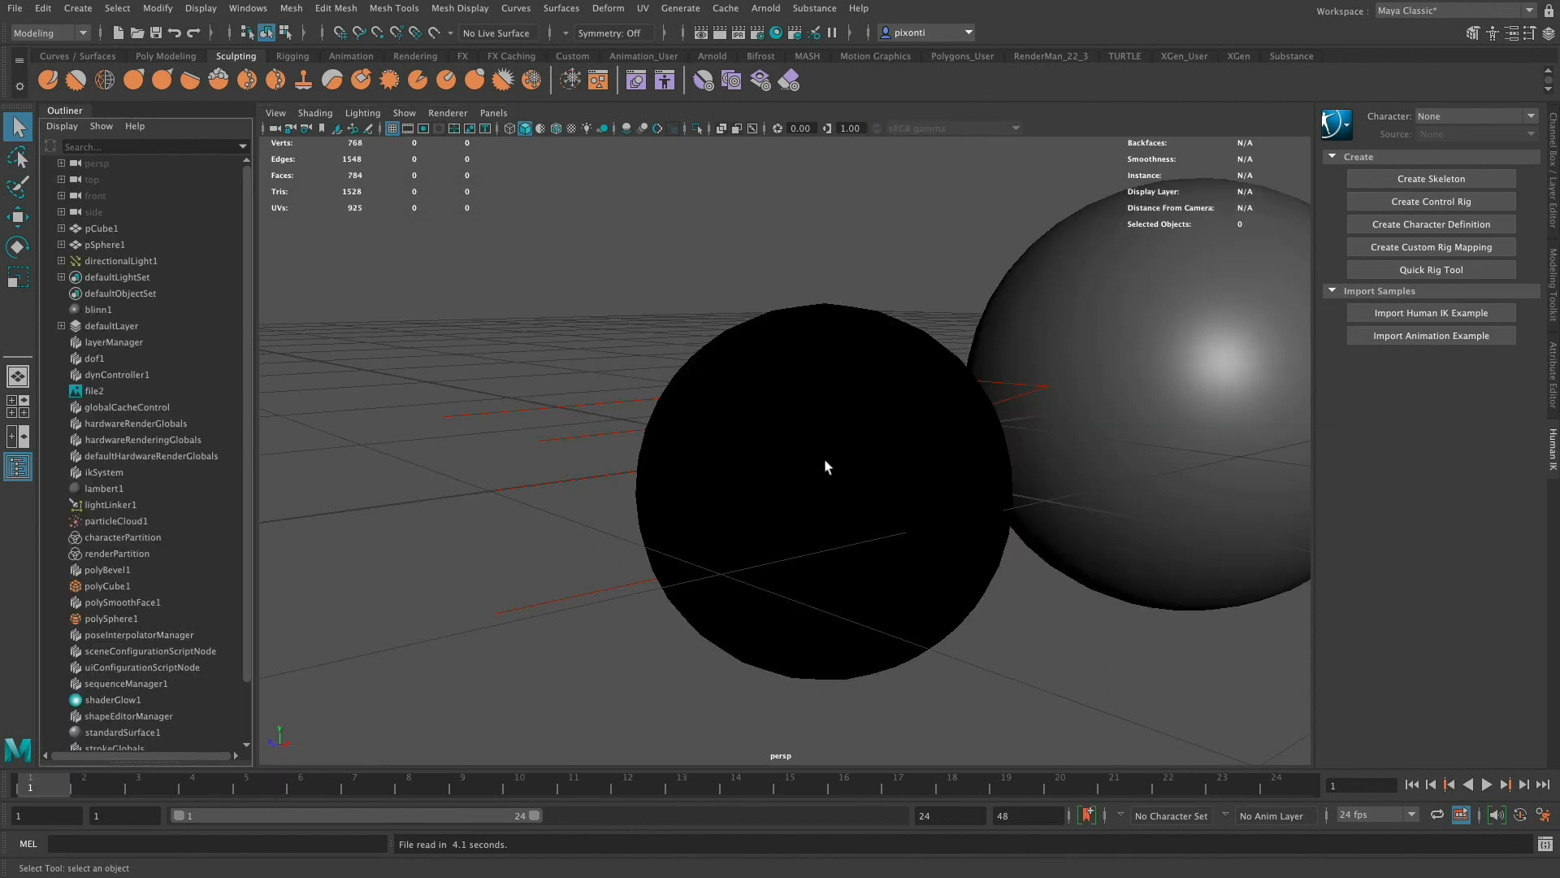
- Select the black sphere in the viewport and open the File menu
click(825, 462)
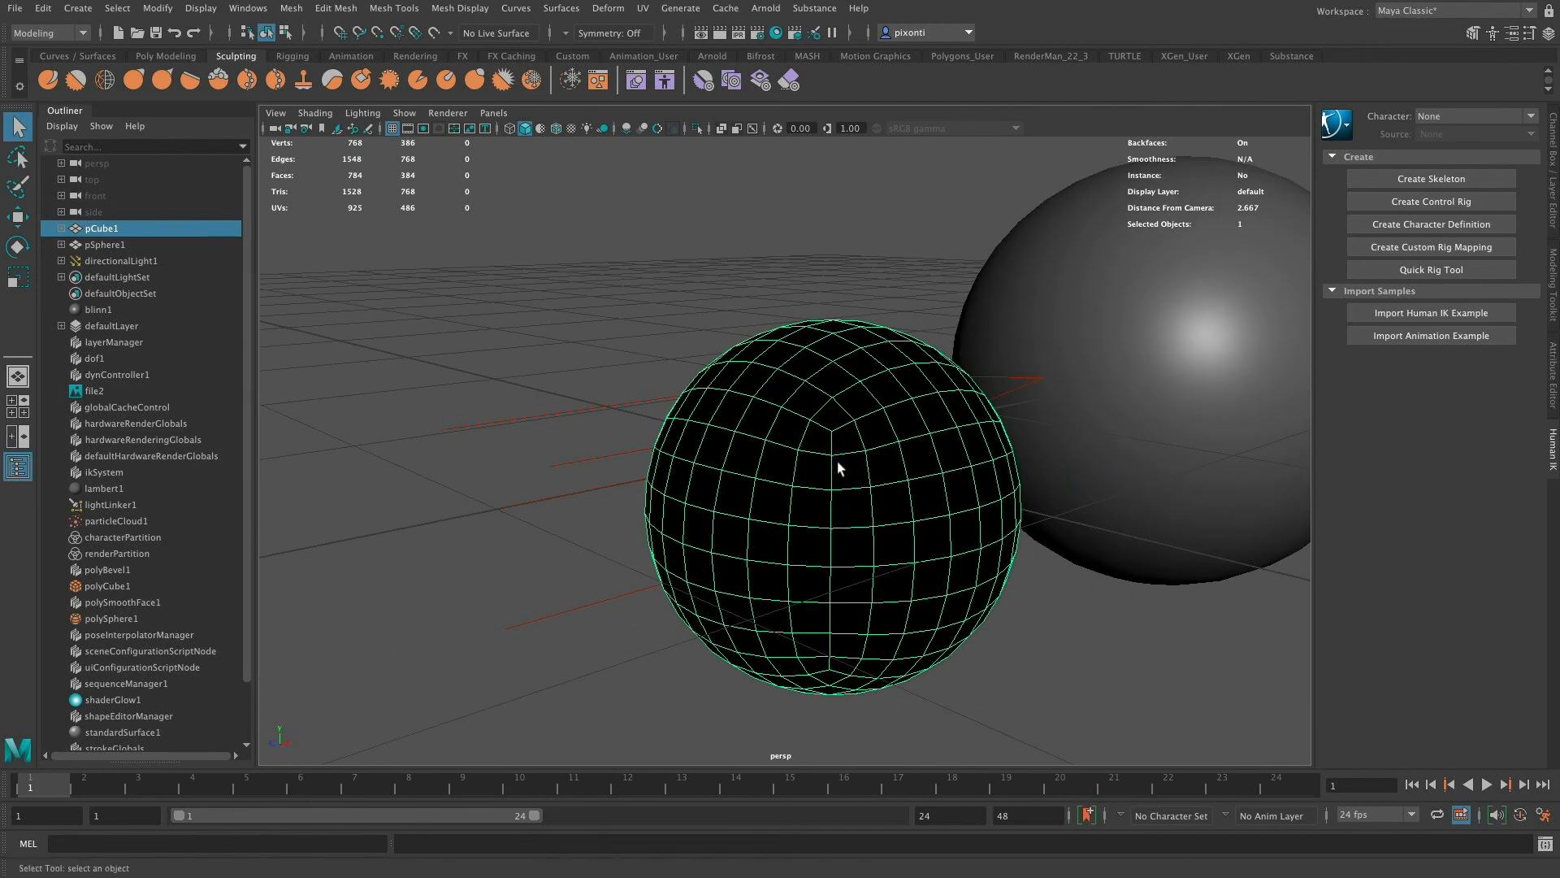
mouse_move(614, 305)
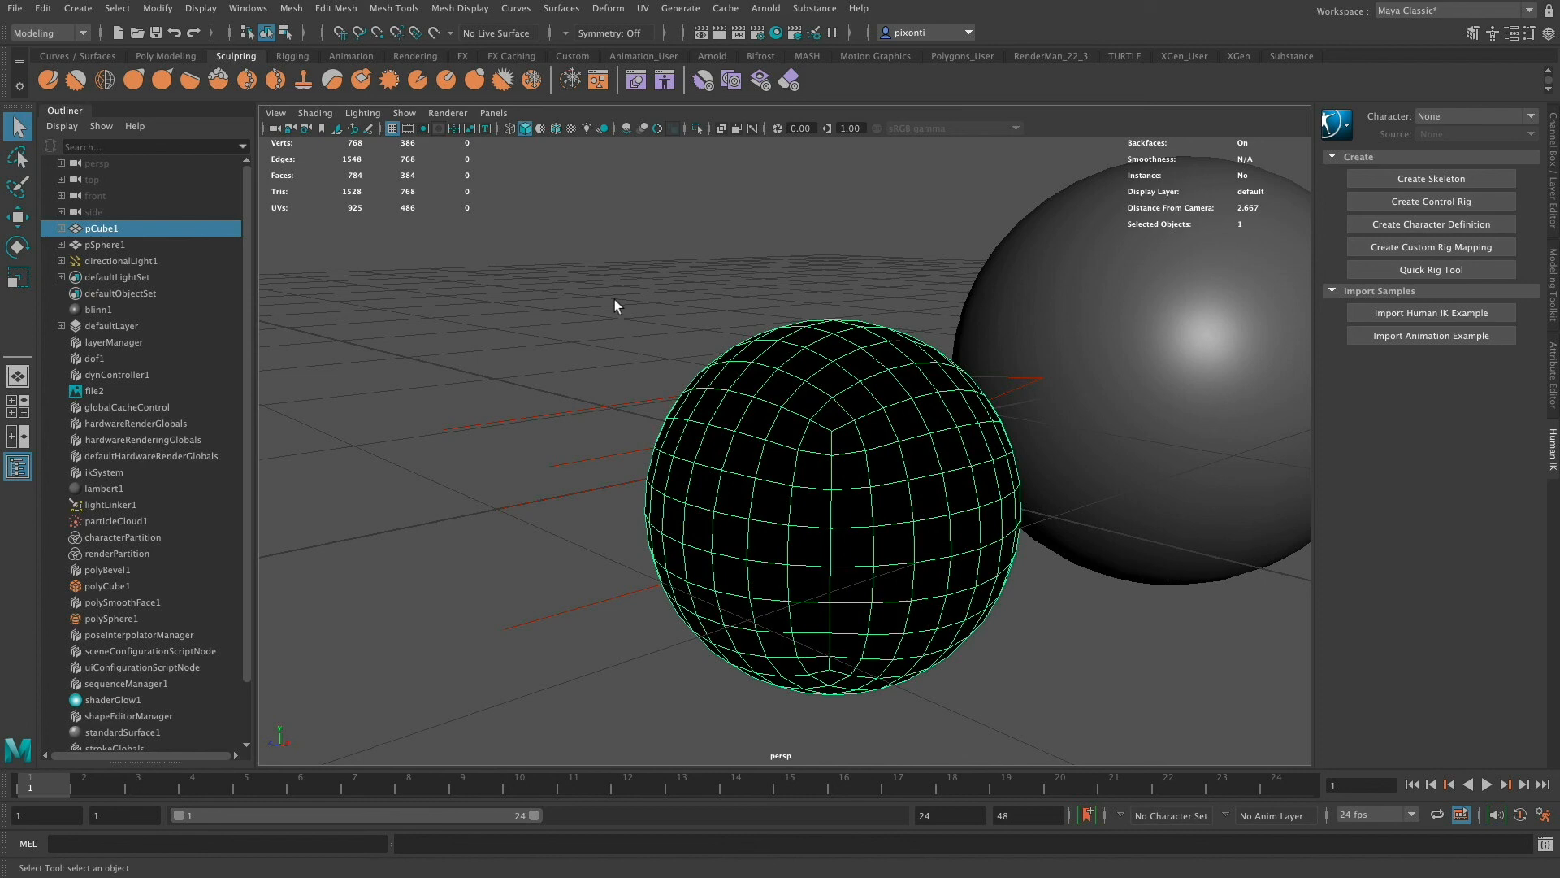
mouse_move(19, 22)
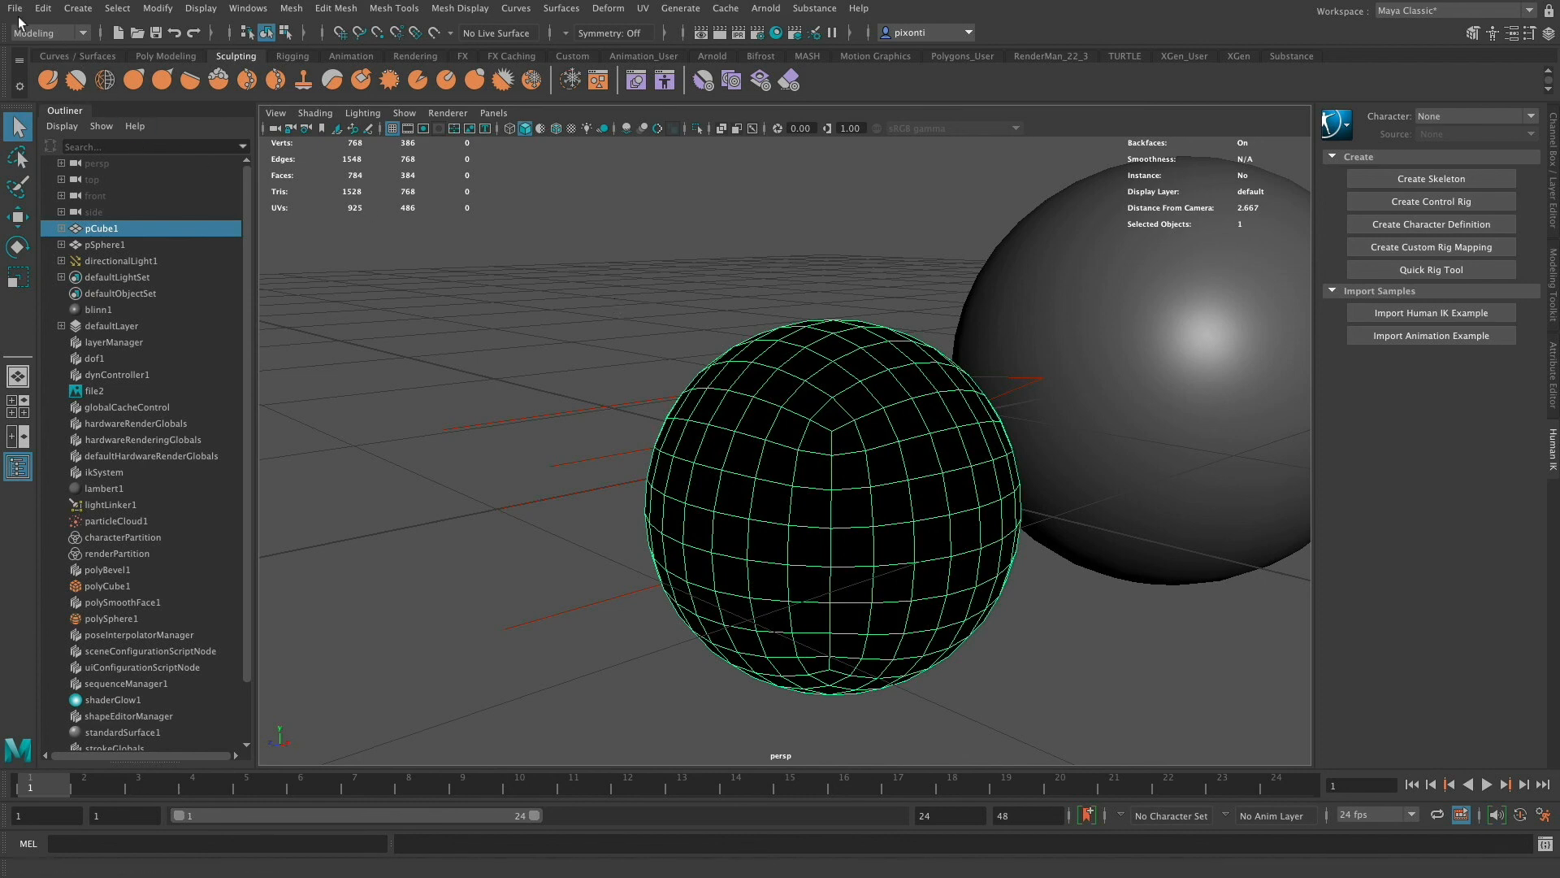
click(15, 8)
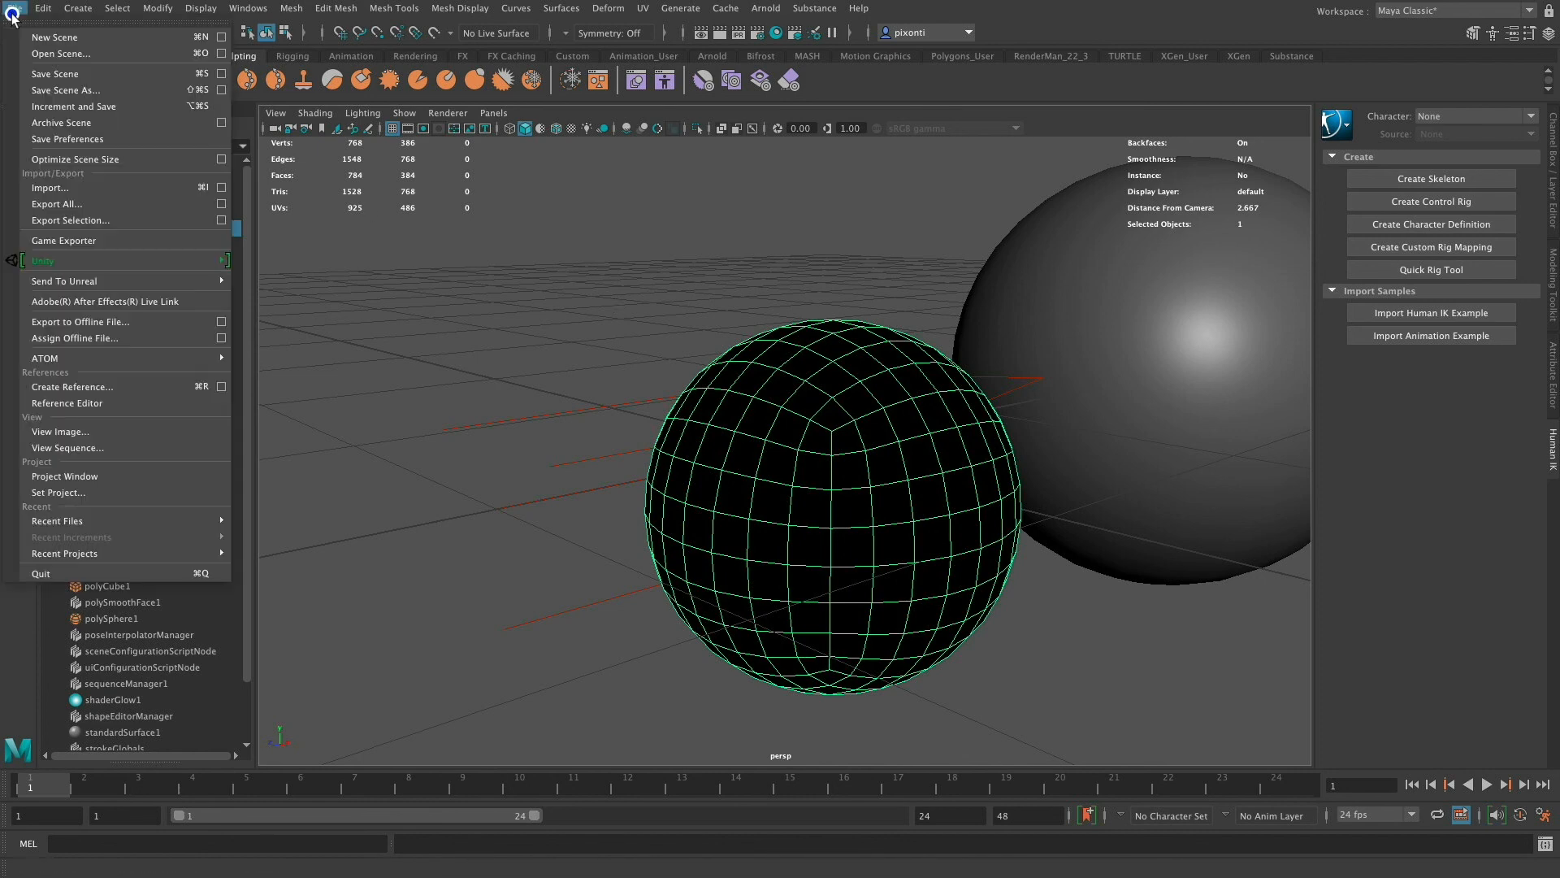
mouse_move(54, 36)
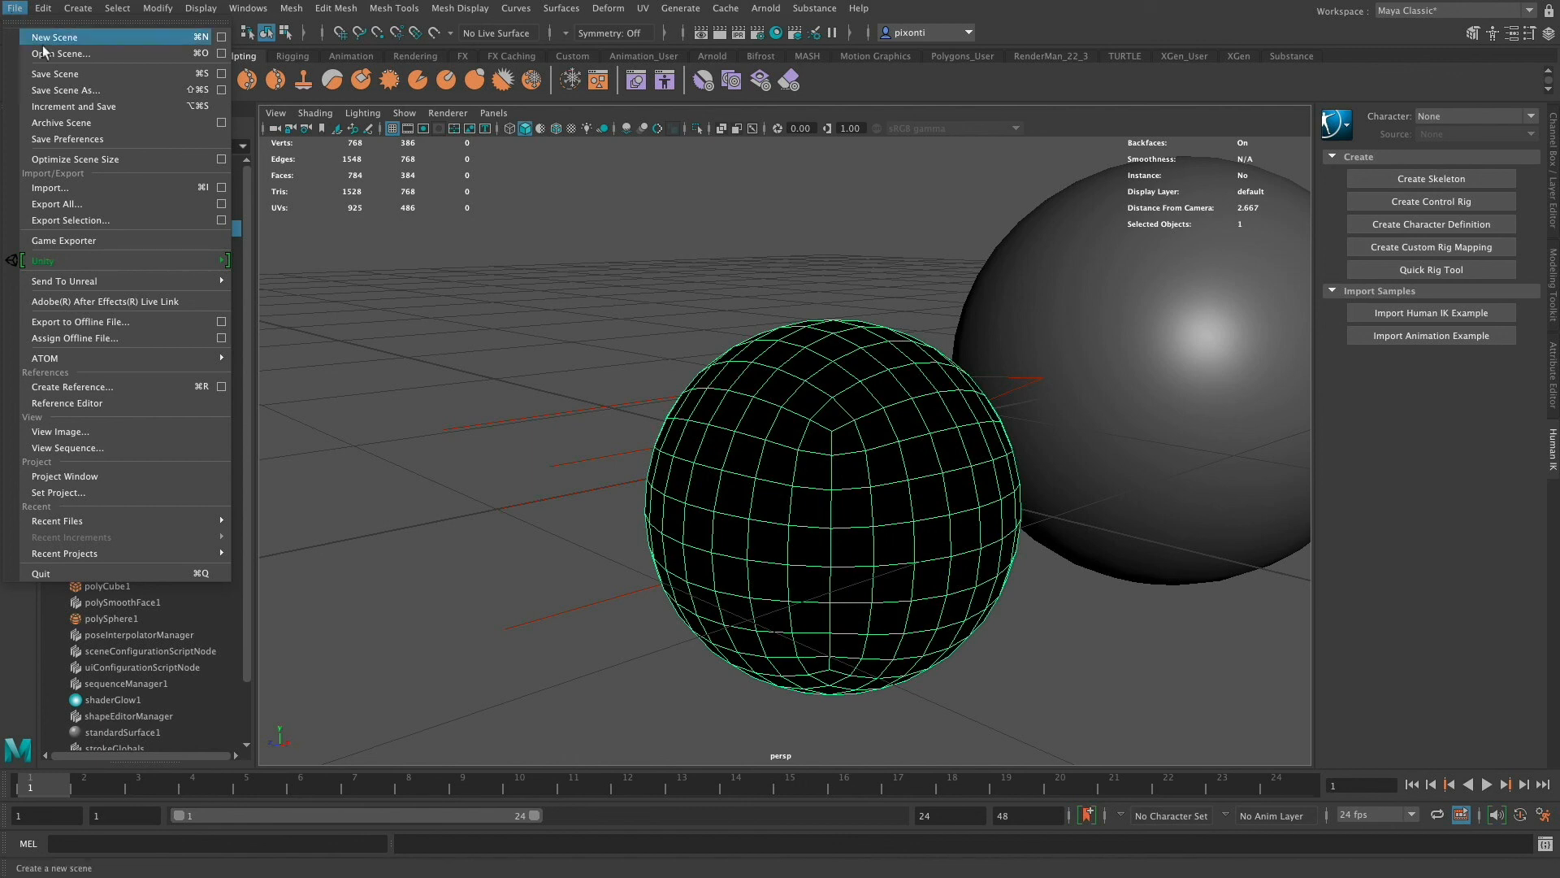
- From the Open Scene browser, set New_Project as the current project
click(58, 54)
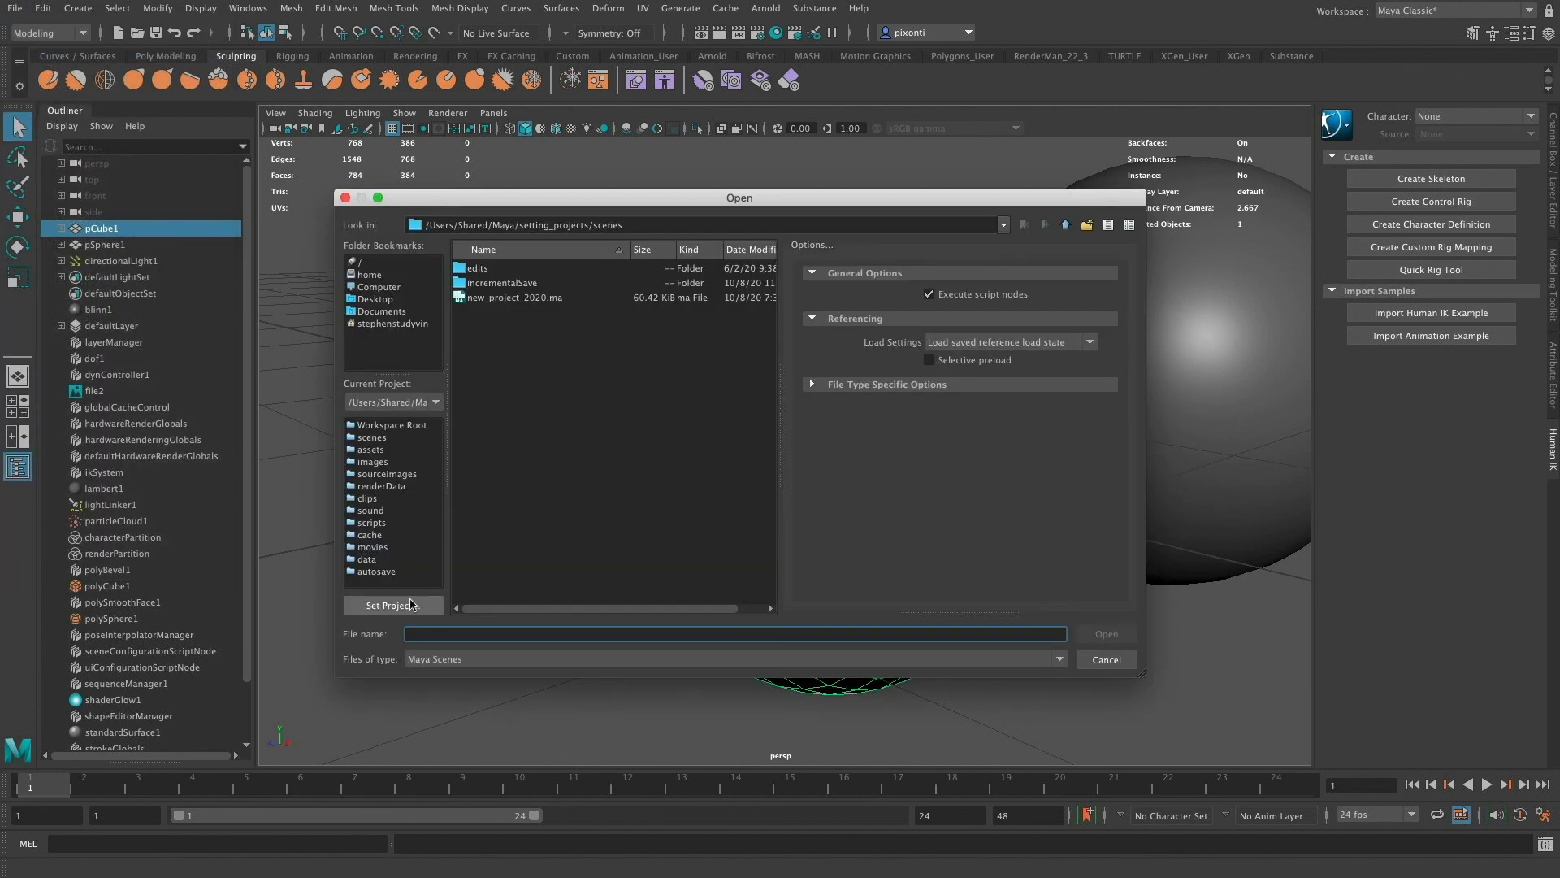
click(387, 604)
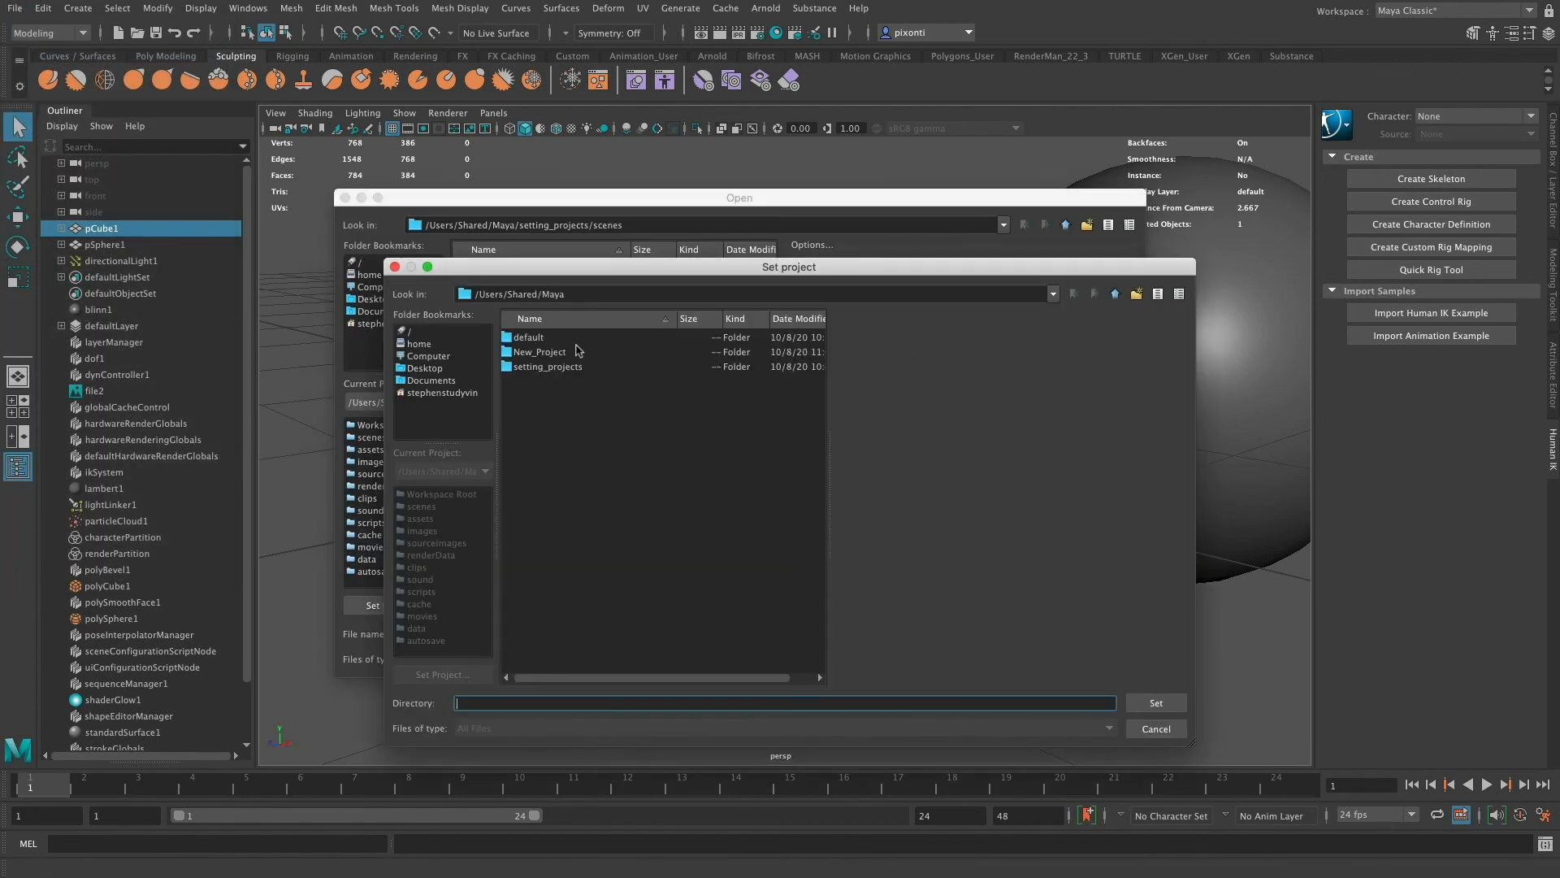
click(541, 351)
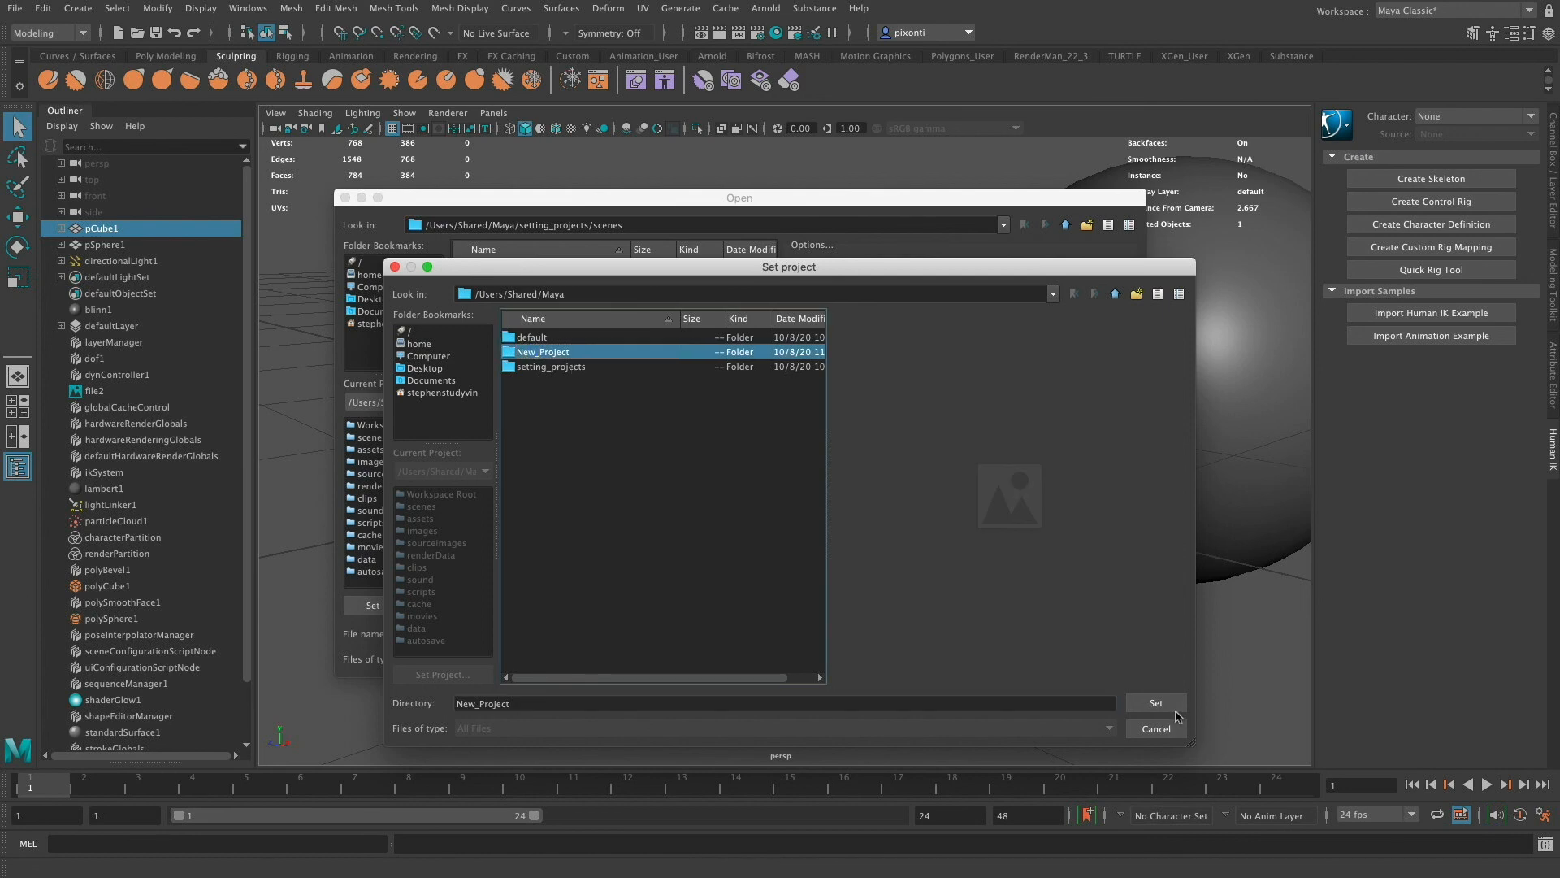
click(1154, 704)
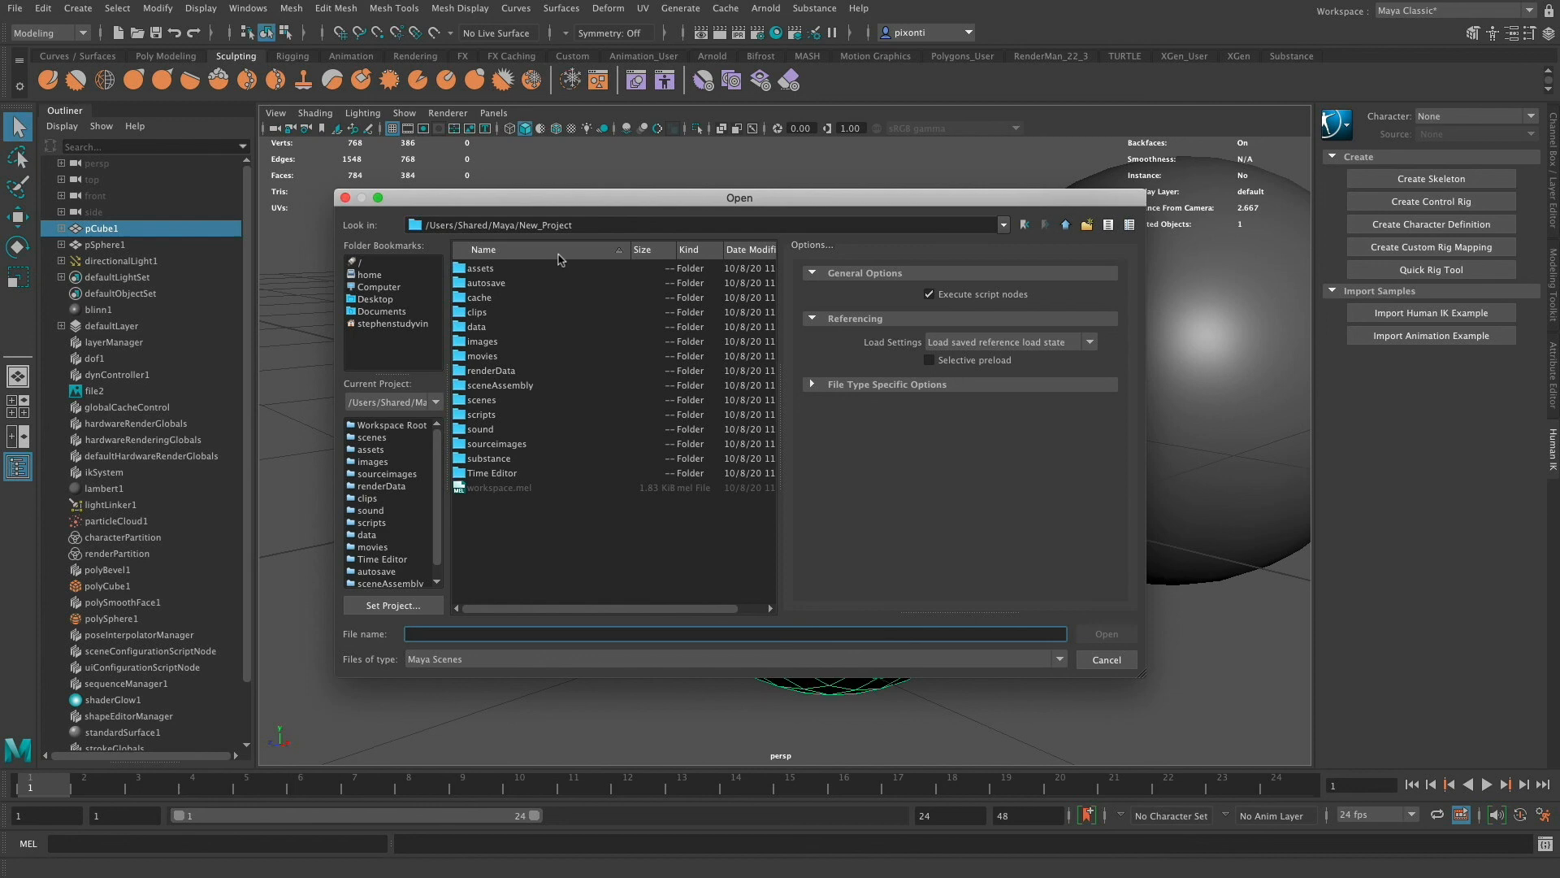
mouse_move(371, 458)
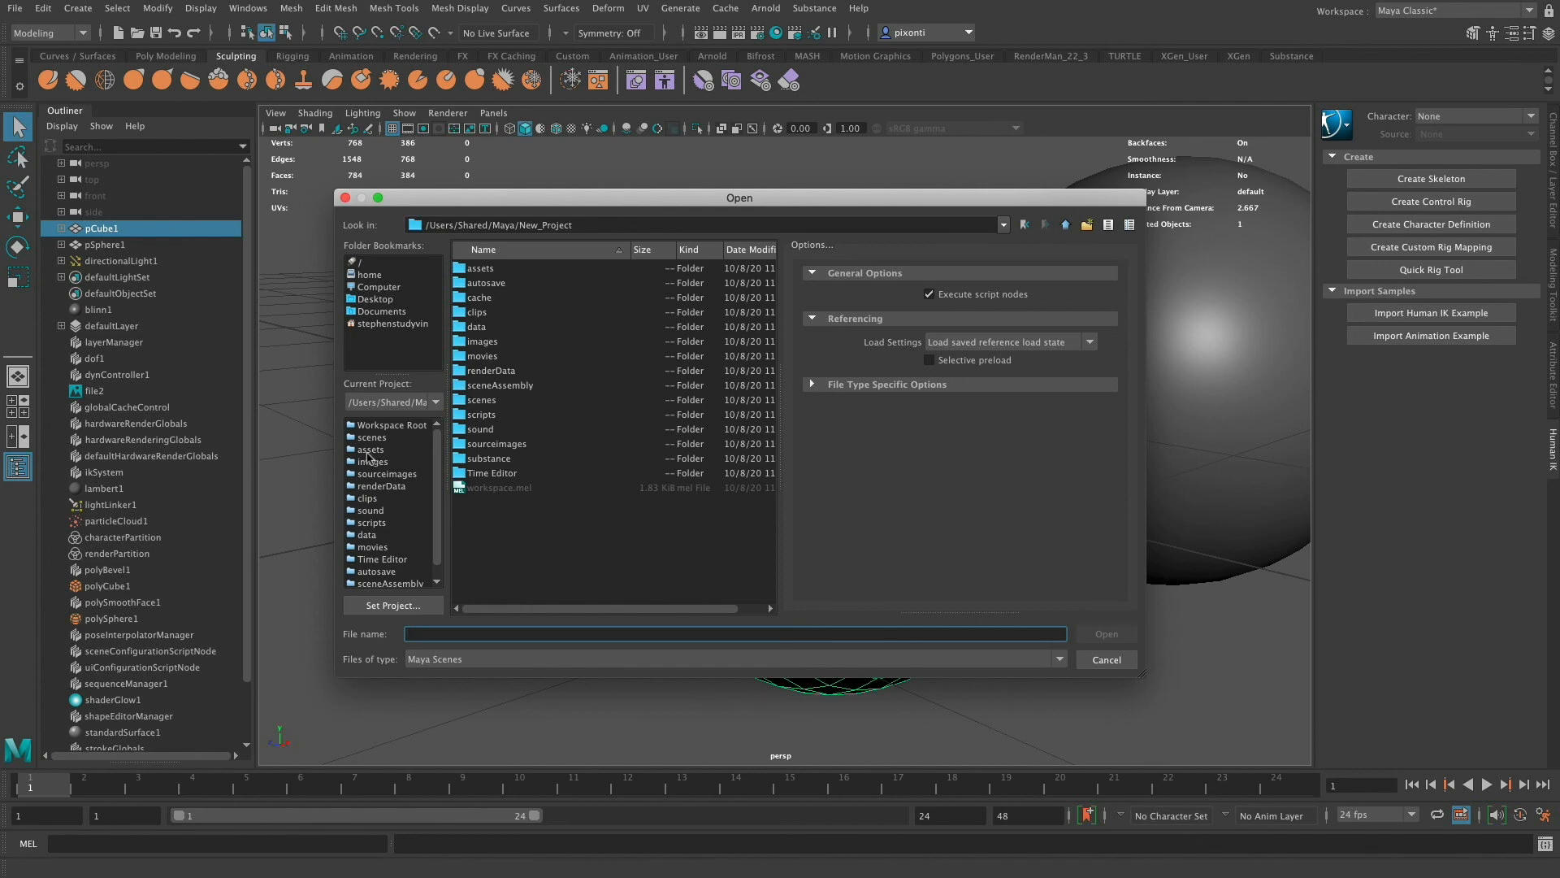
- Open scenes/scene.ma from New_Project without saving changes to the previous scene
click(483, 399)
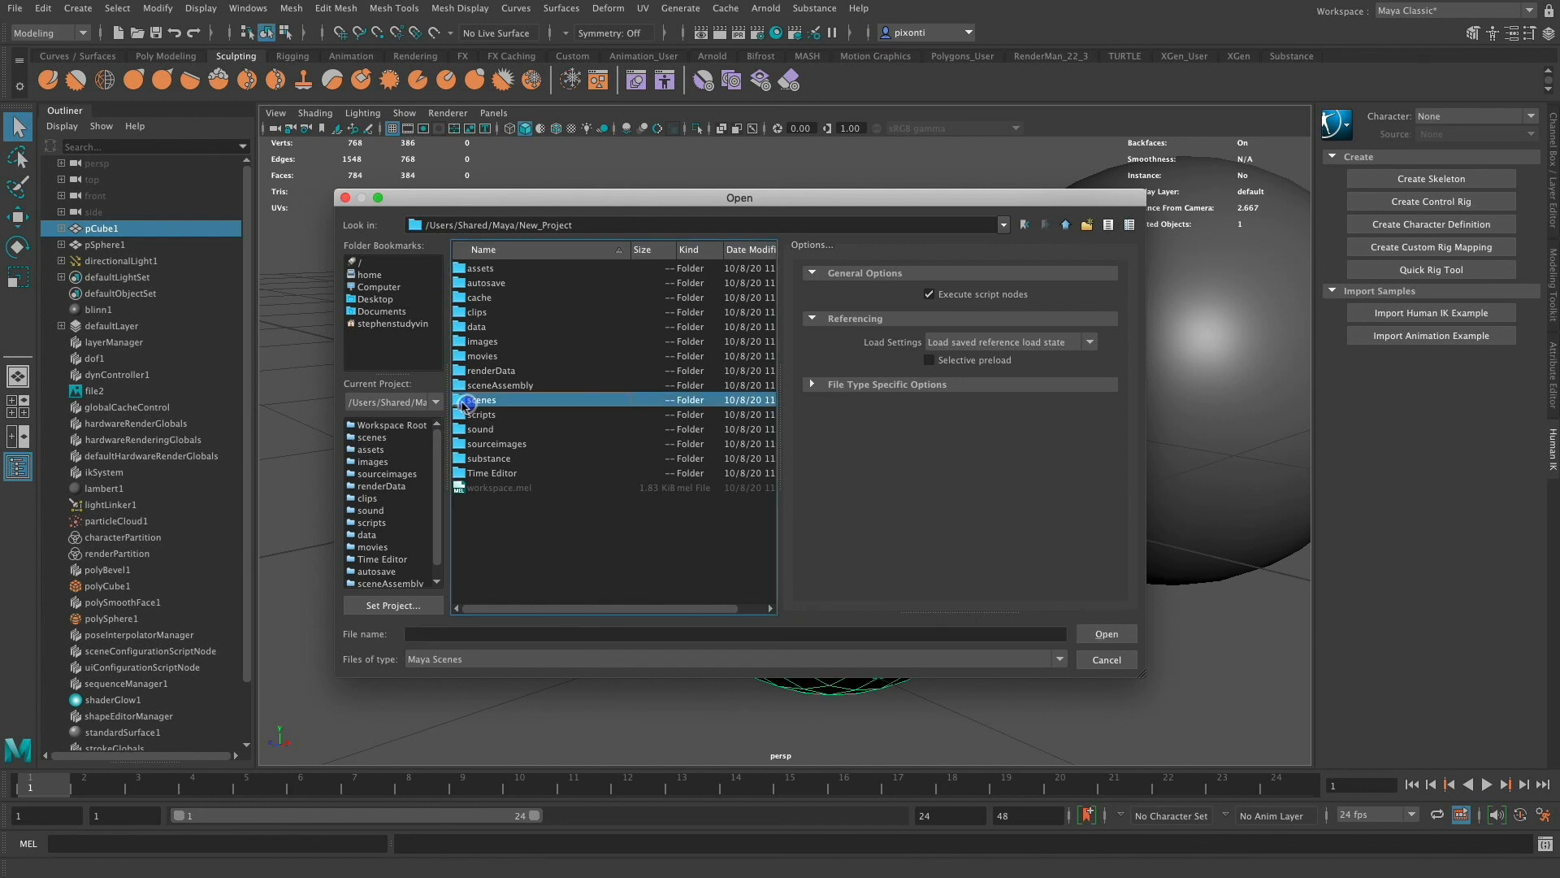
double_click(482, 399)
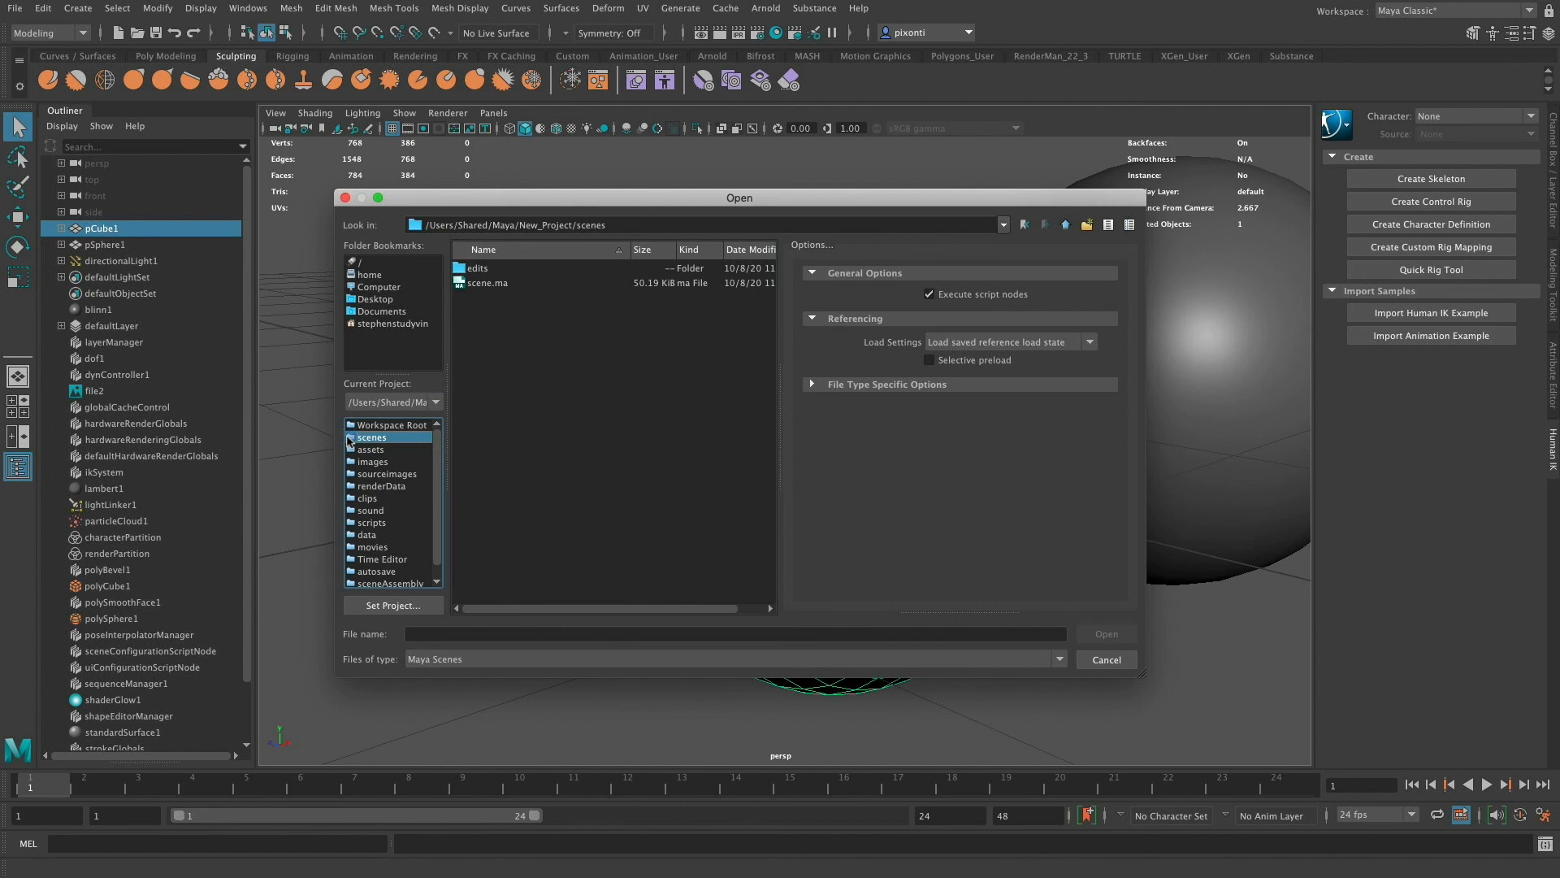
click(488, 283)
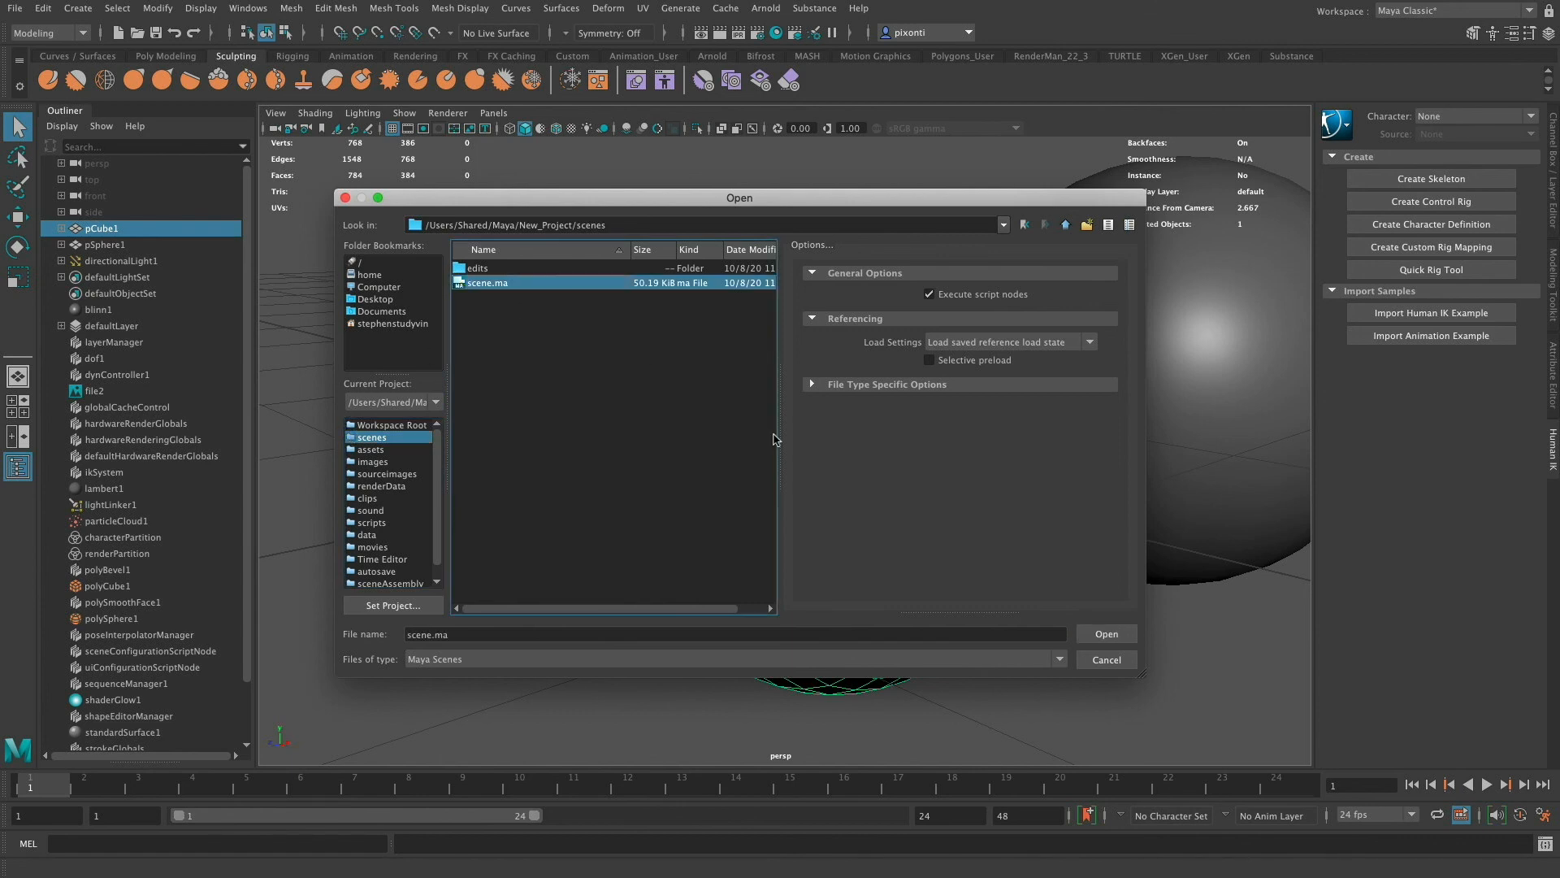
click(1105, 633)
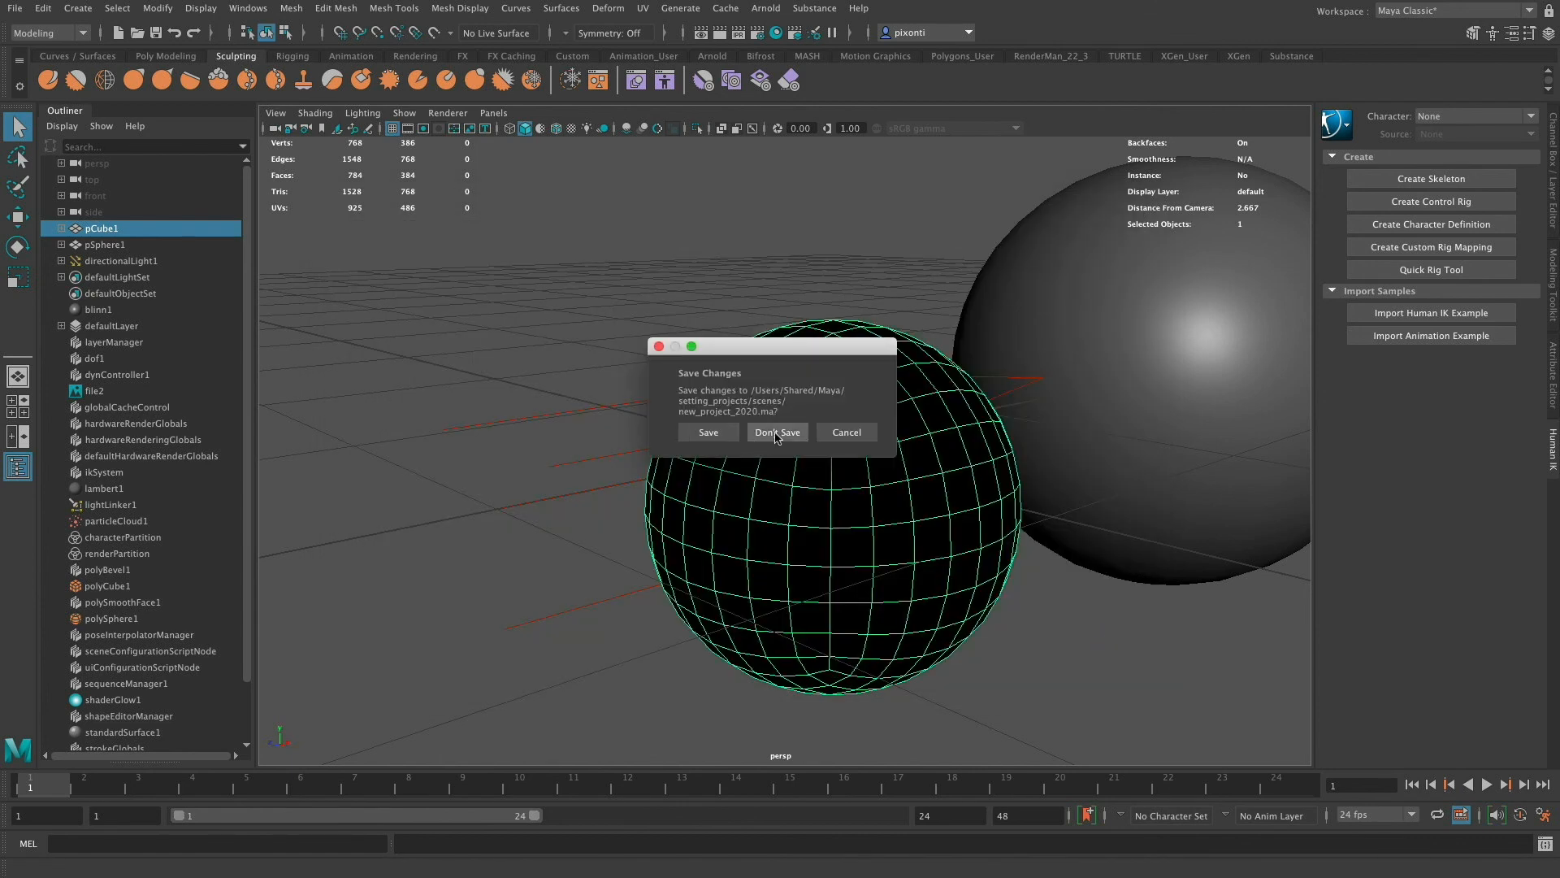
click(777, 431)
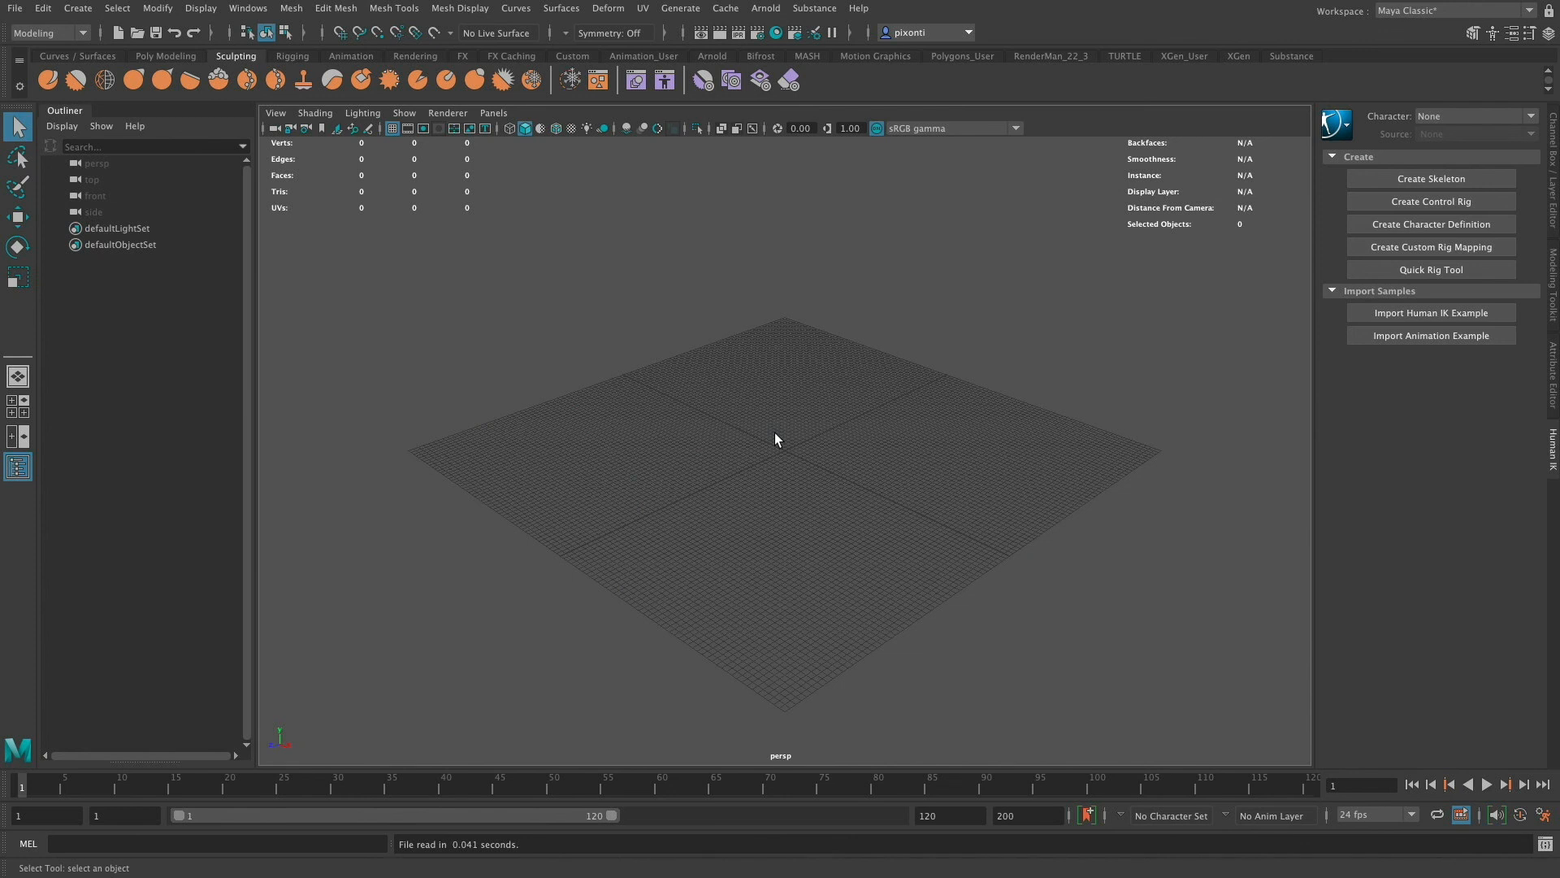